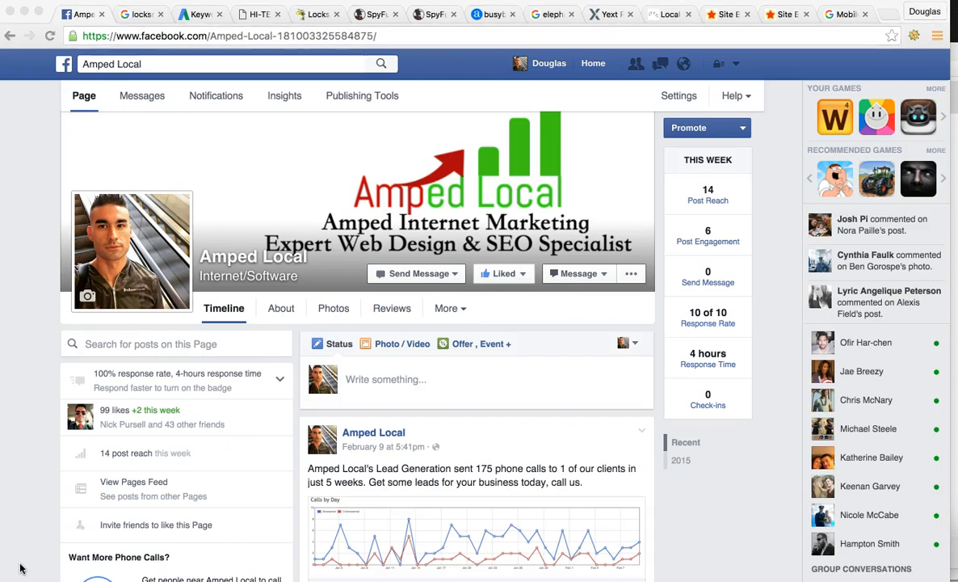
- Leave the Amped Local Facebook page for the 'locksmith san diego' Google results
scroll(up, 3)
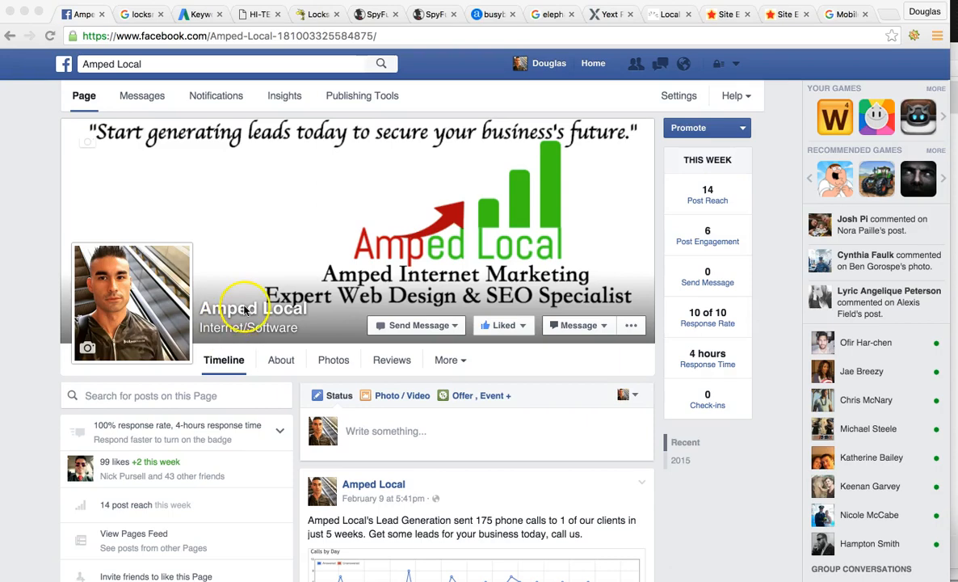
click(136, 14)
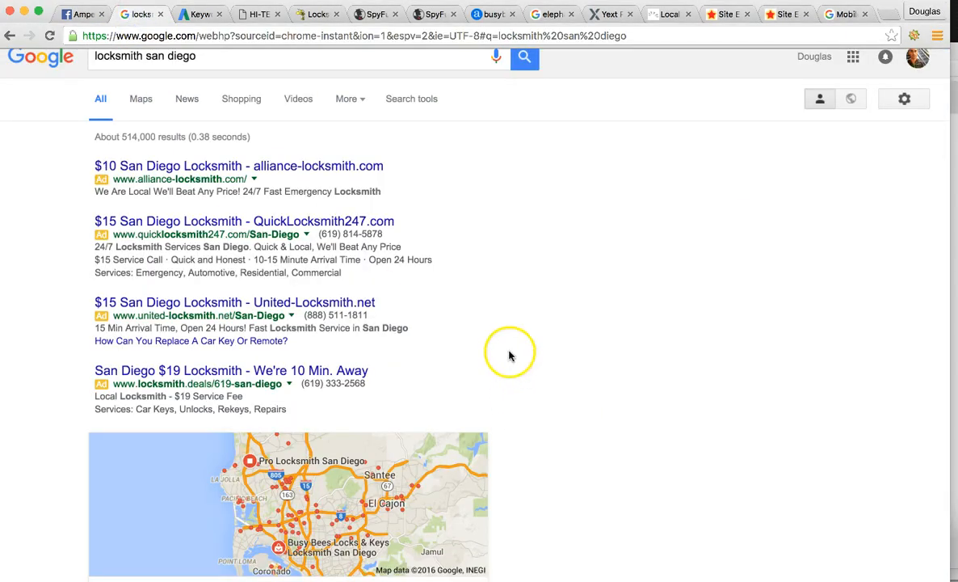
- Open hitechlockandkey.com and view its homepage service banner slider
click(258, 14)
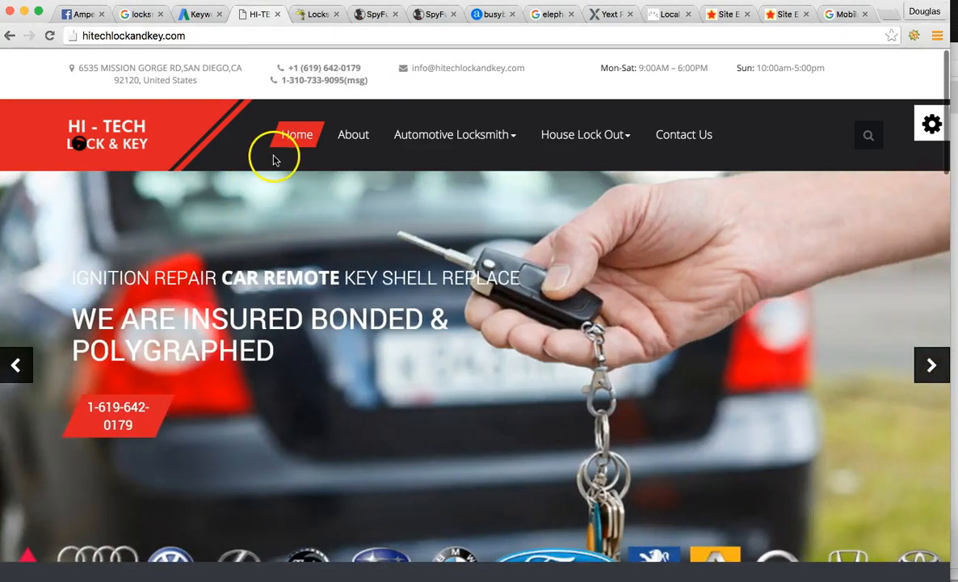
mouse_move(235, 170)
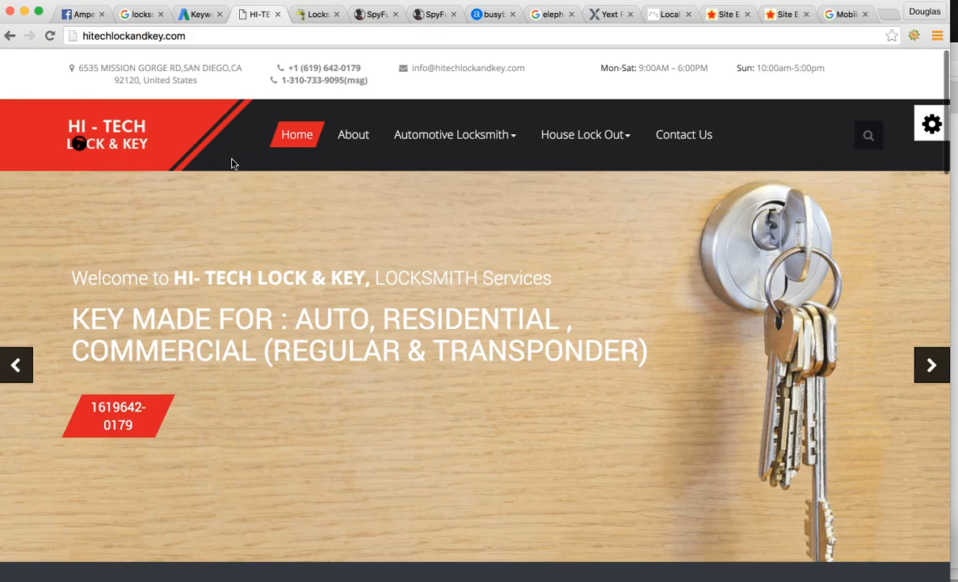
click(931, 364)
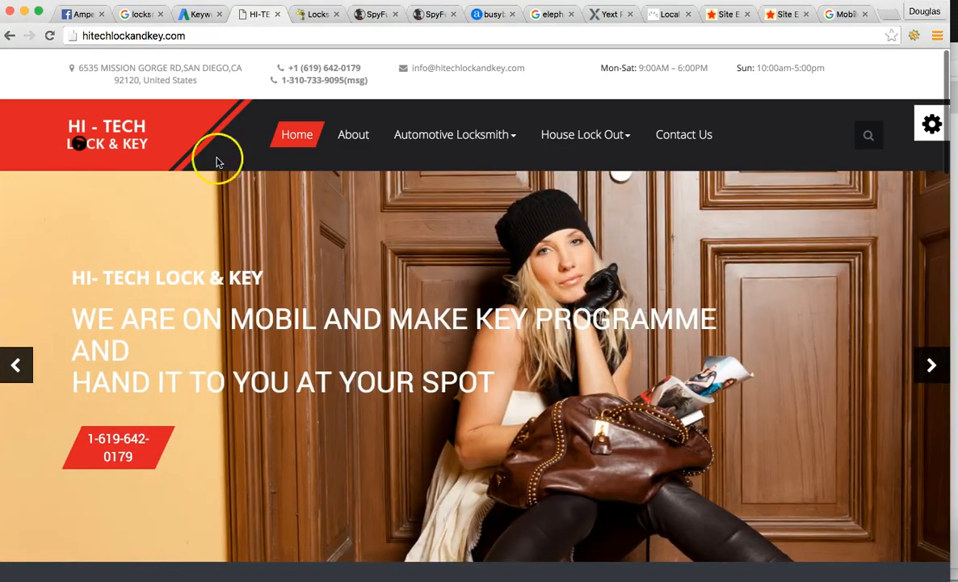
- Return to the 'locksmith san diego' results and scroll through the map pack
click(140, 14)
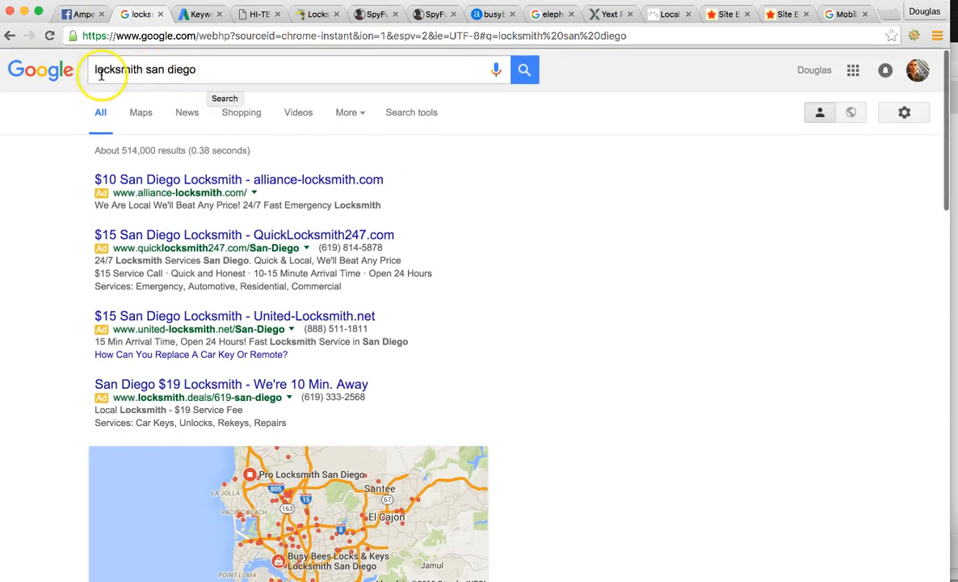
mouse_move(428, 199)
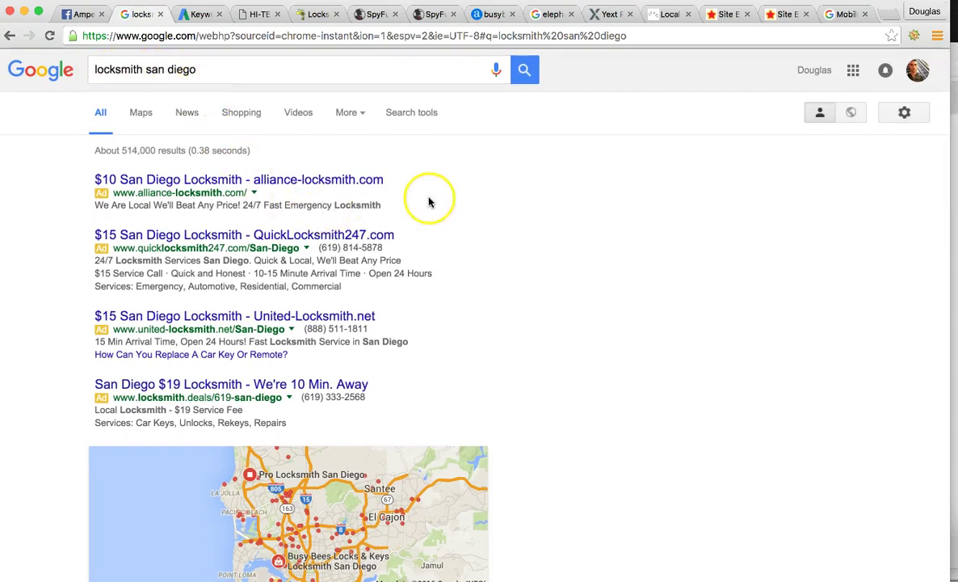
scroll(down, 3)
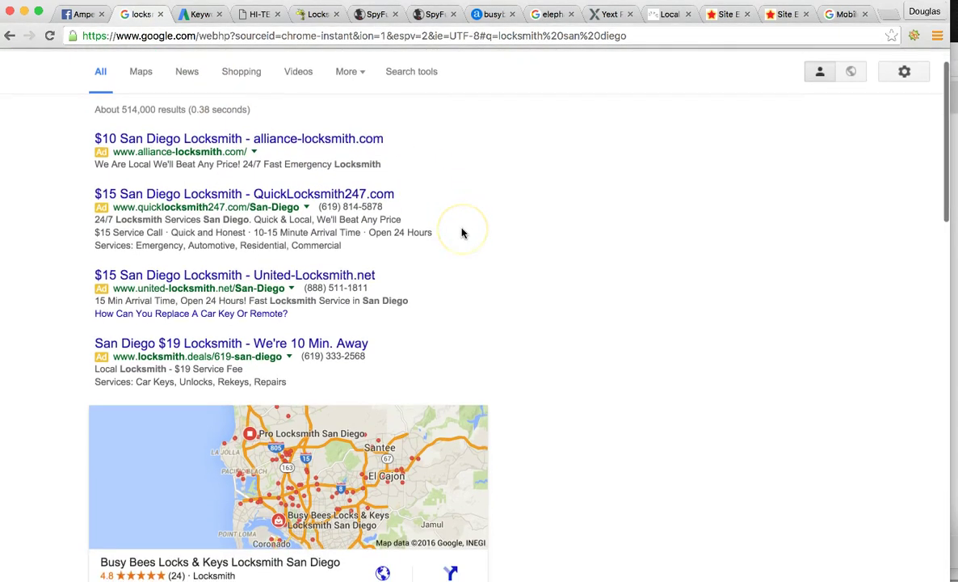
scroll(up, 3)
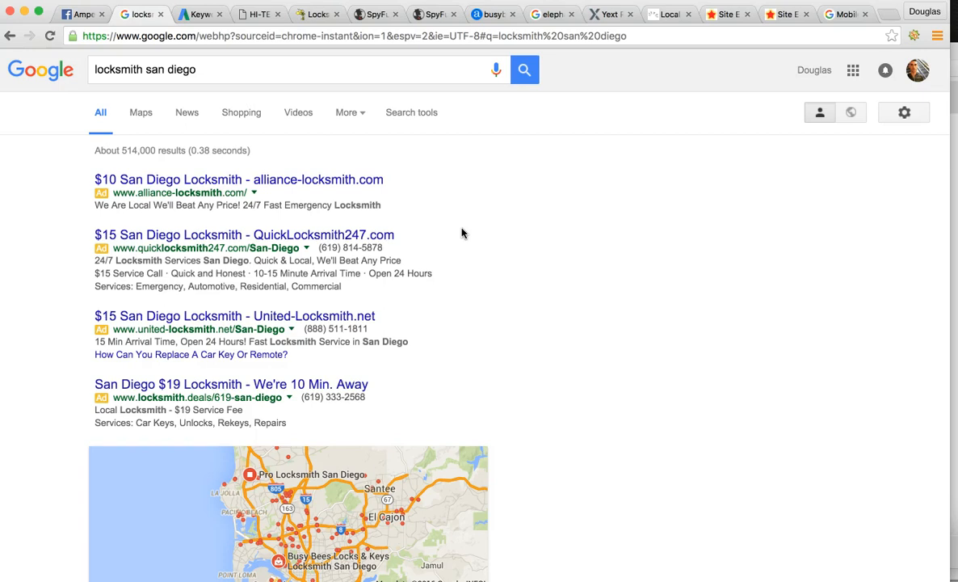
mouse_move(506, 412)
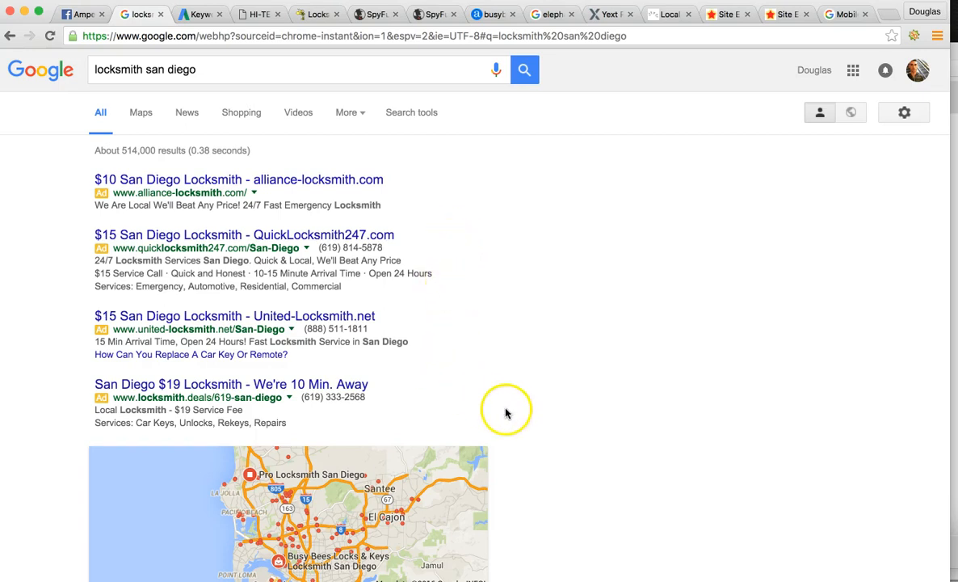
mouse_move(501, 376)
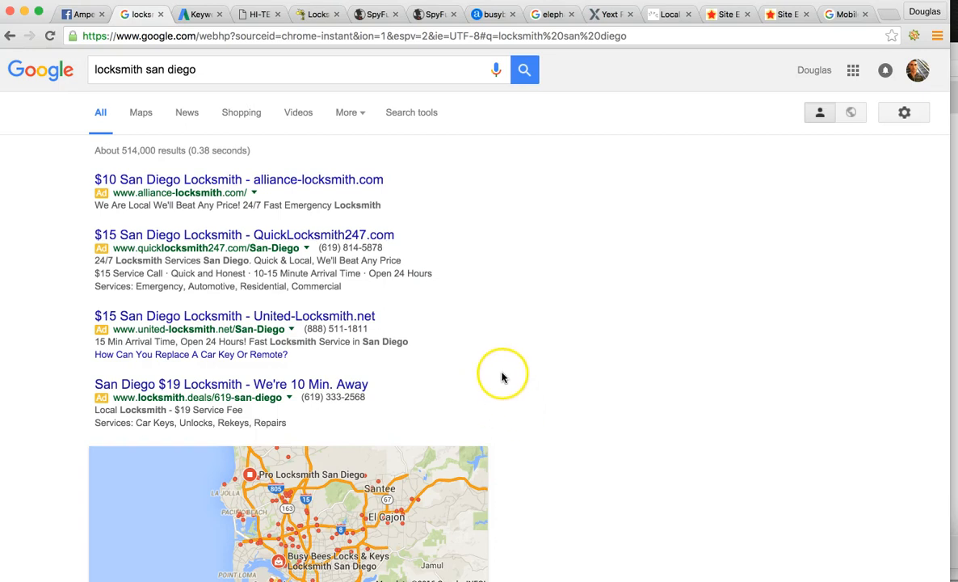
mouse_move(519, 373)
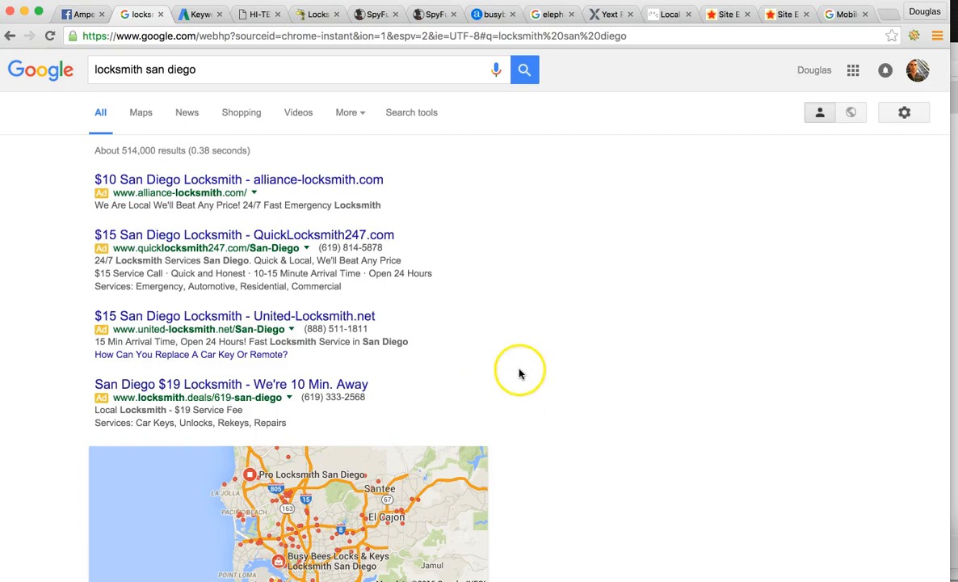
scroll(down, 3)
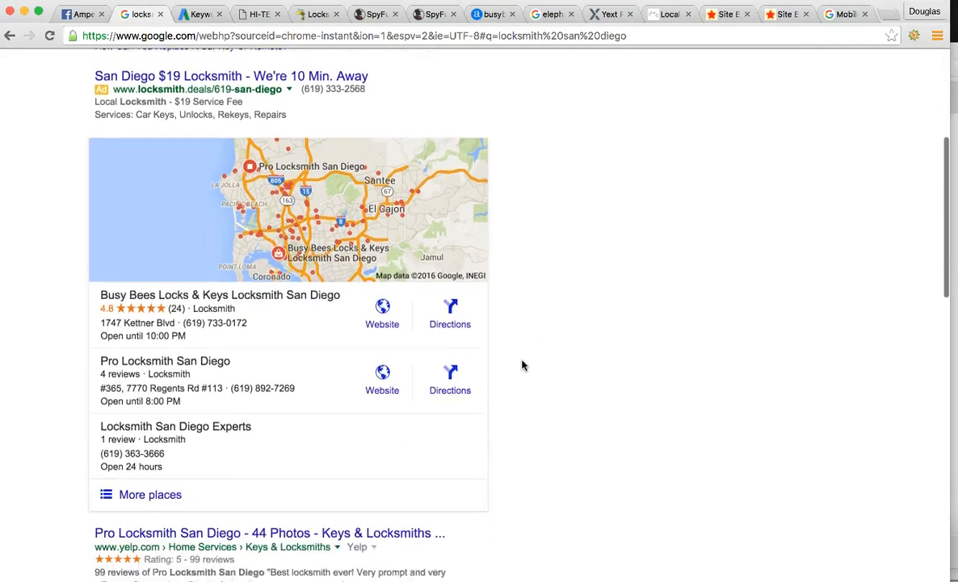
scroll(down, 3)
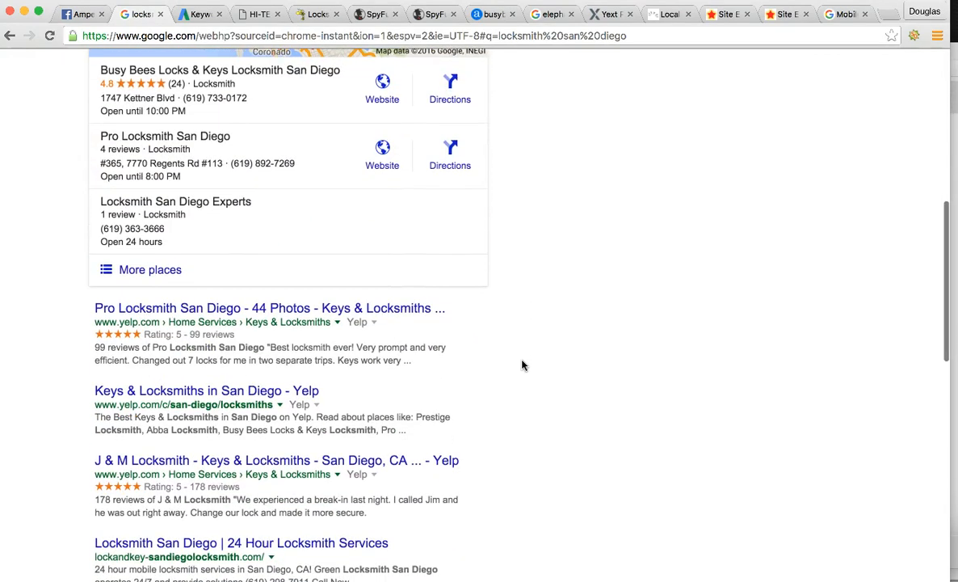
scroll(up, 3)
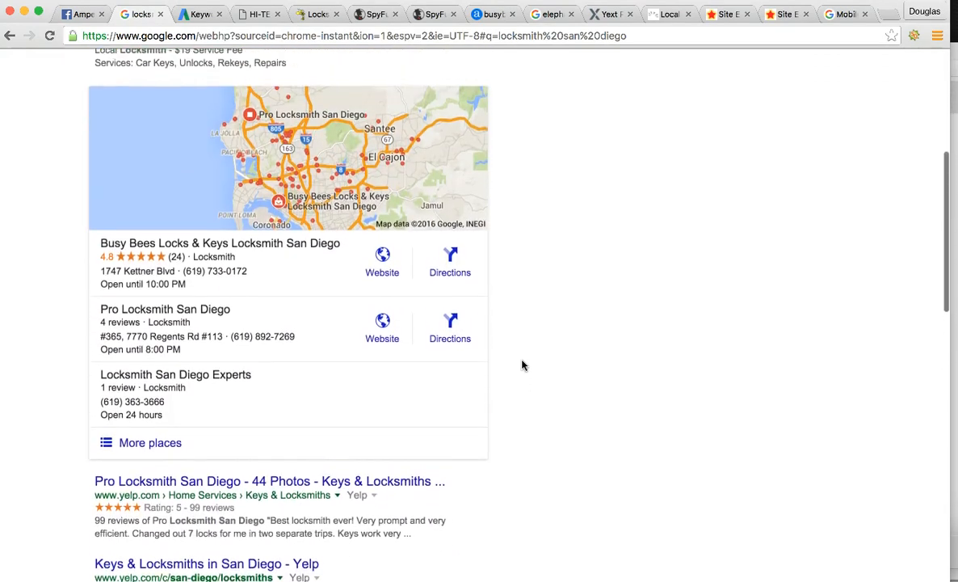
- Scroll the results to review the local map listings and Yelp reviews
scroll(up, 3)
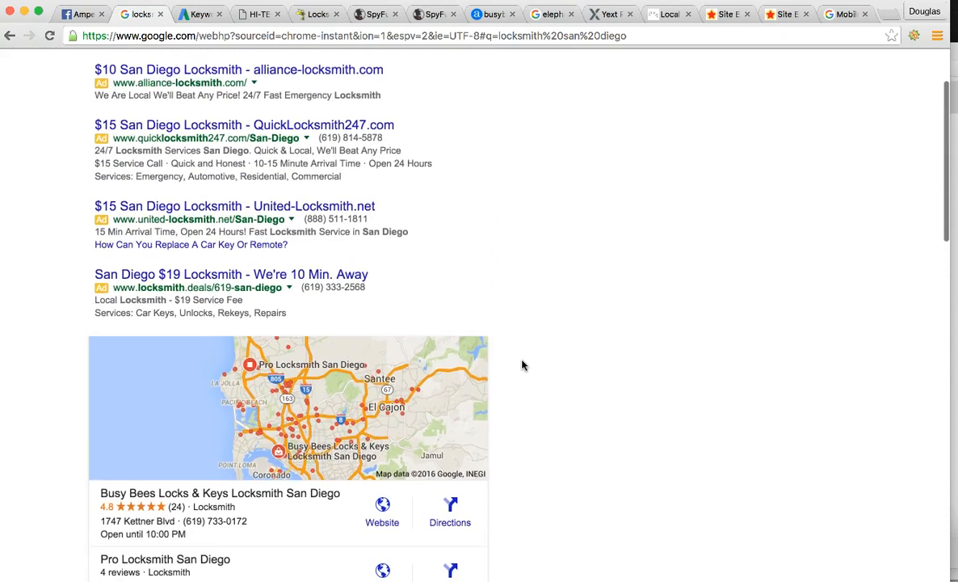
scroll(up, 3)
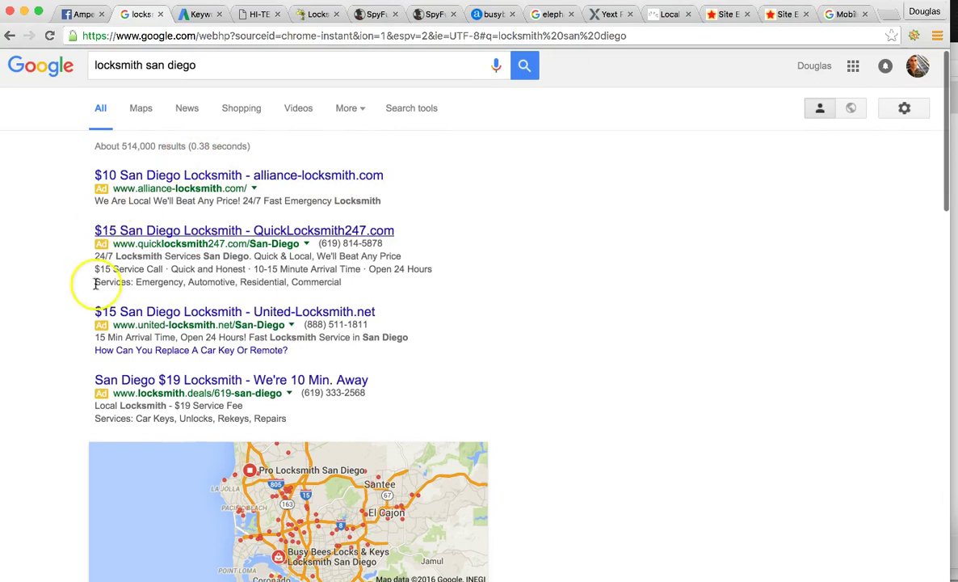
mouse_move(356, 359)
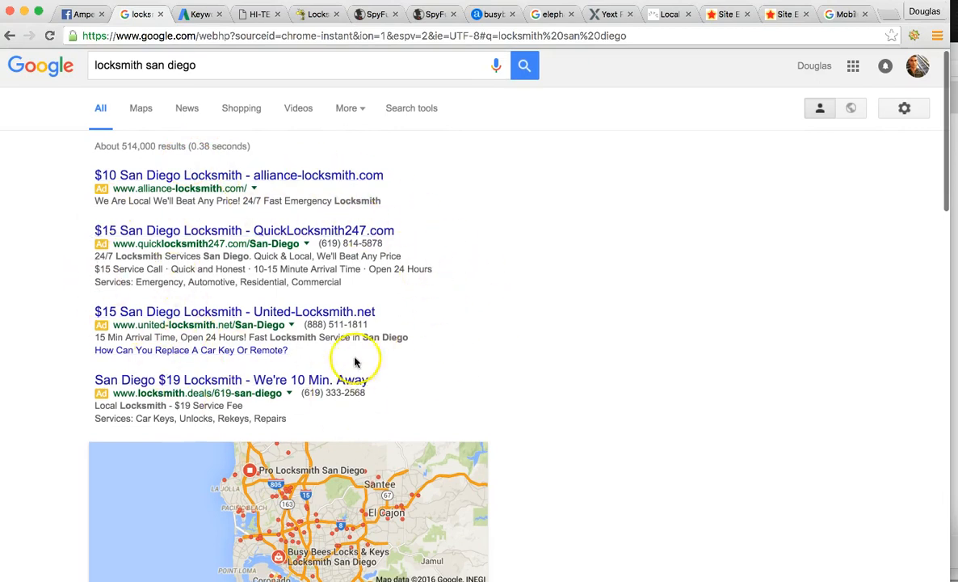
mouse_move(294, 338)
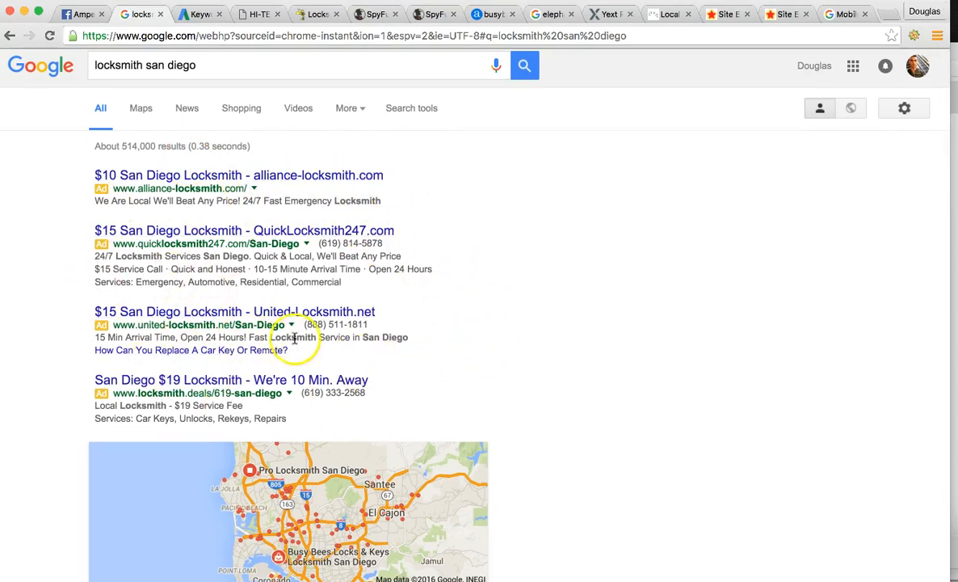
mouse_move(134, 357)
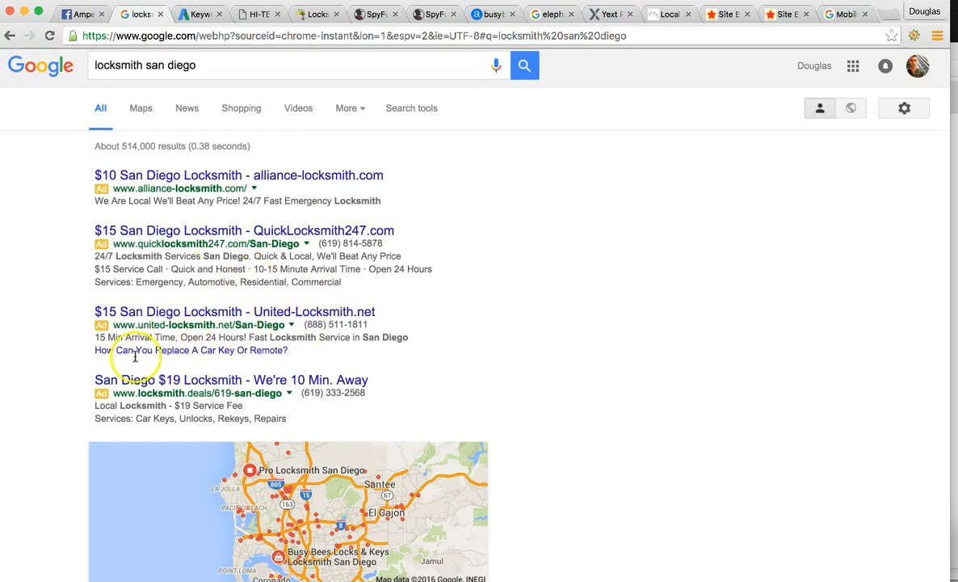
mouse_move(135, 273)
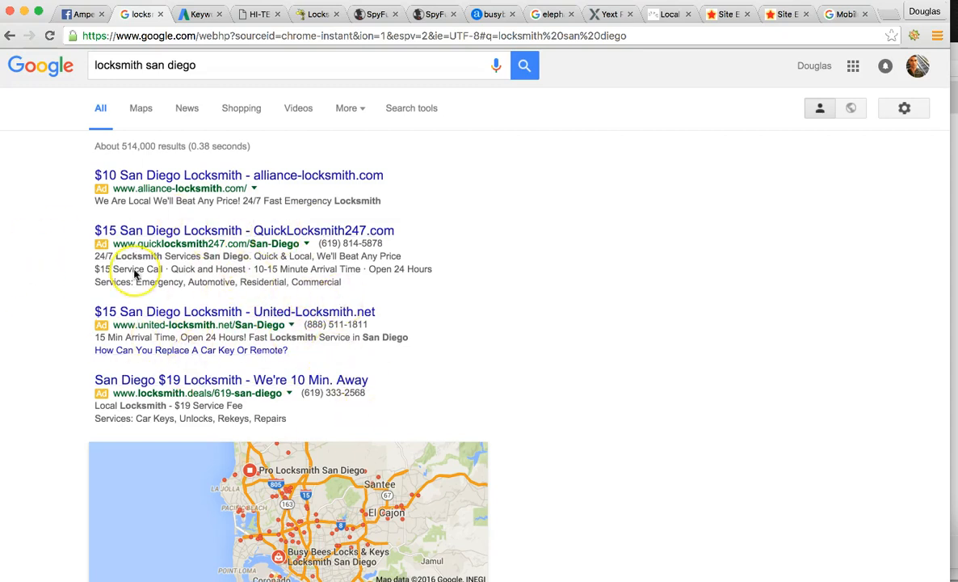
scroll(down, 3)
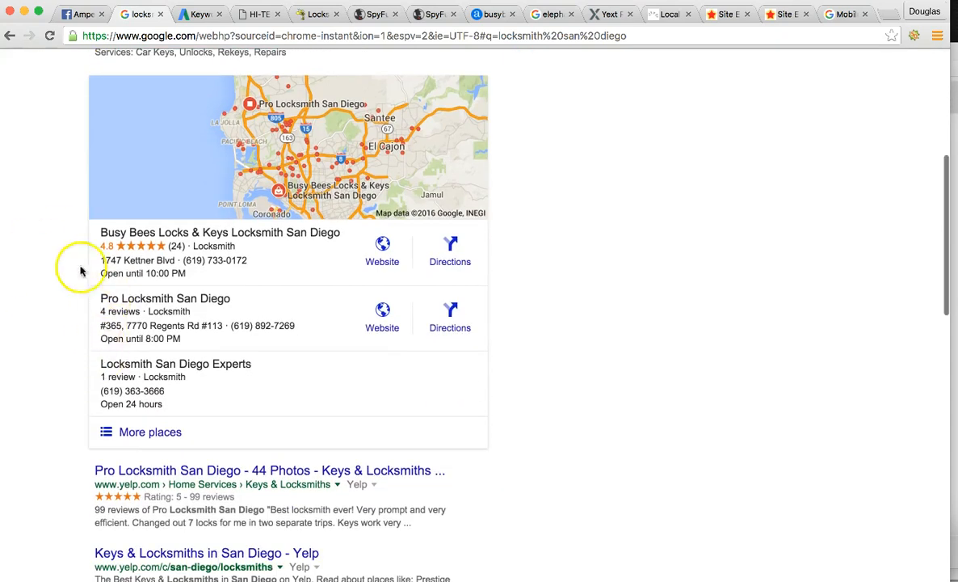
mouse_move(184, 232)
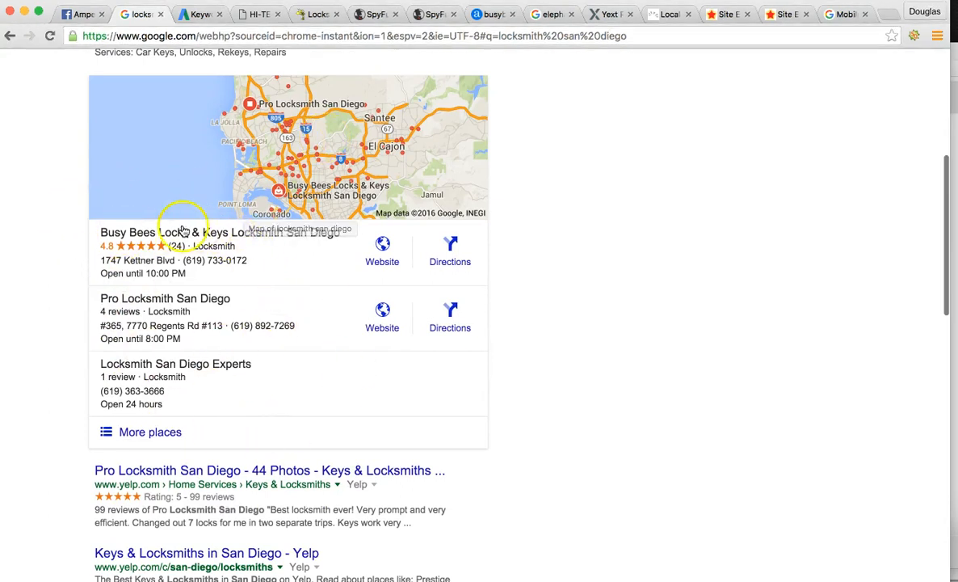
scroll(down, 3)
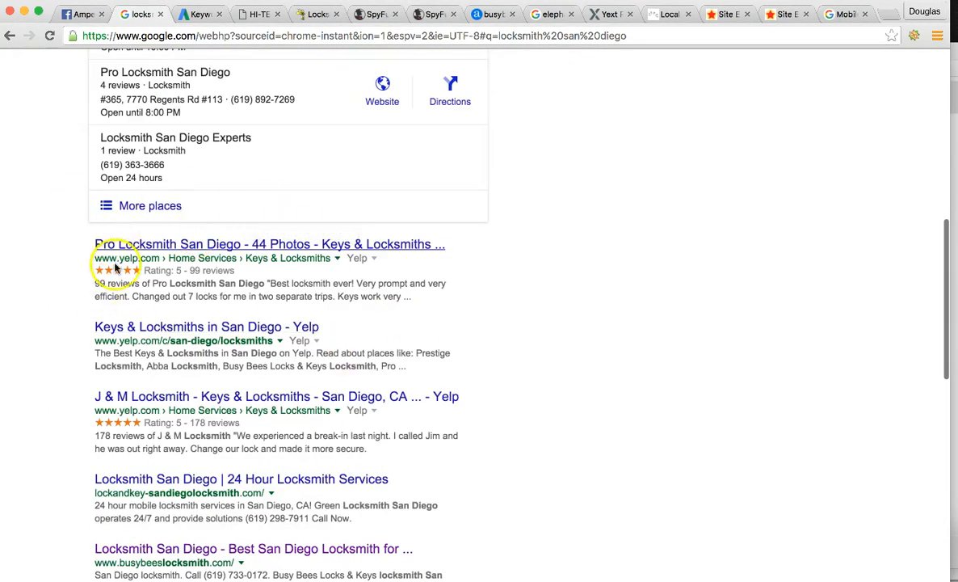
mouse_move(343, 283)
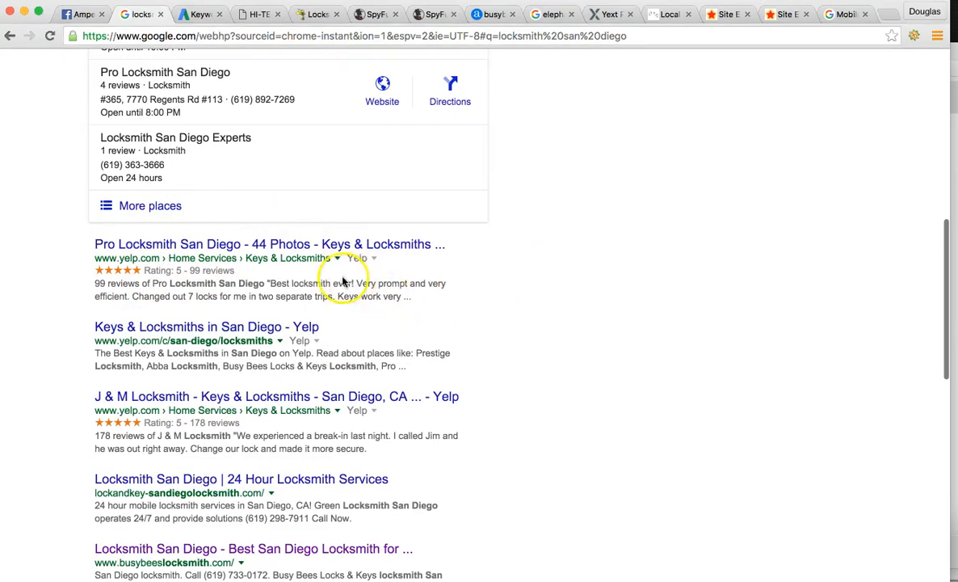
mouse_move(466, 275)
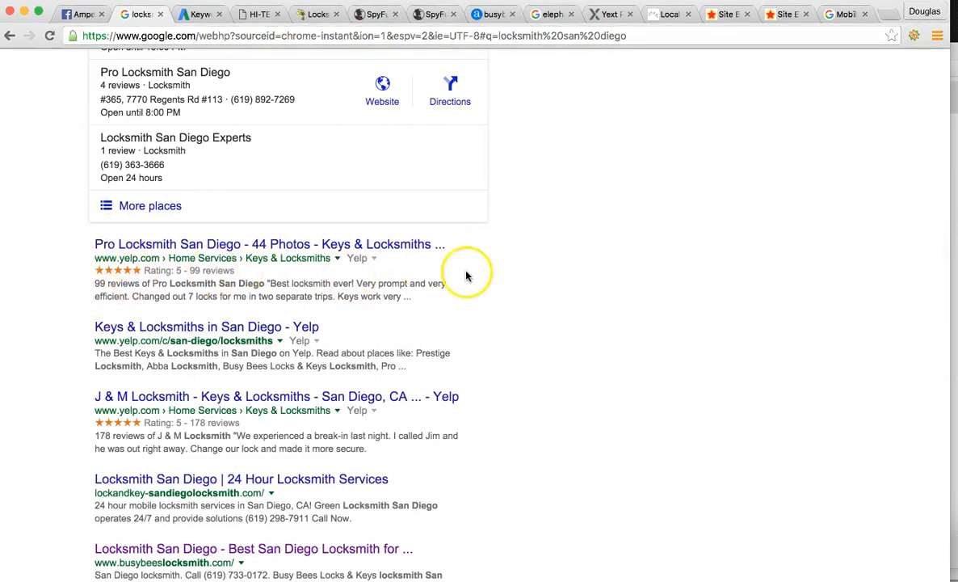
scroll(up, 3)
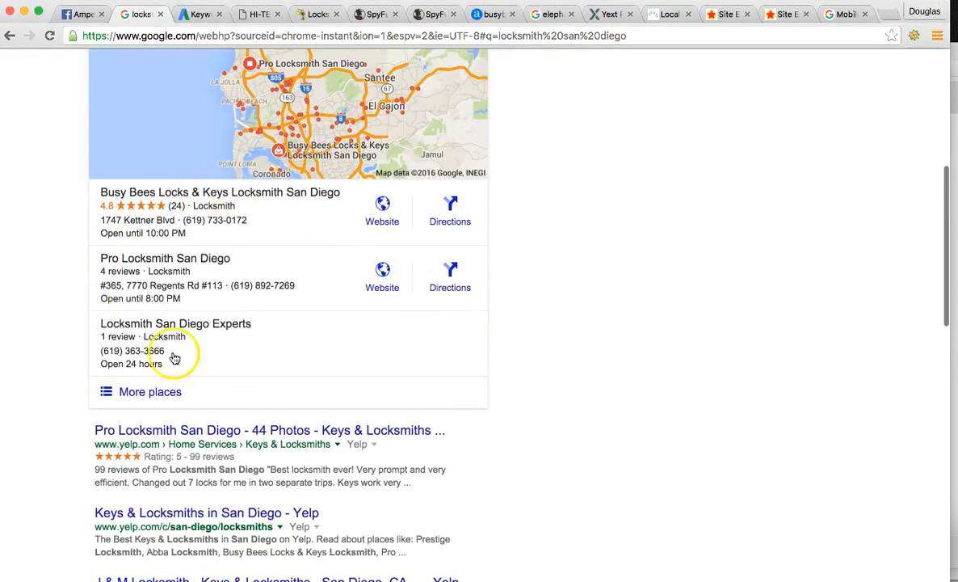
mouse_move(505, 272)
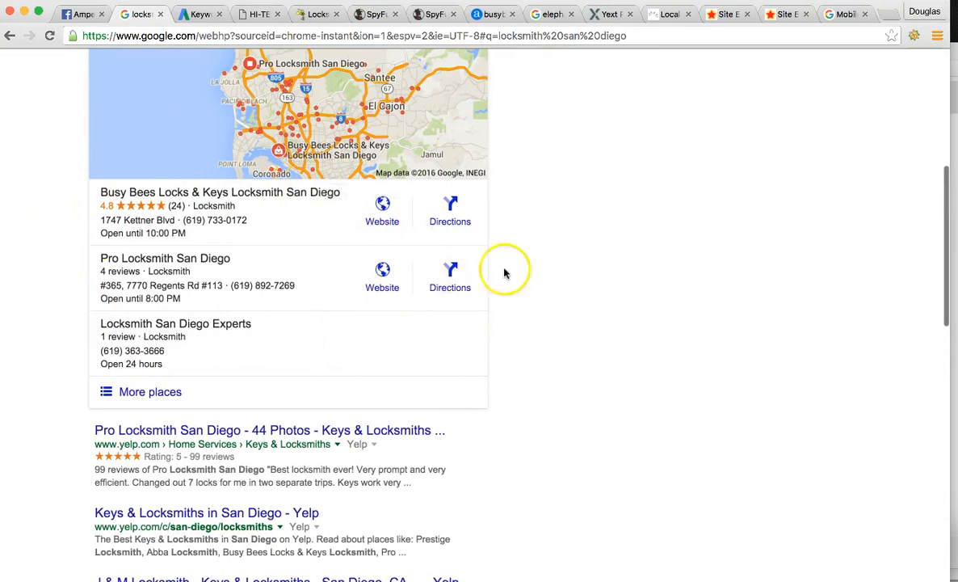
scroll(down, 3)
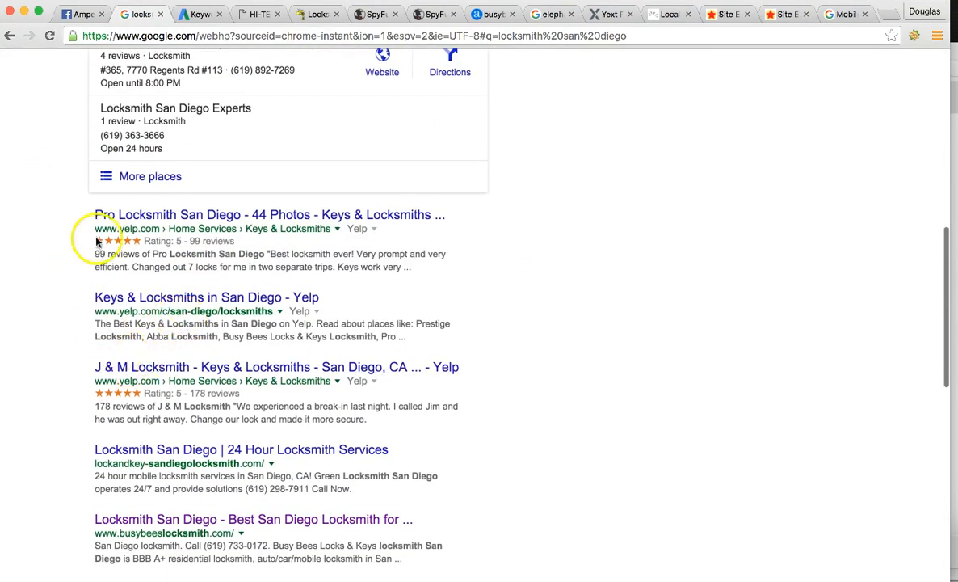
scroll(up, 3)
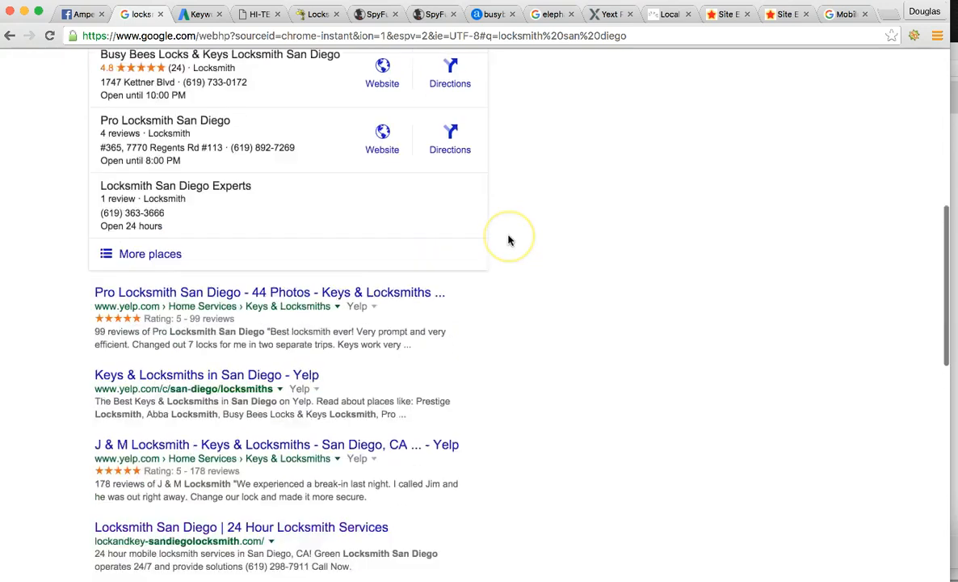
- View the 2015 Google organic traffic chart by search result position
scroll(up, 3)
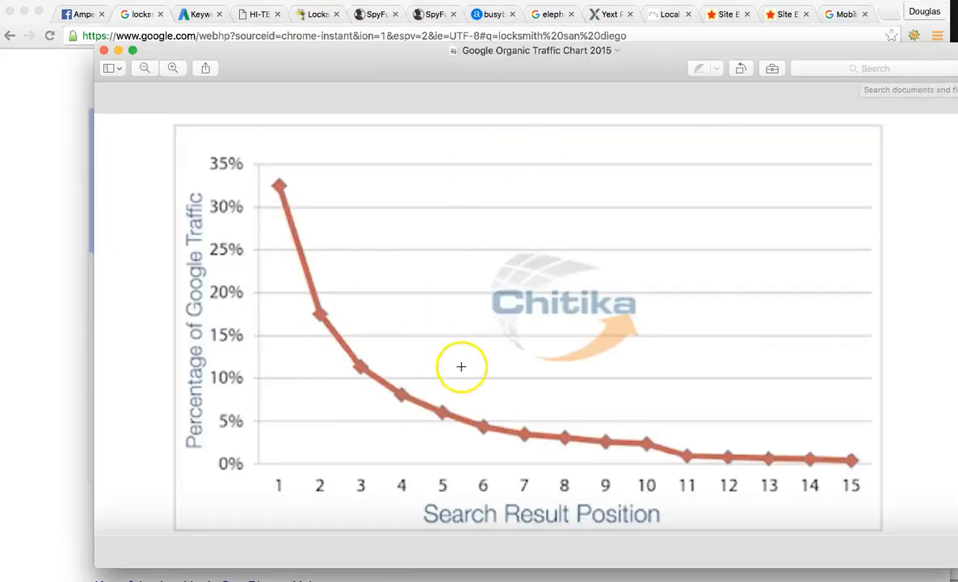
mouse_move(252, 190)
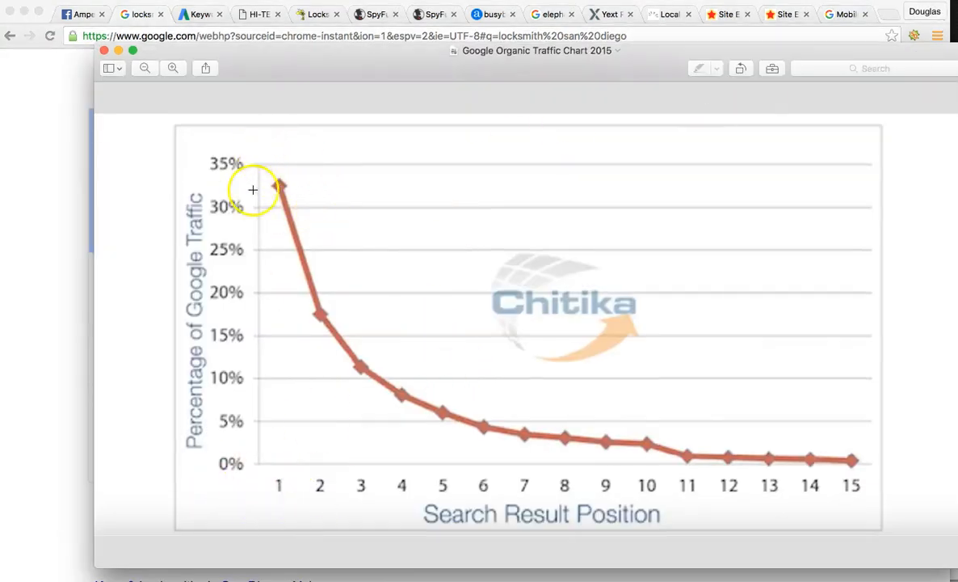
mouse_move(306, 295)
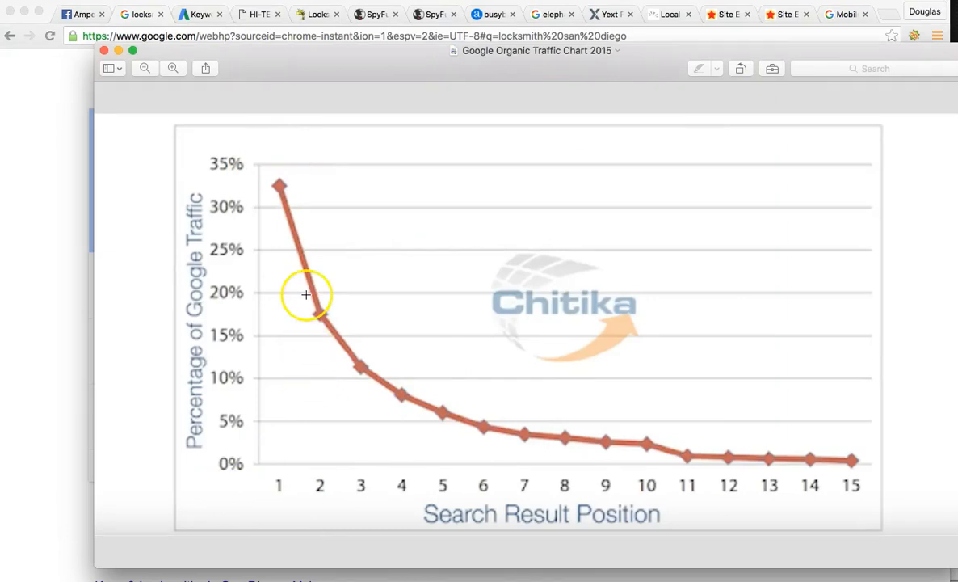
mouse_move(310, 314)
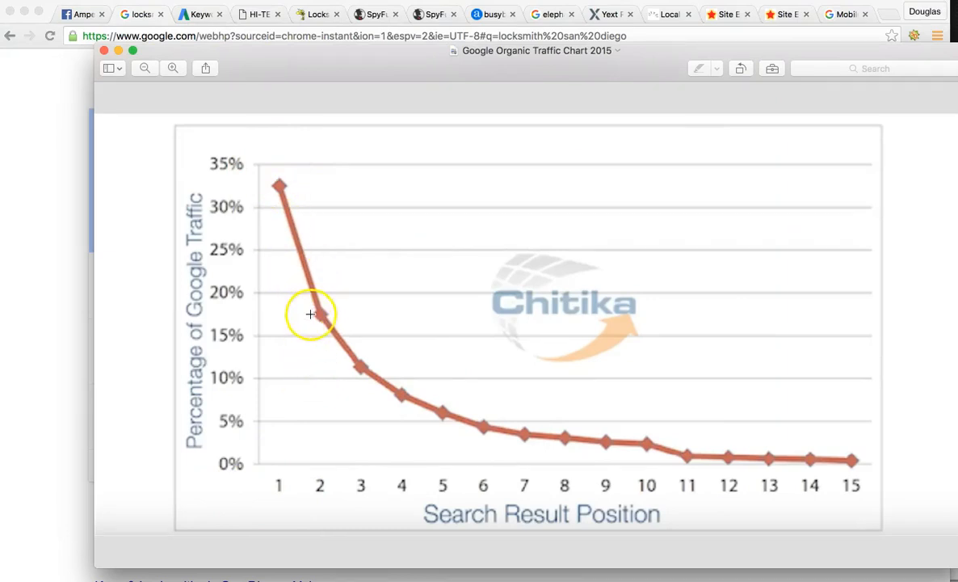
mouse_move(363, 351)
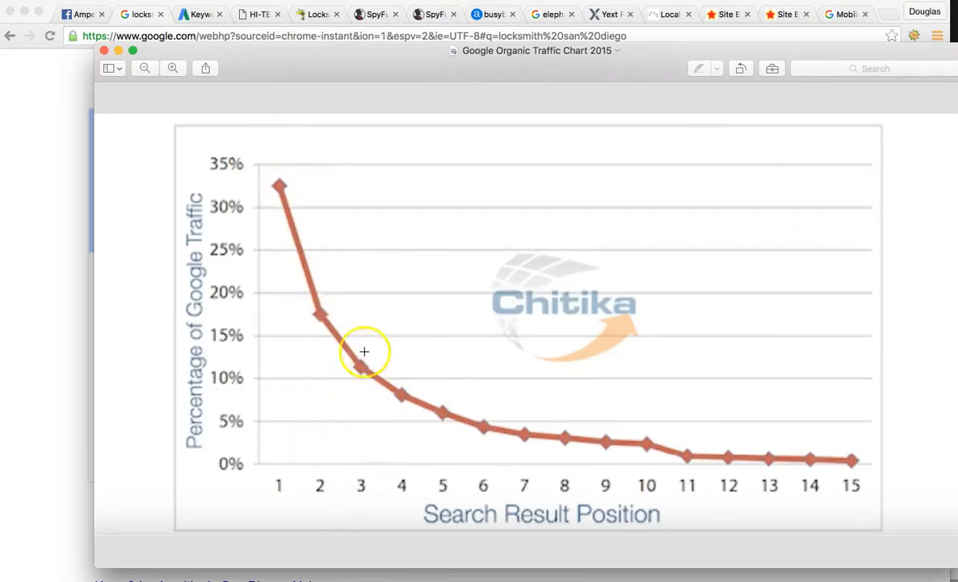
mouse_move(702, 459)
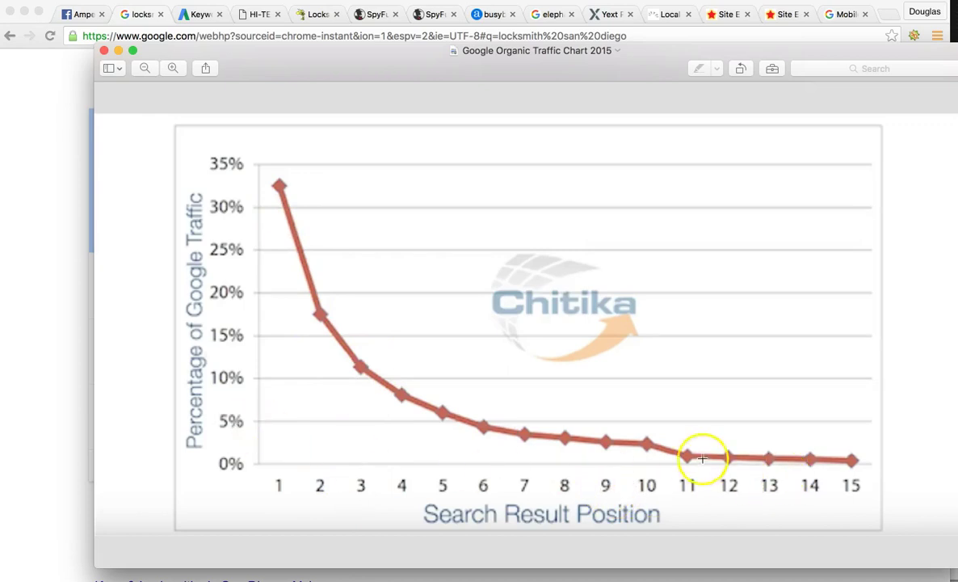
mouse_move(677, 448)
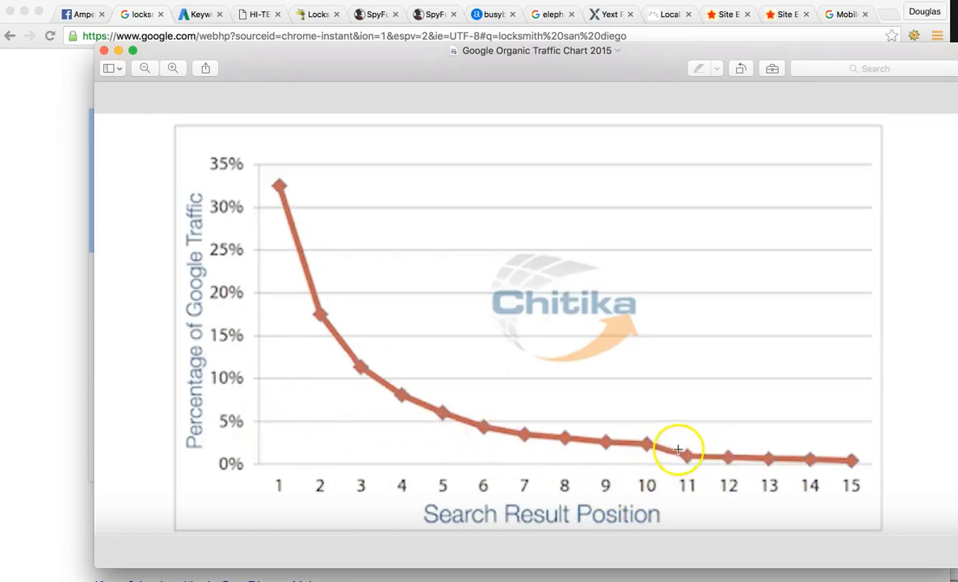
mouse_move(308, 194)
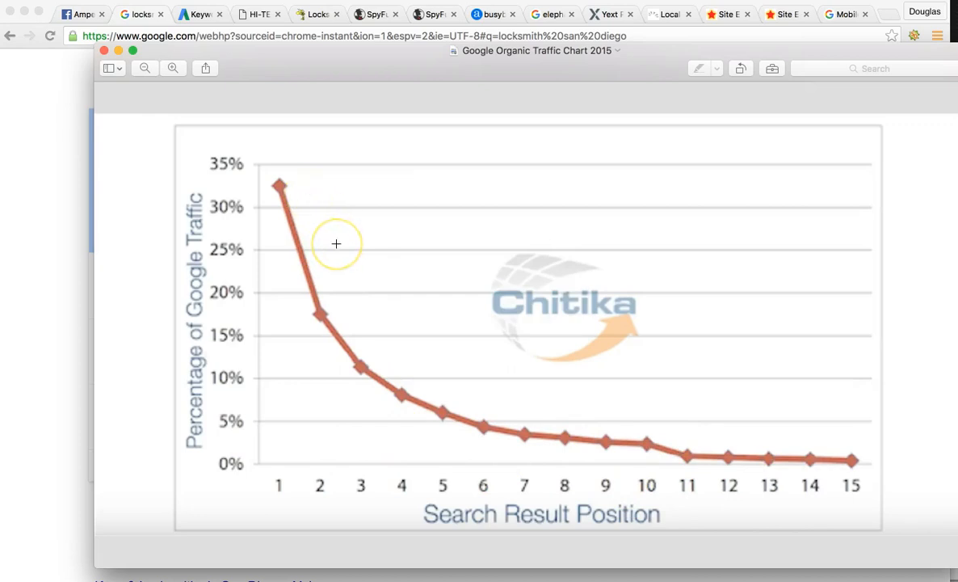
mouse_move(135, 159)
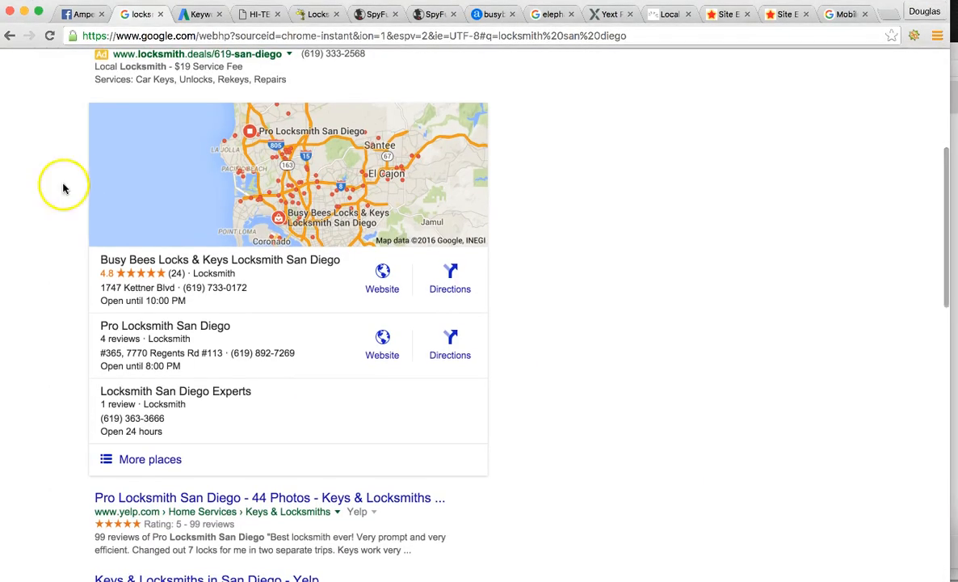
mouse_move(81, 289)
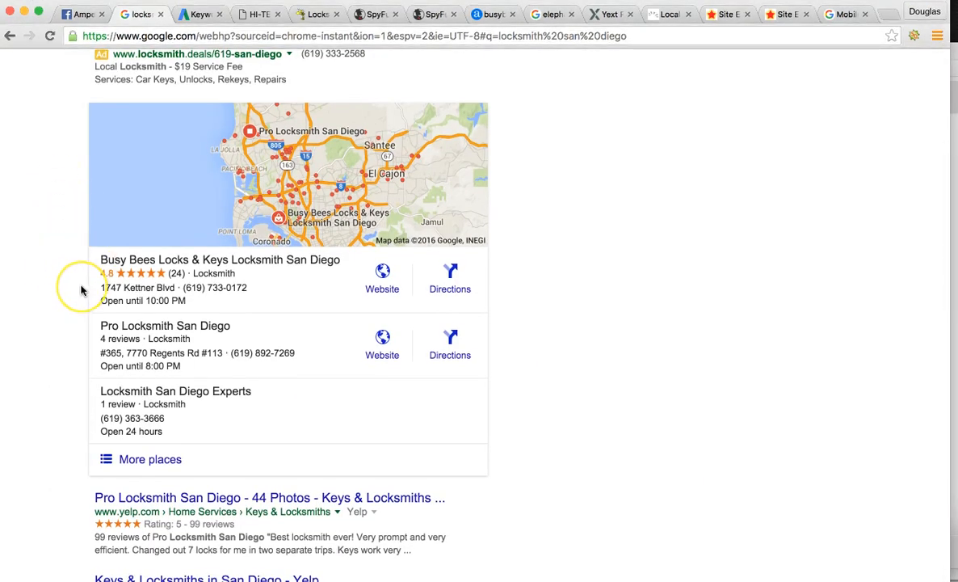
mouse_move(282, 332)
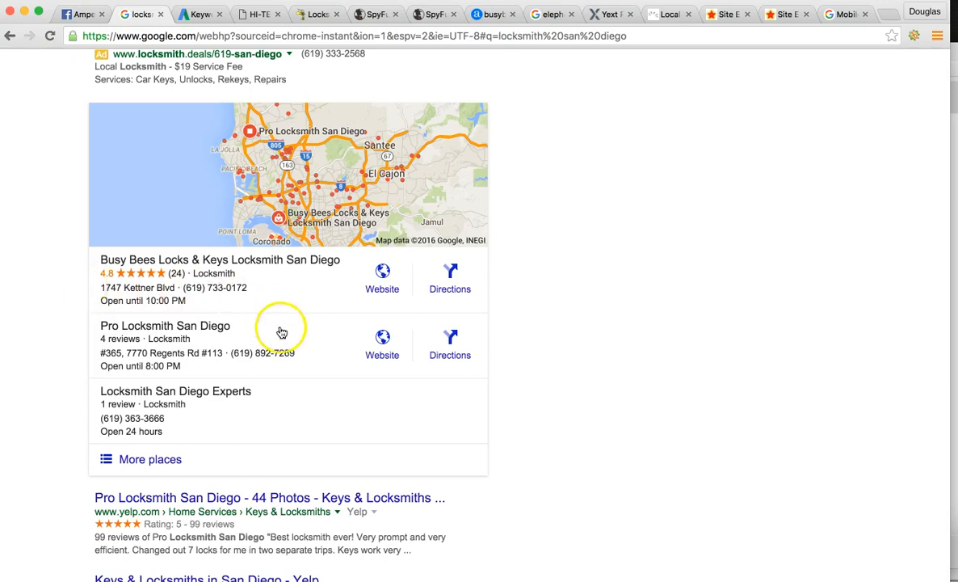
- Scroll the locksmith results, ending at the top paid ad above the map
scroll(down, 3)
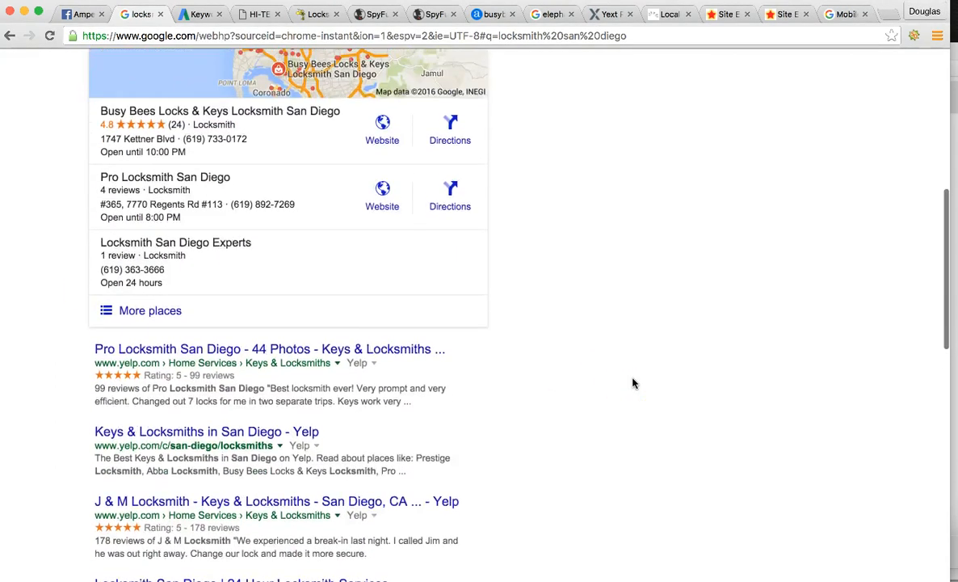
scroll(up, 3)
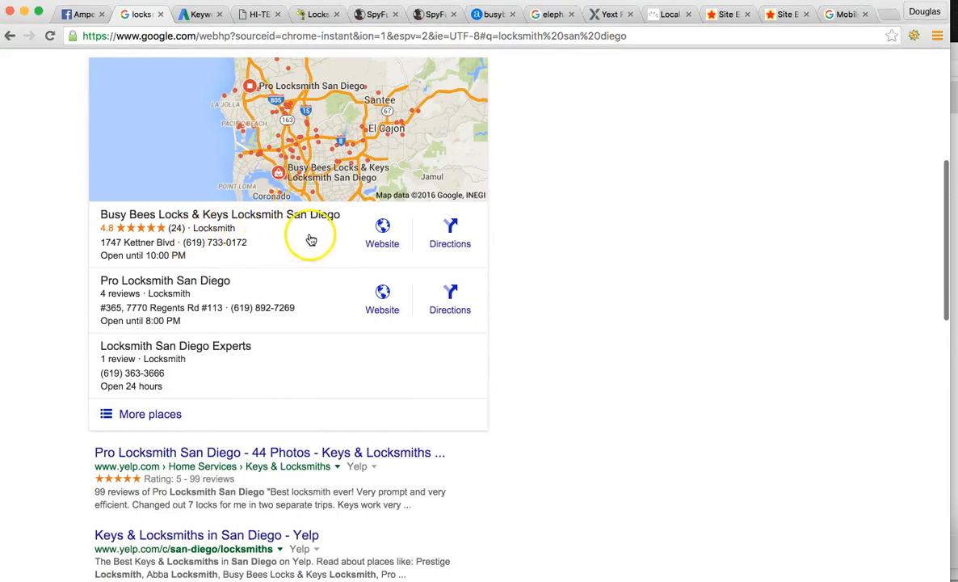
scroll(down, 3)
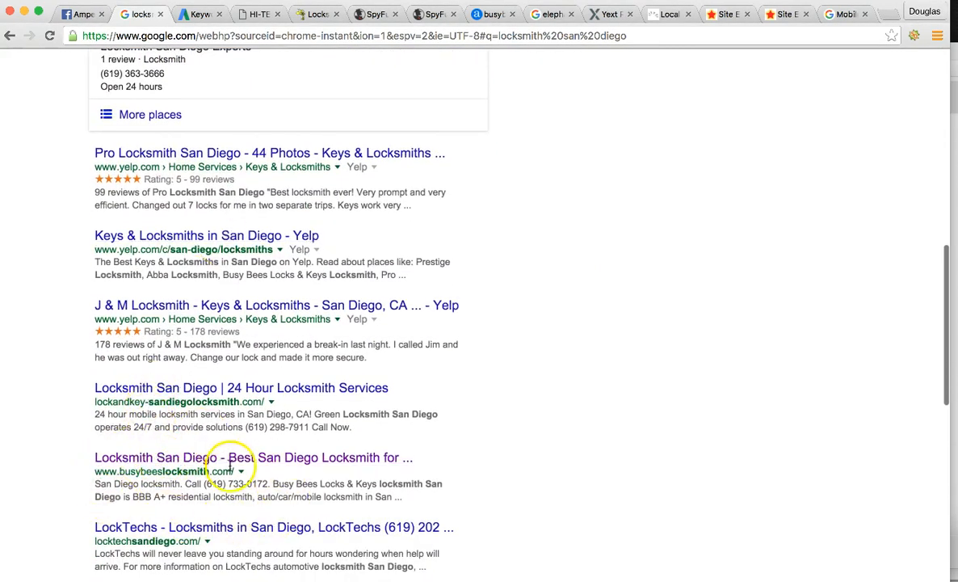
mouse_move(202, 396)
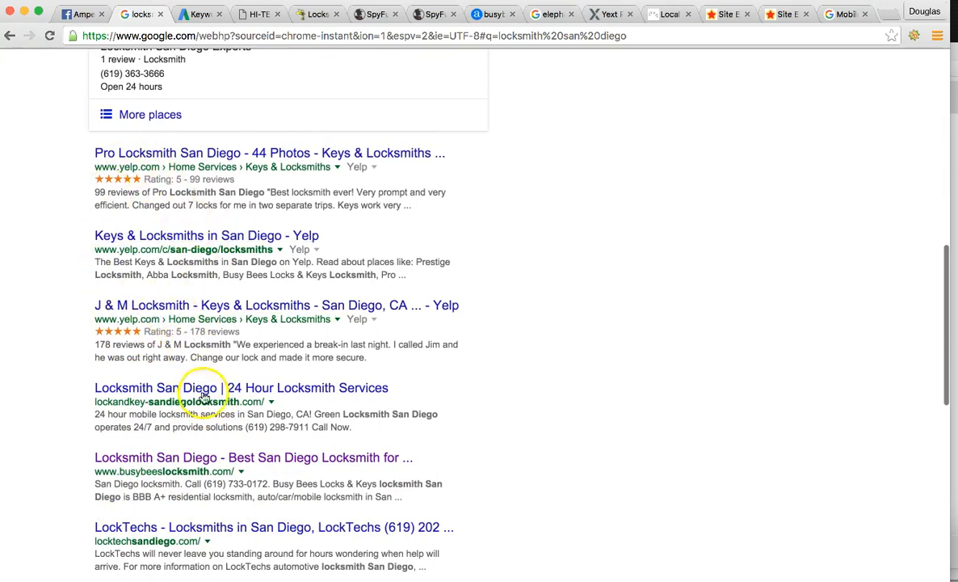
mouse_move(96, 476)
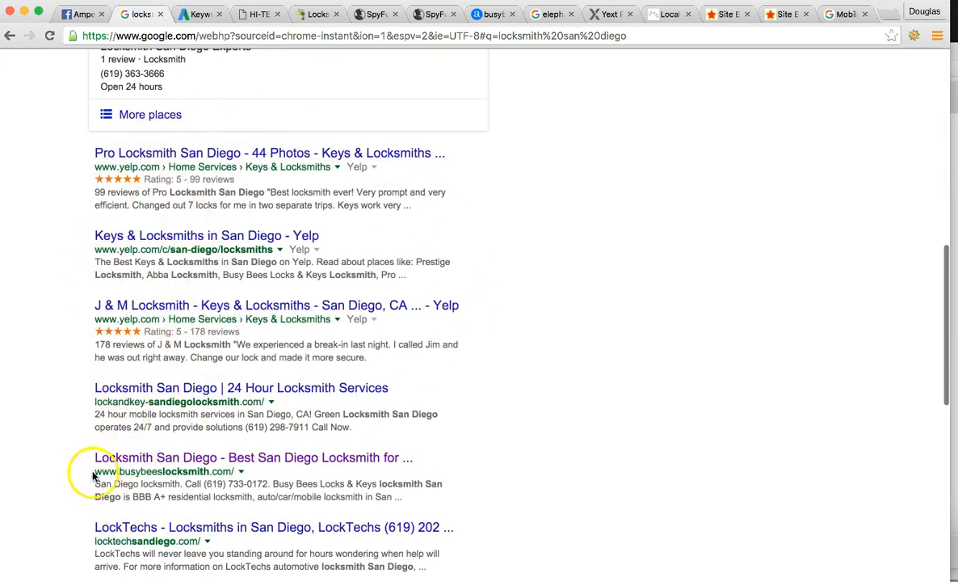
mouse_move(343, 206)
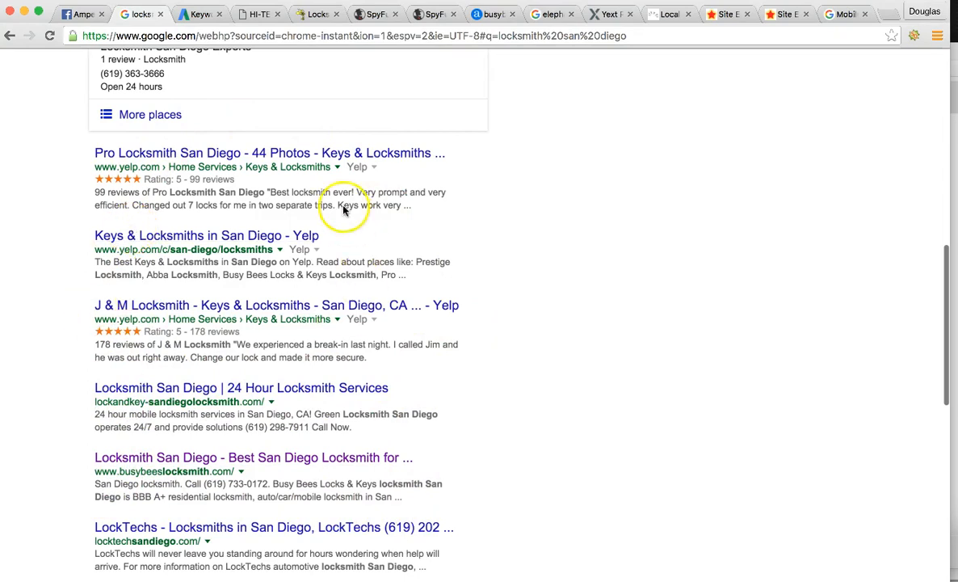
mouse_move(510, 280)
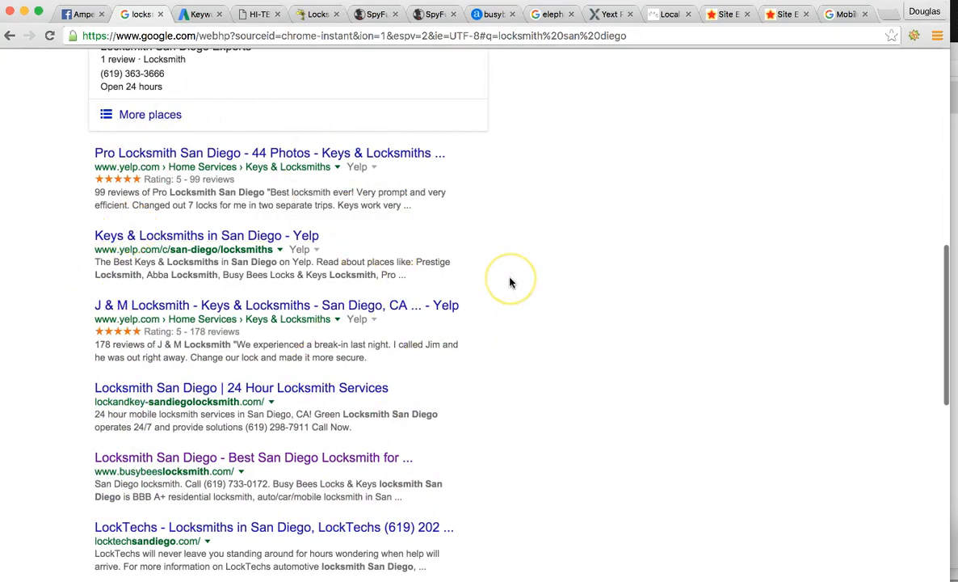
scroll(up, 3)
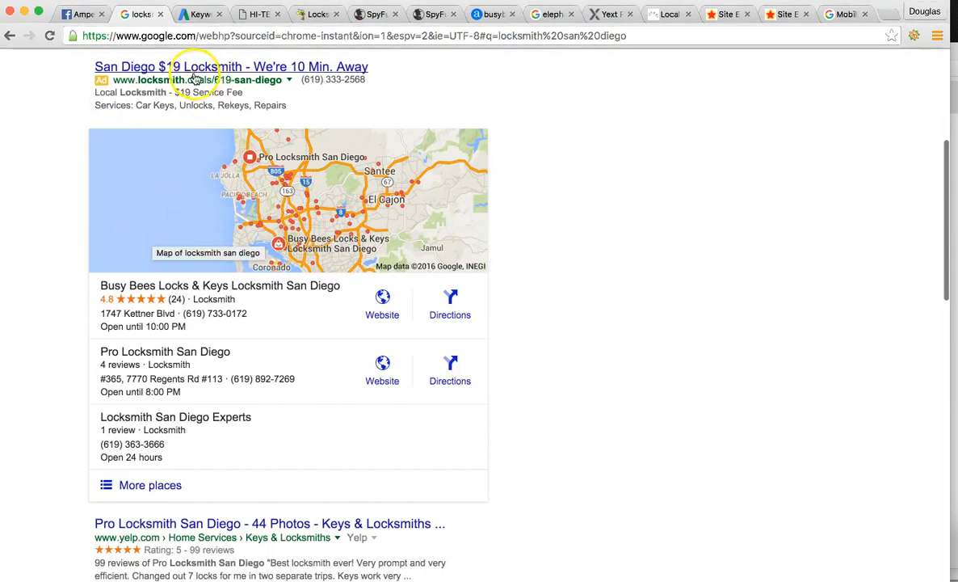
- Show Keyword Planner volumes for 'locksmith' in San Diego County, about 2,400 monthly
click(199, 14)
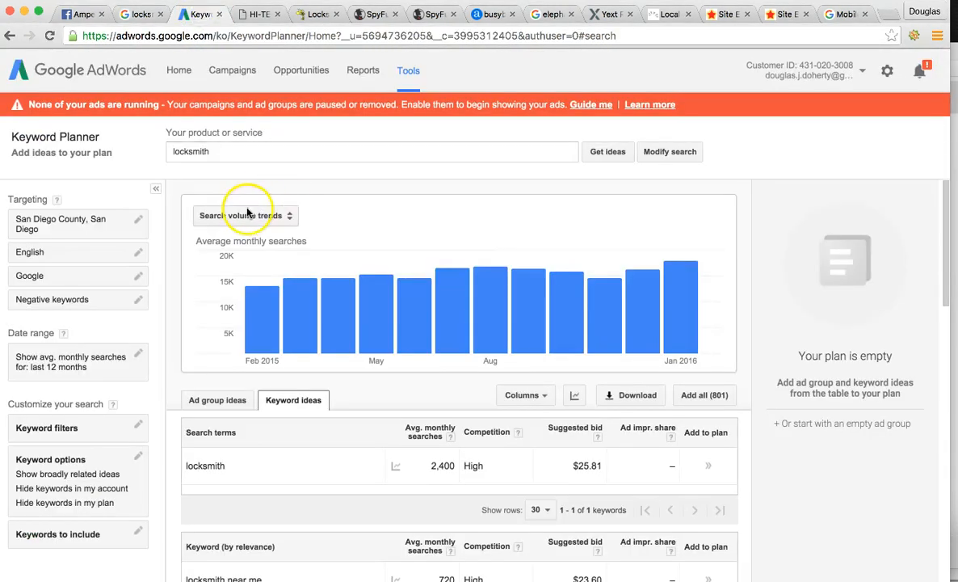
mouse_move(267, 198)
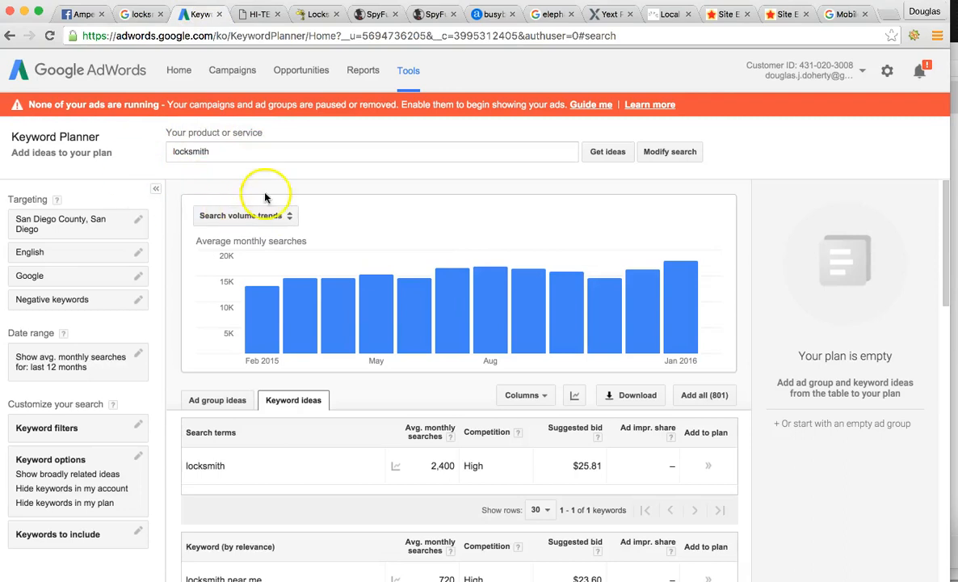
mouse_move(176, 134)
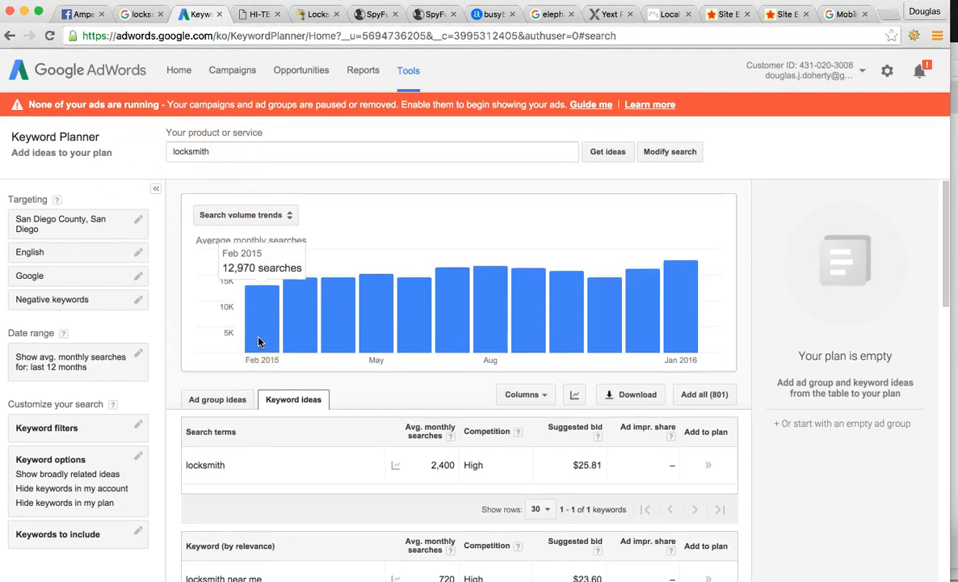
mouse_move(319, 333)
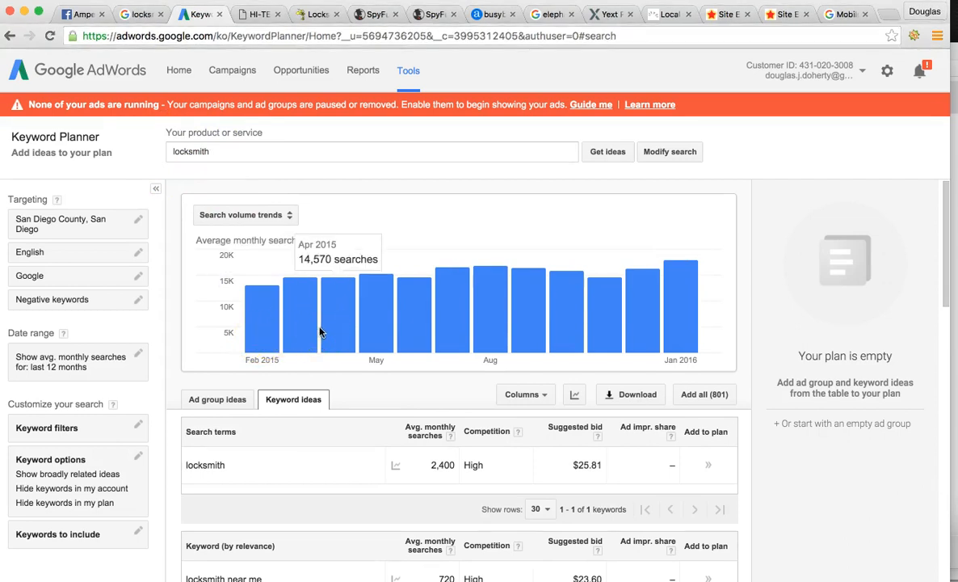
mouse_move(267, 330)
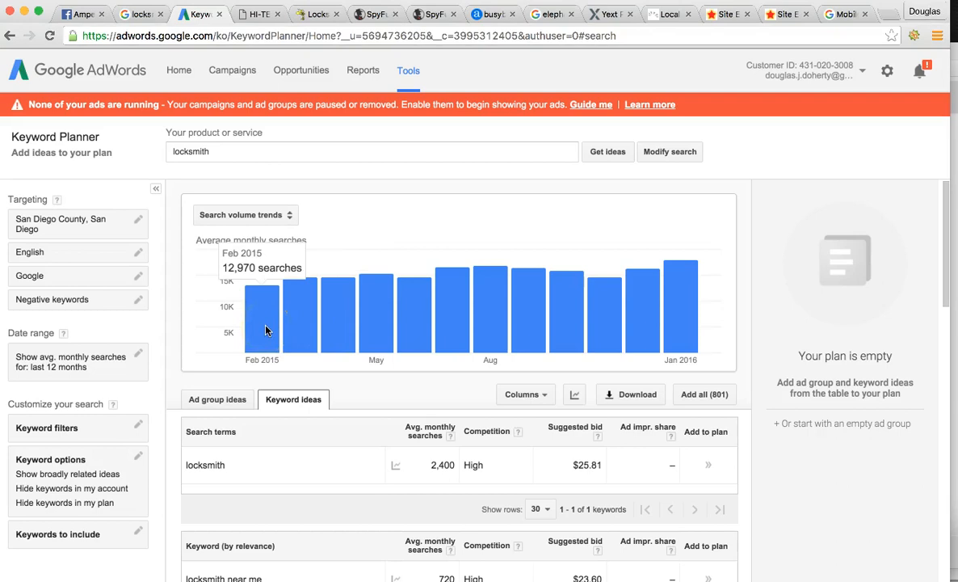
mouse_move(300, 305)
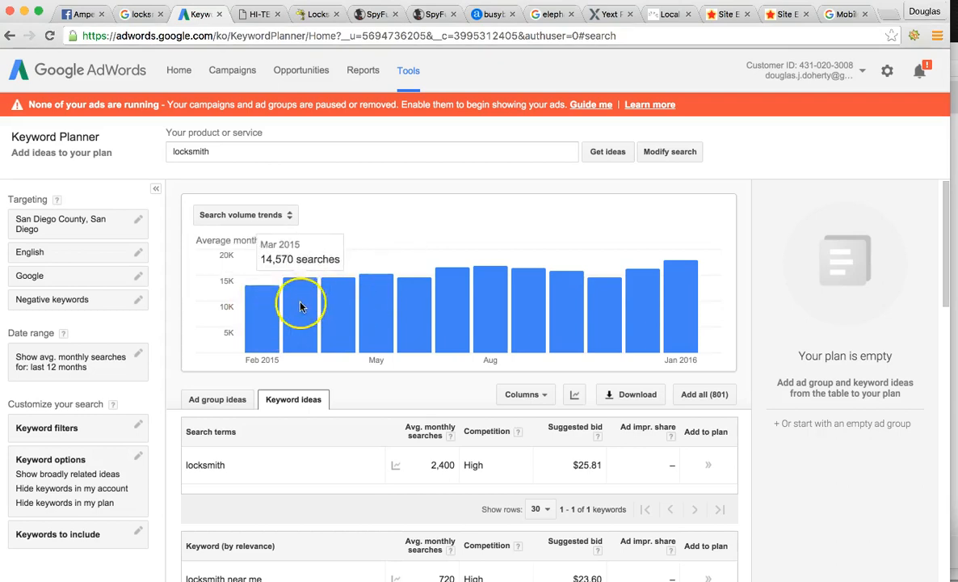
mouse_move(283, 313)
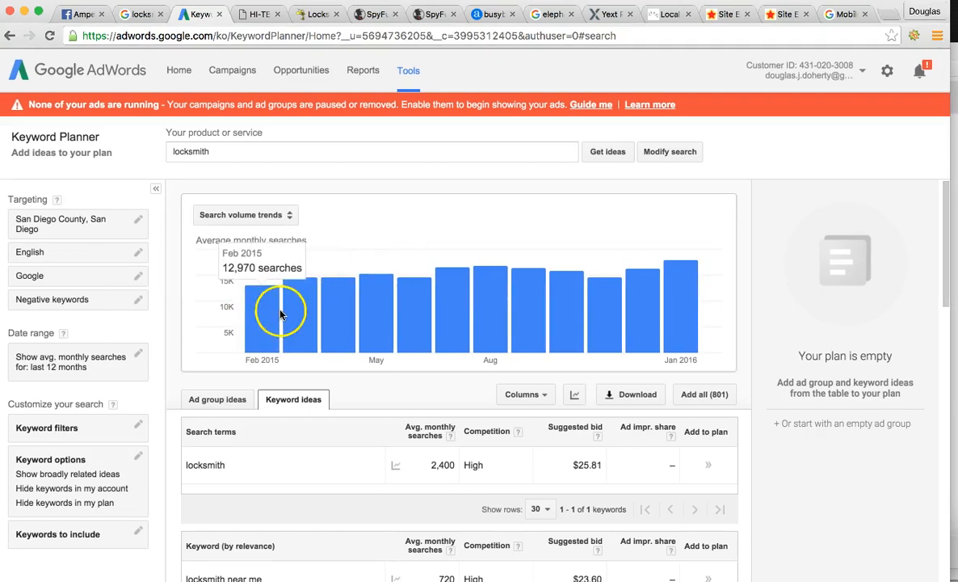
mouse_move(249, 52)
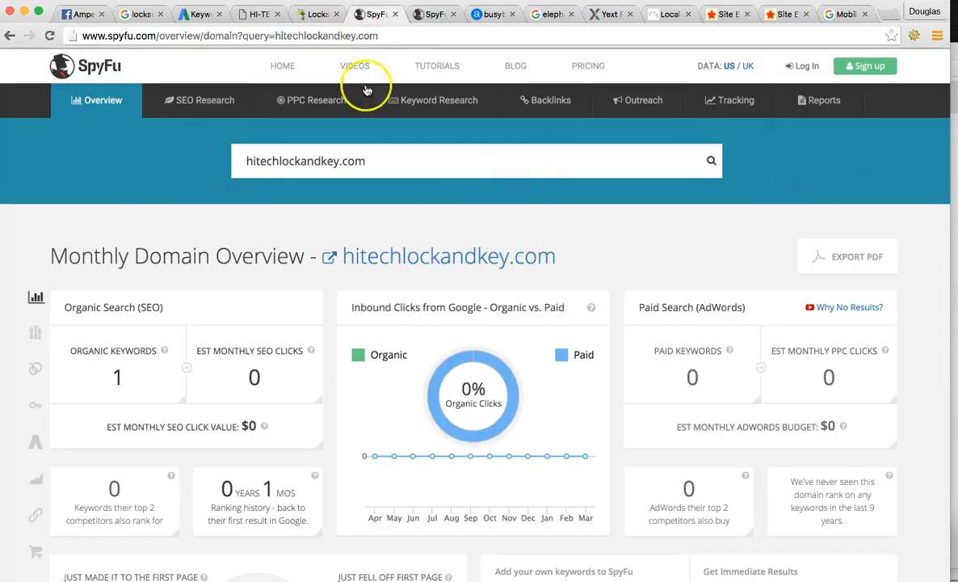
- Review hitechlockandkey.com's SpyFu SEO Overview: 1 organic keyword, zero monthly clicks
scroll(down, 3)
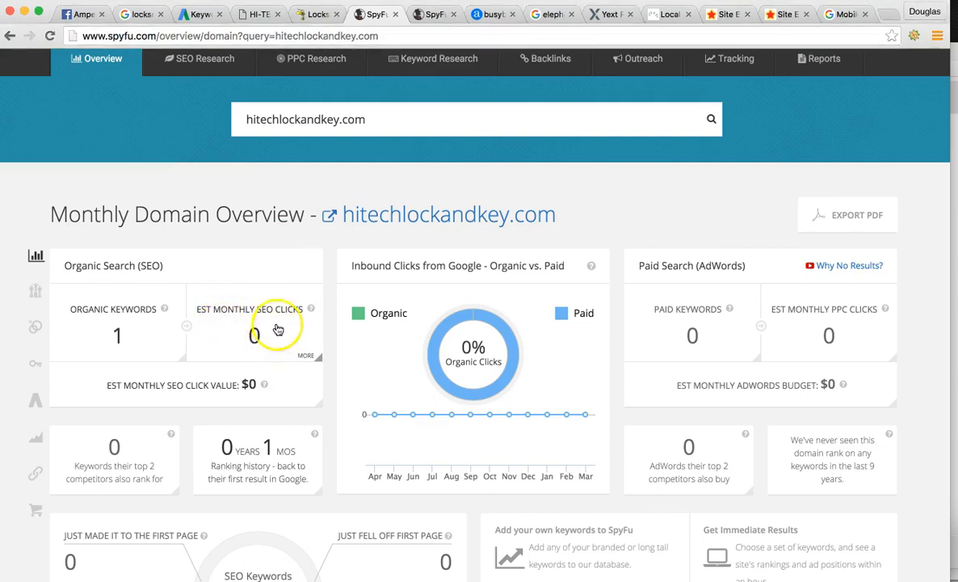
mouse_move(273, 335)
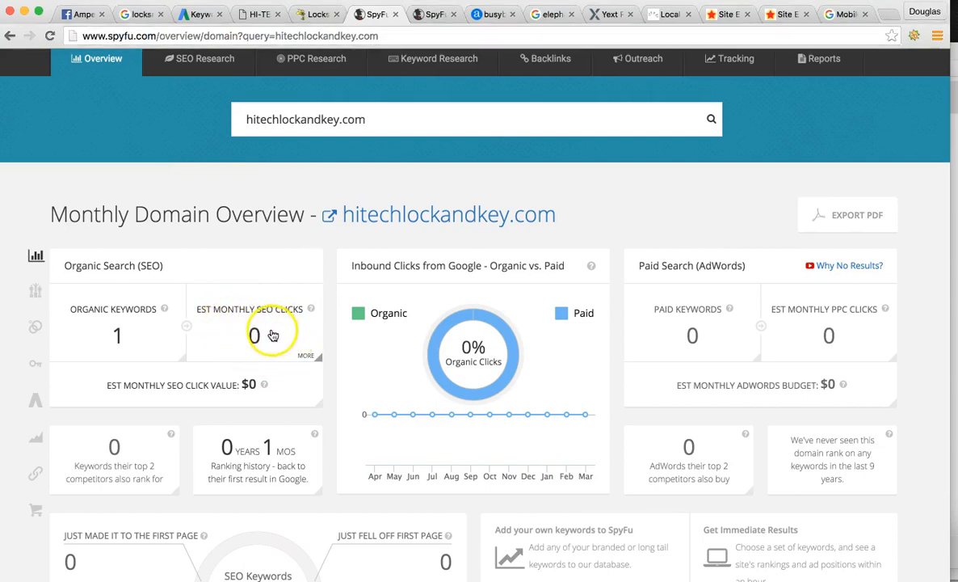
click(198, 58)
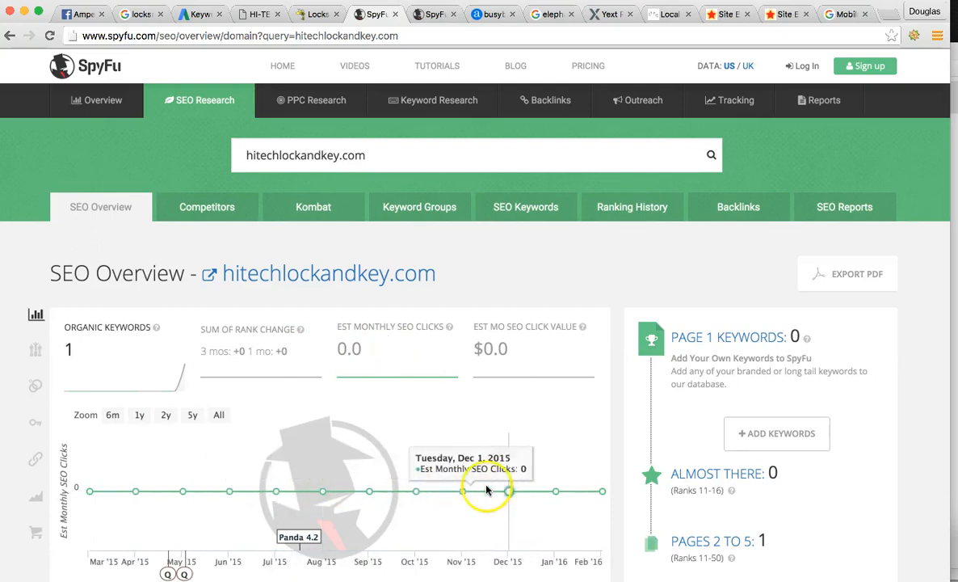
mouse_move(602, 491)
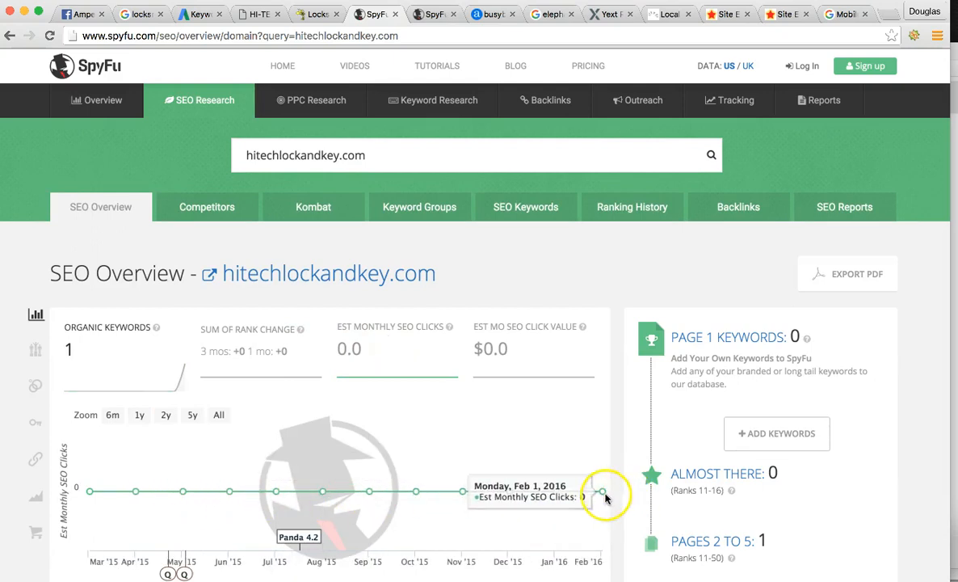
mouse_move(428, 13)
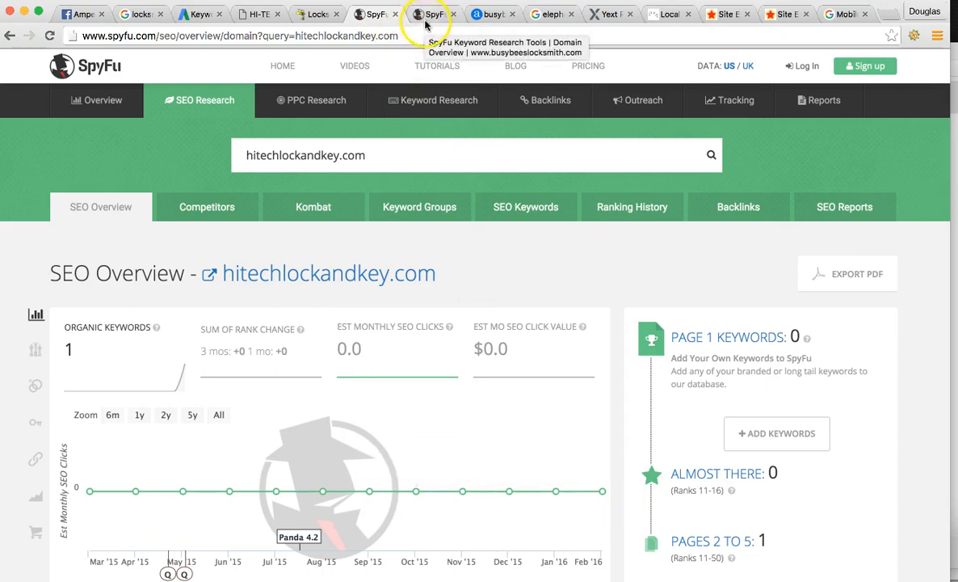
mouse_move(461, 491)
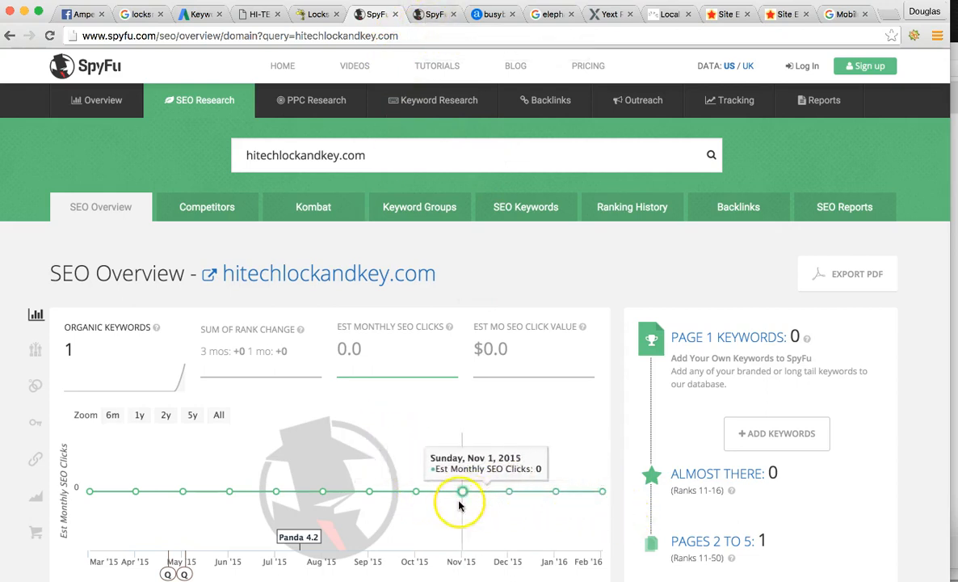
mouse_move(415, 491)
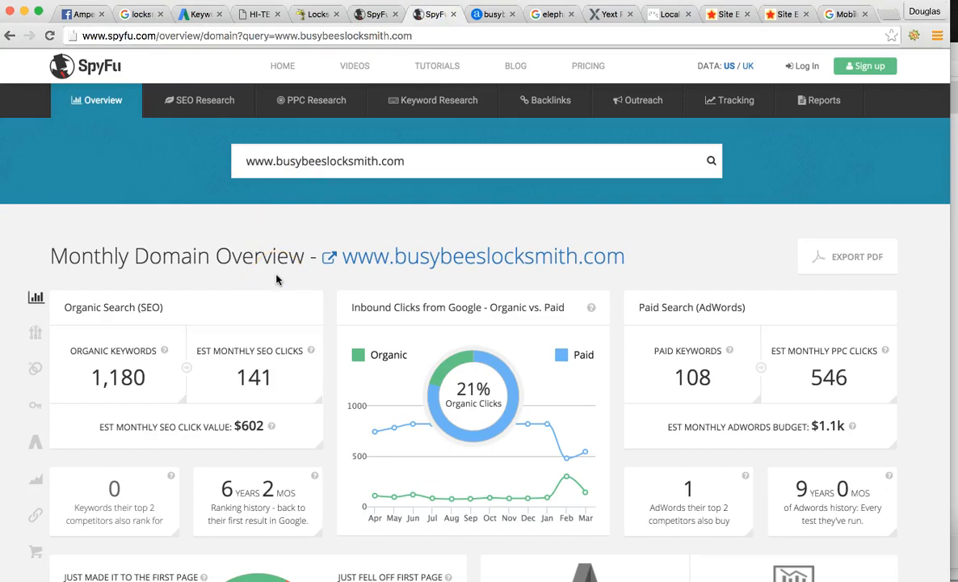
- Open busybeeslocksmith.com's SpyFu SEO Overview: 1,180 keywords, clicks peaking at 300
click(206, 99)
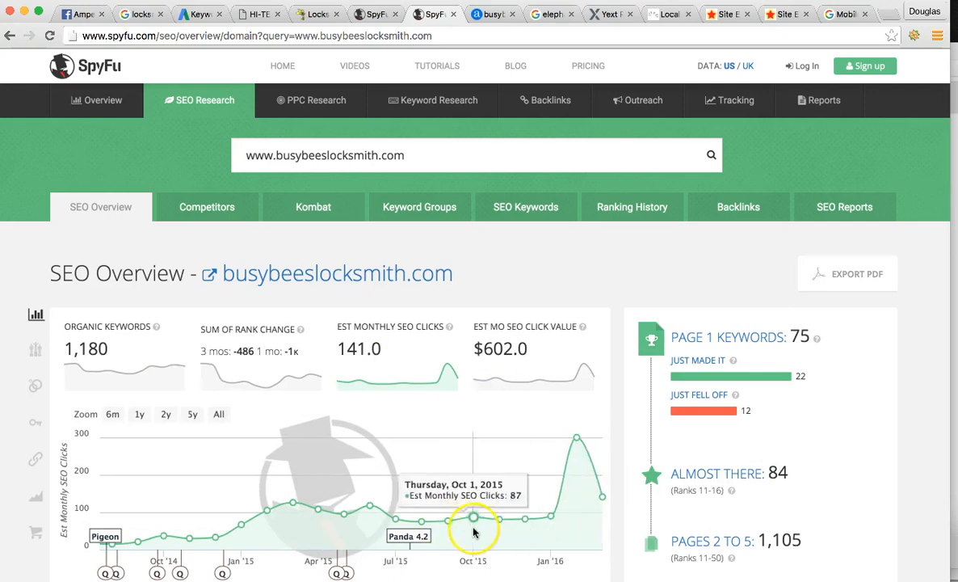
mouse_move(596, 491)
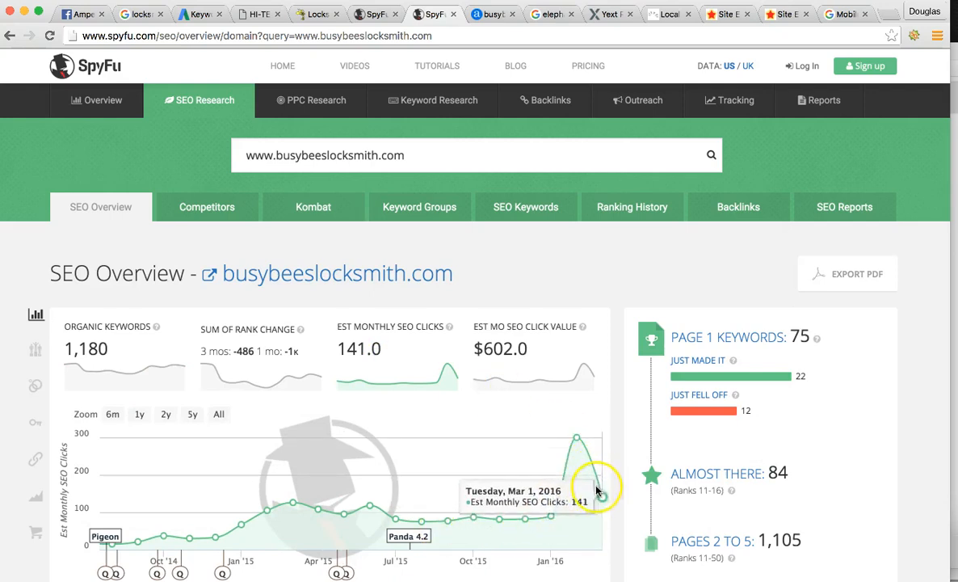
mouse_move(576, 442)
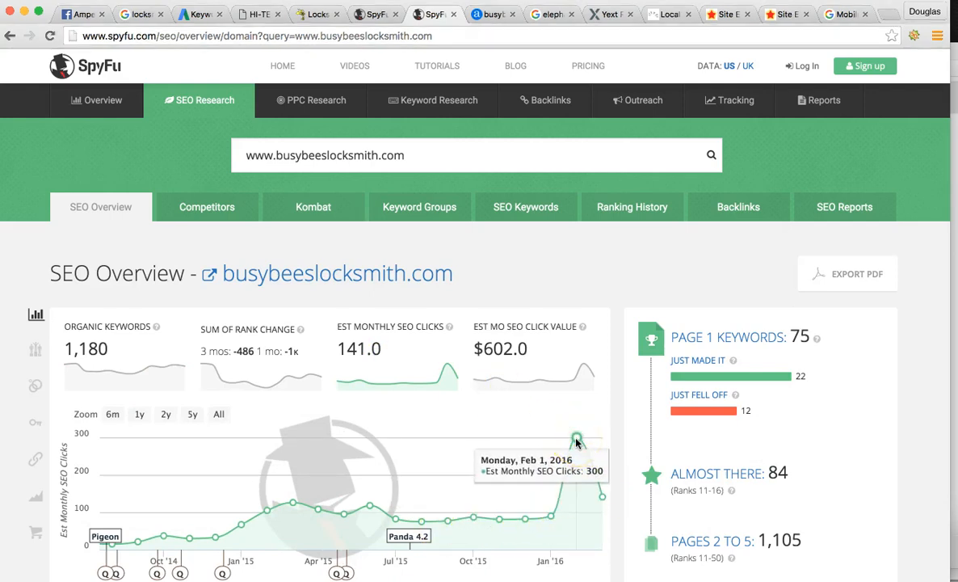
mouse_move(602, 493)
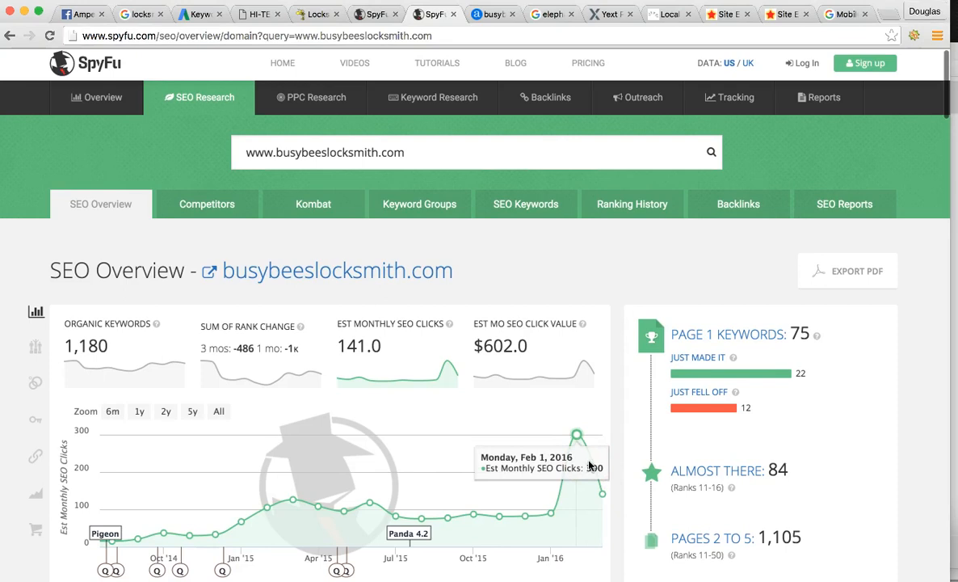
click(199, 97)
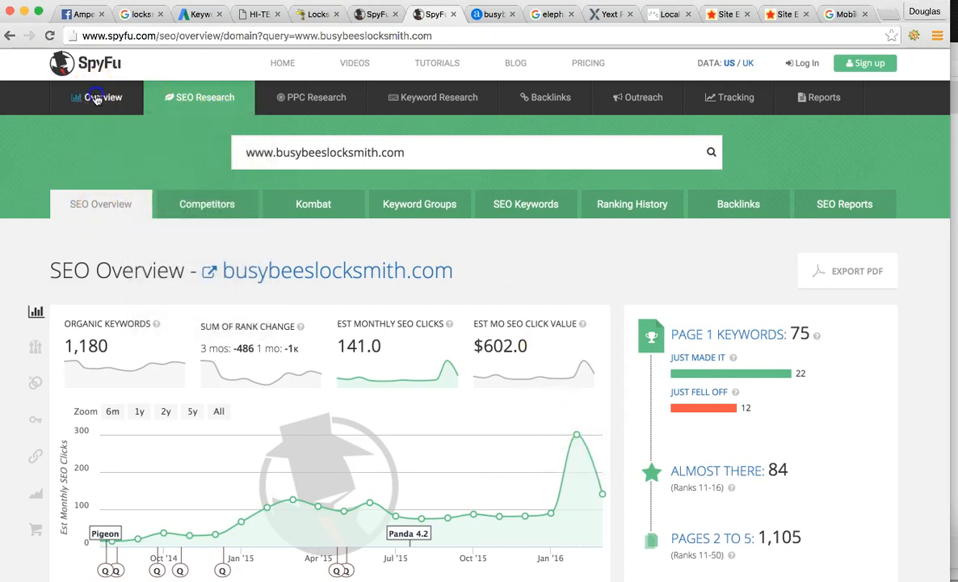
- Open hitechlockandkey.com's SpyFu Monthly Domain Overview showing zero clicks and $0 budget
click(96, 100)
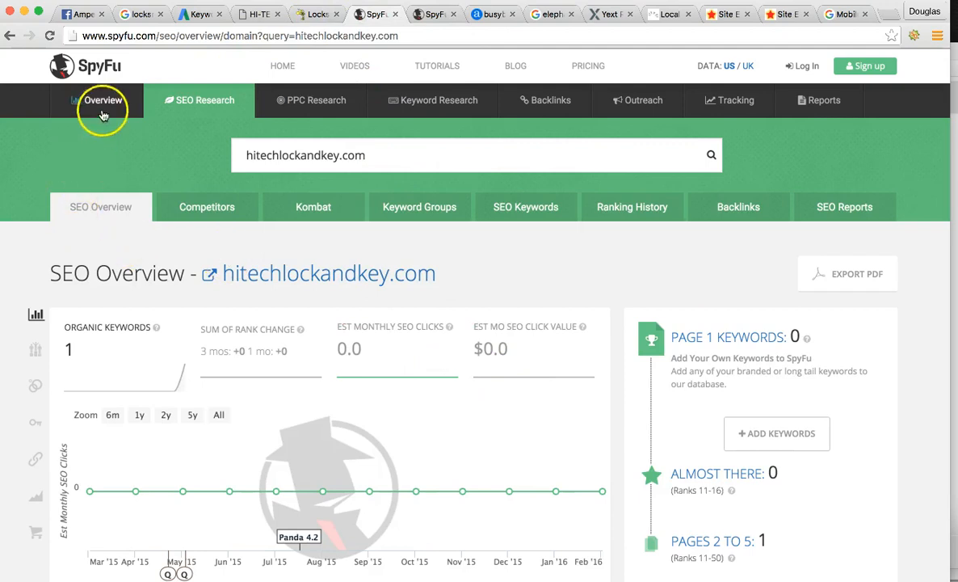
click(103, 100)
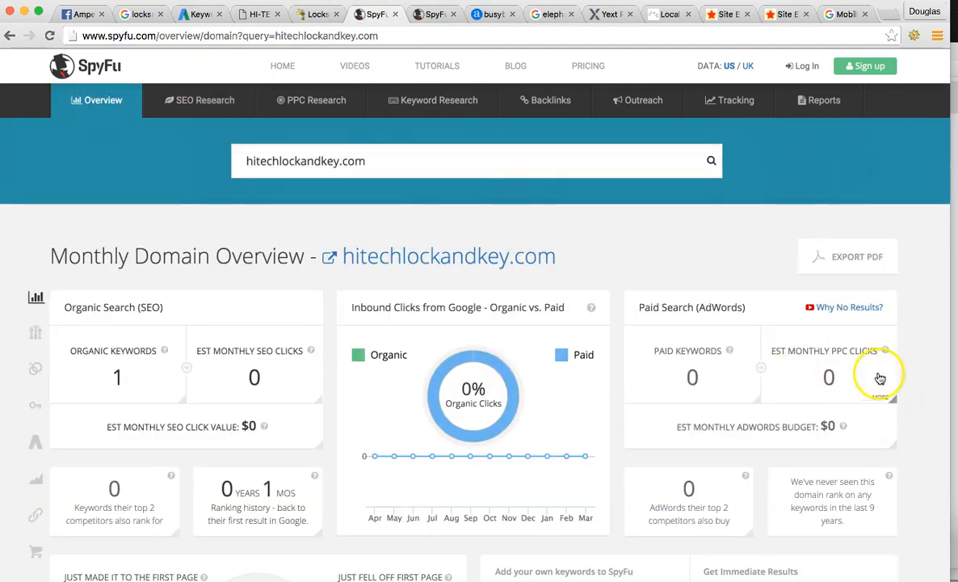
mouse_move(691, 373)
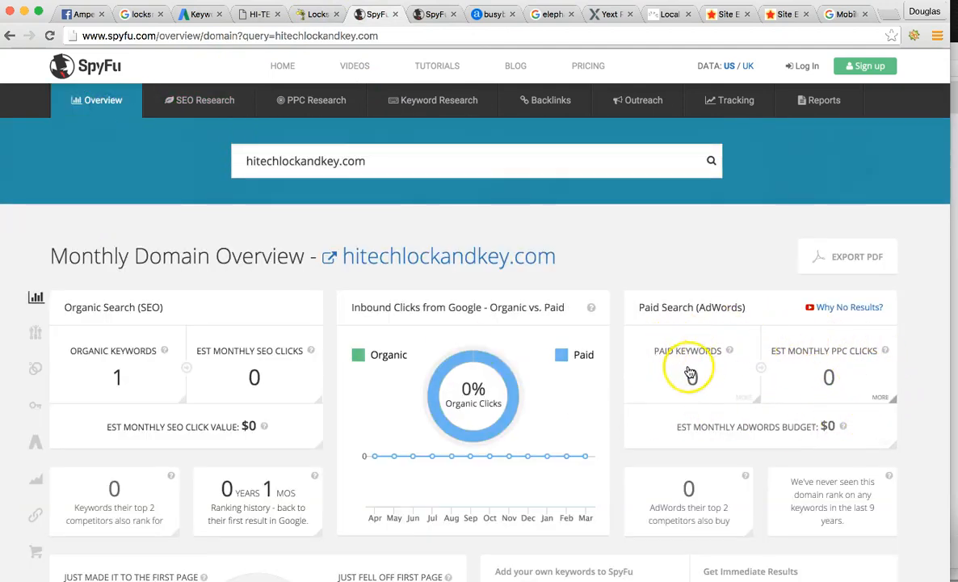
mouse_move(758, 354)
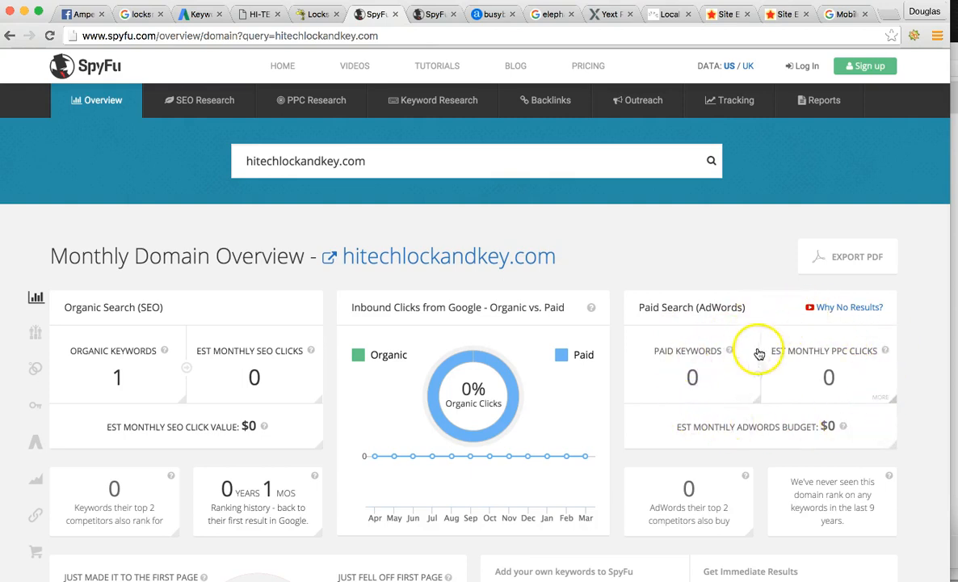
mouse_move(900, 392)
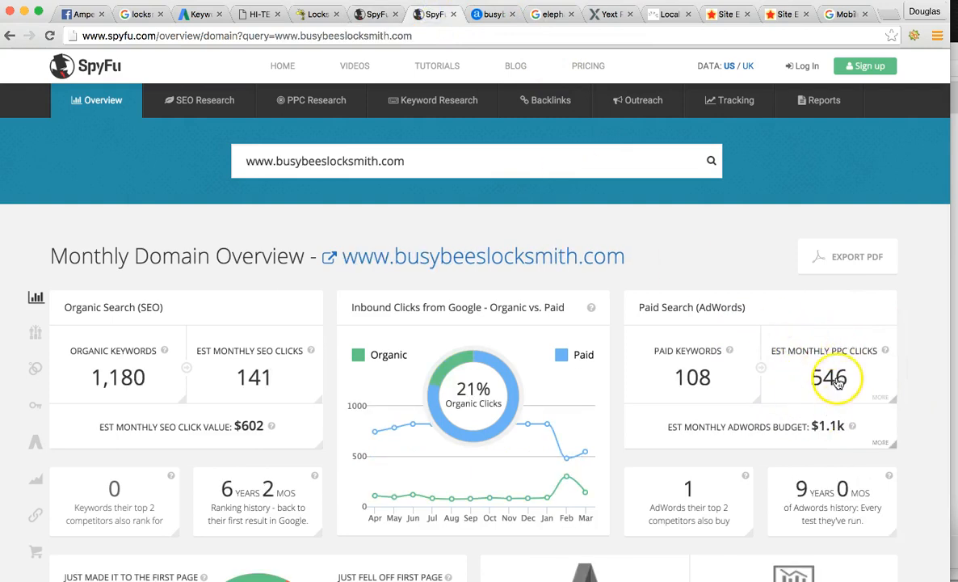
mouse_move(860, 382)
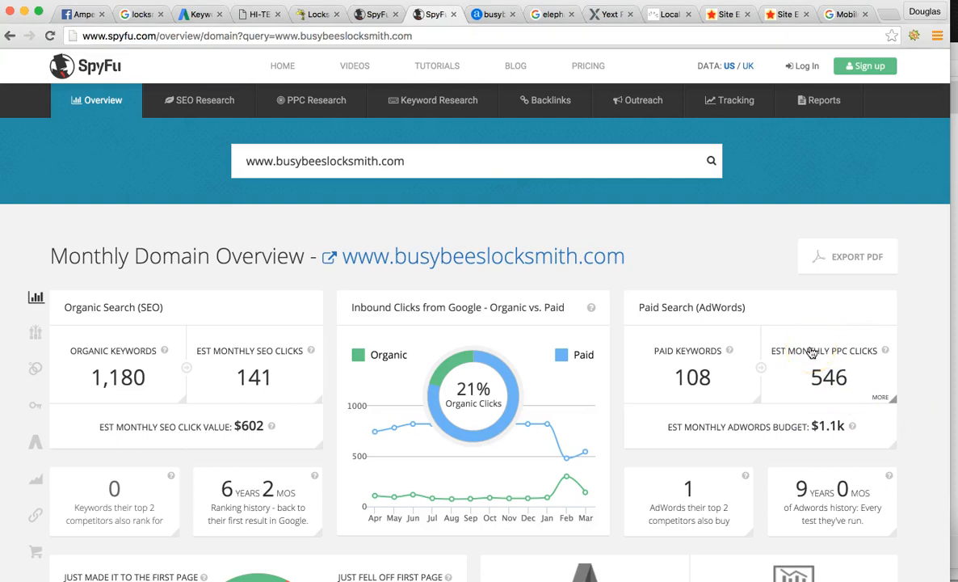
mouse_move(791, 369)
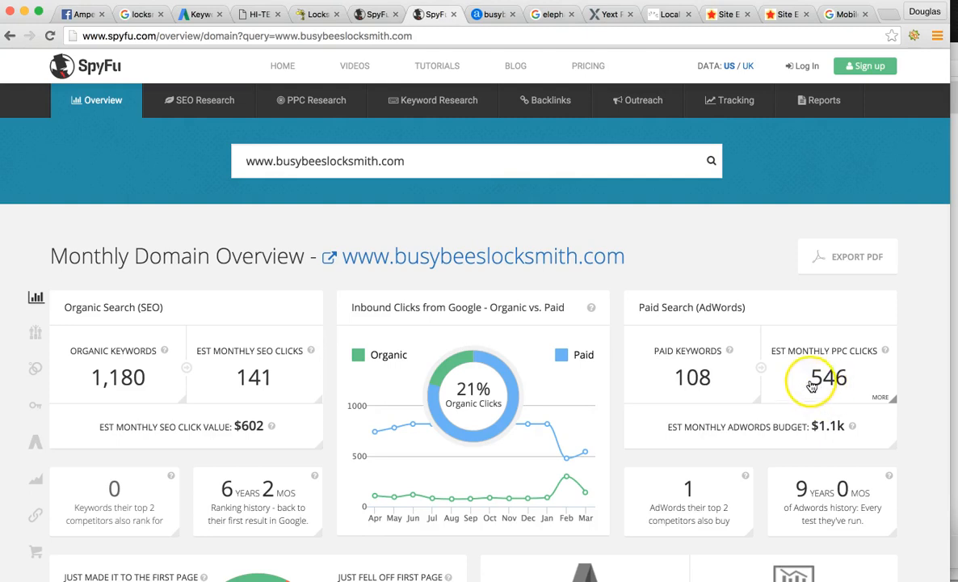
mouse_move(796, 305)
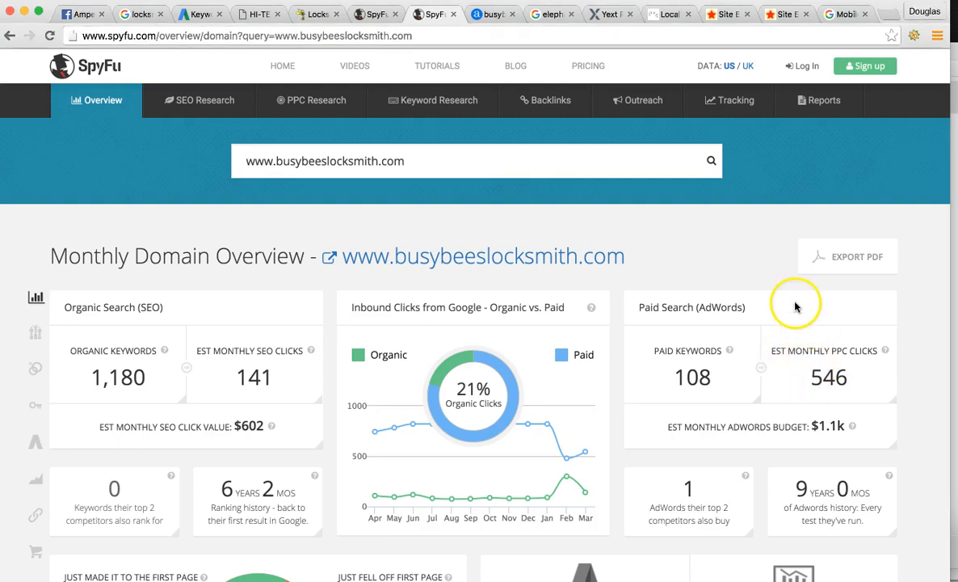
mouse_move(524, 51)
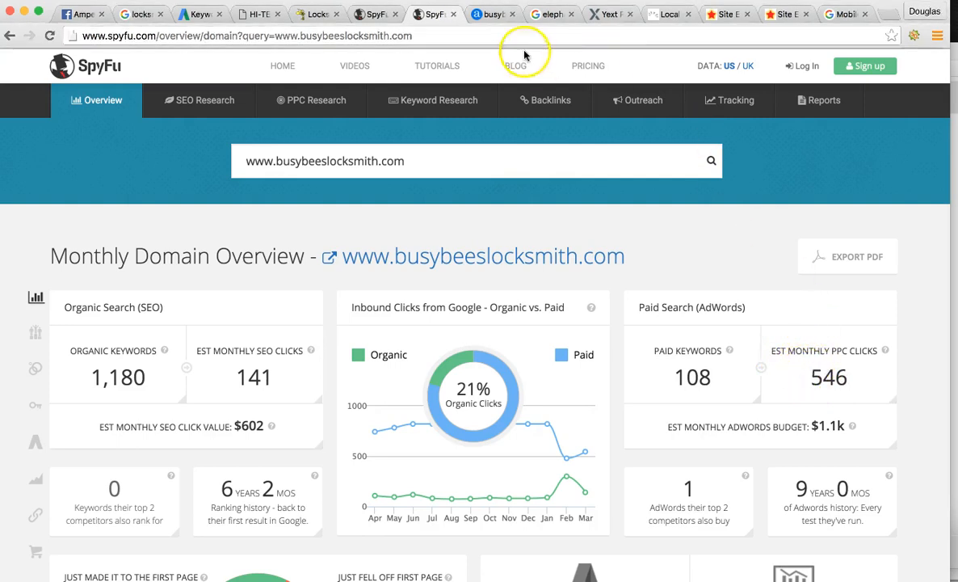
- Show busybeeslocksmith.com's Alexa top search keywords, led by 'busy bees locksmith' at 25.18%
click(492, 14)
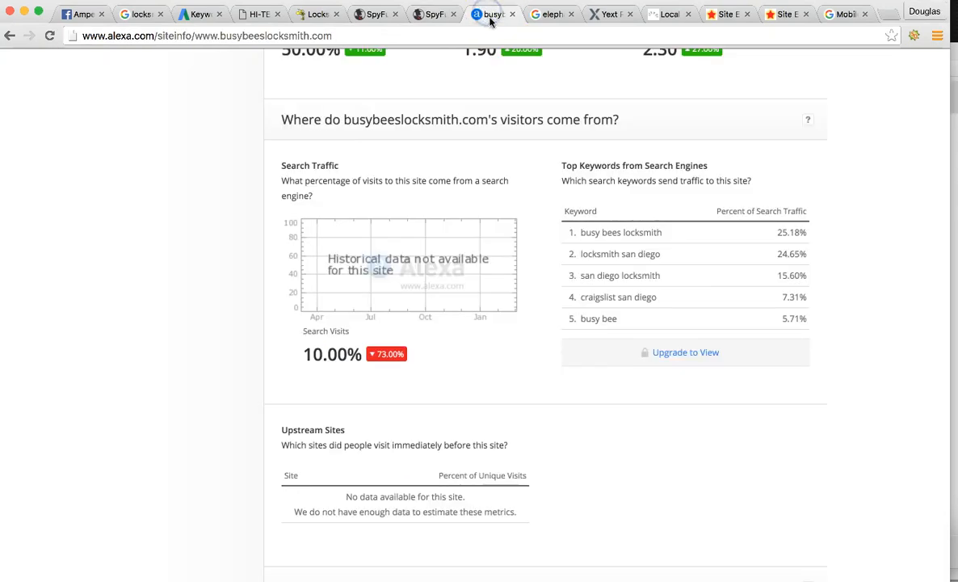
mouse_move(513, 72)
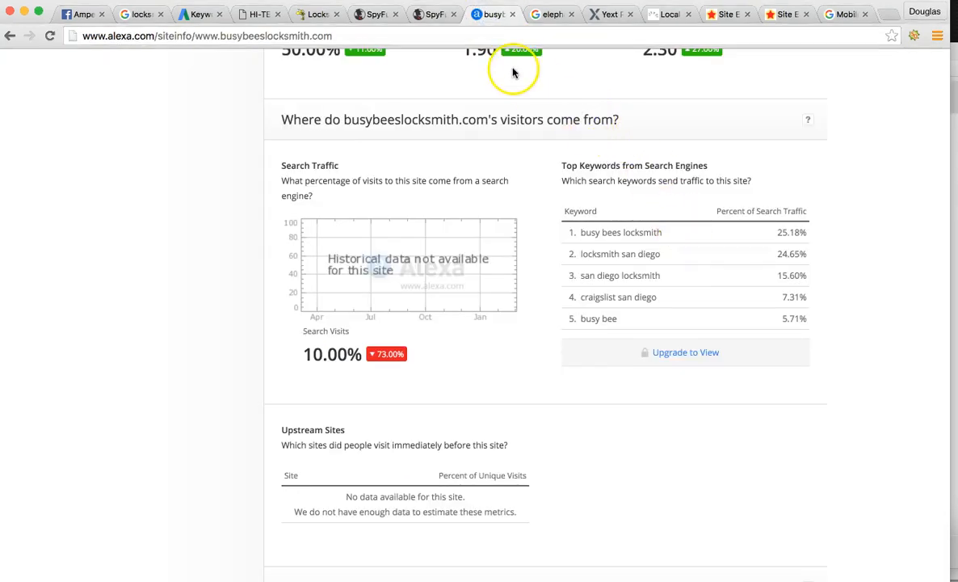
scroll(down, 3)
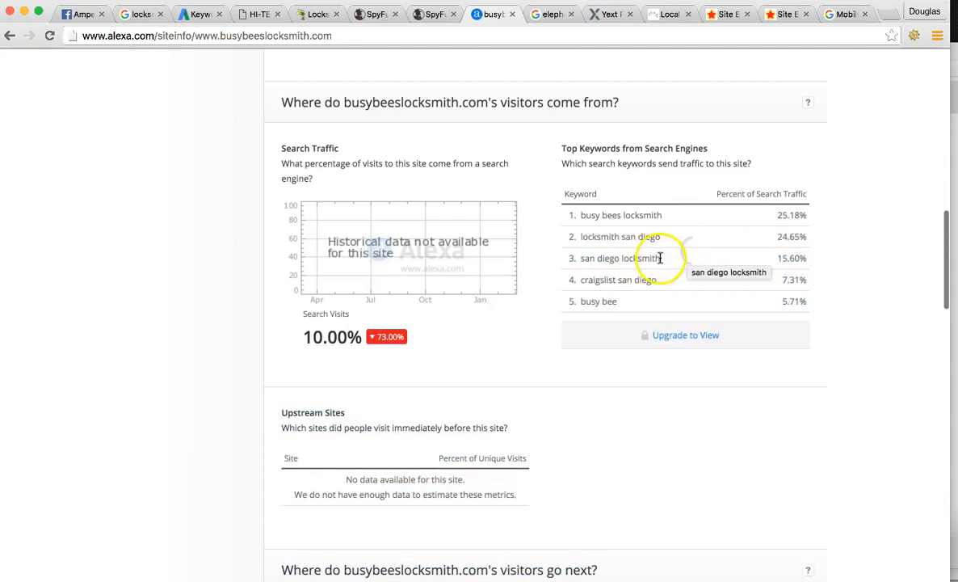
mouse_move(760, 257)
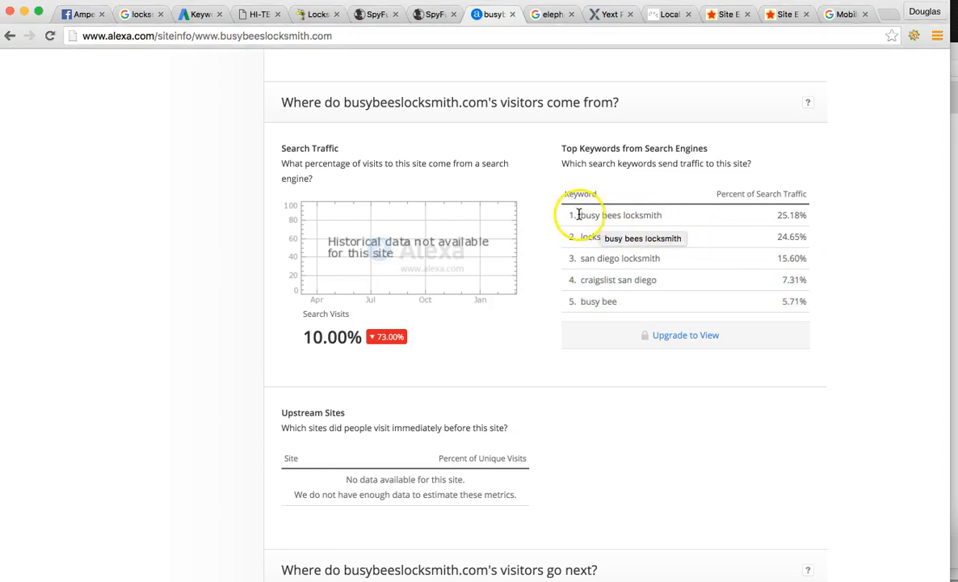
mouse_move(807, 218)
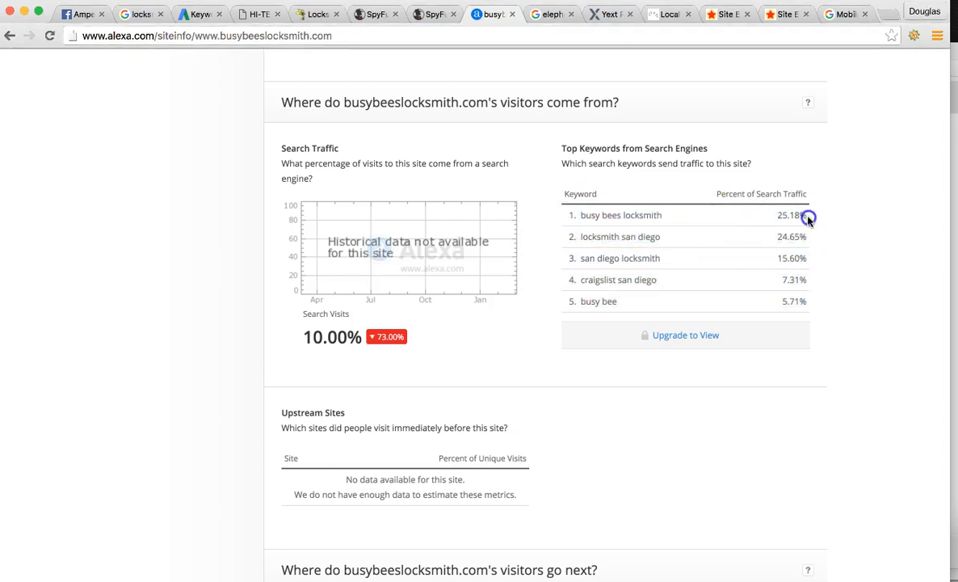
mouse_move(590, 215)
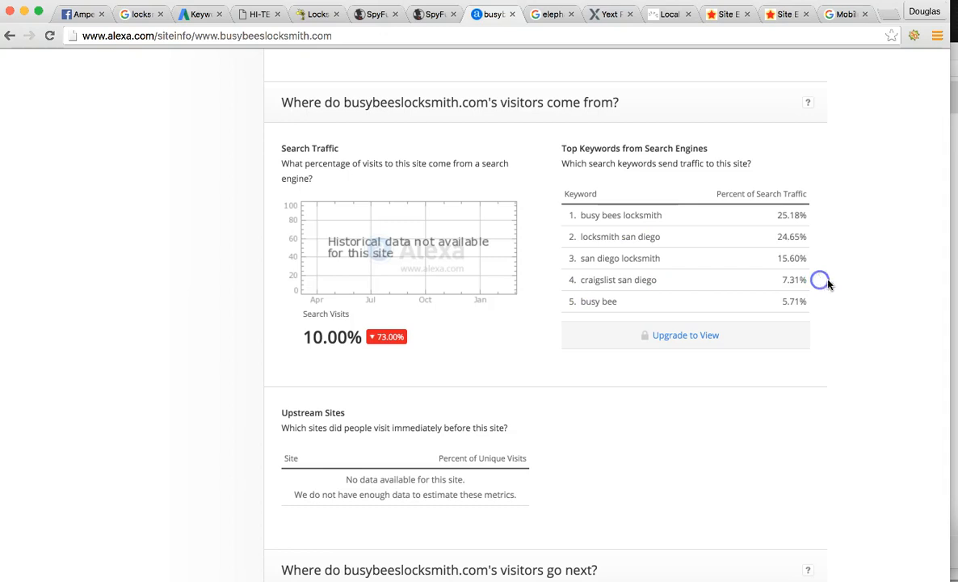
mouse_move(353, 87)
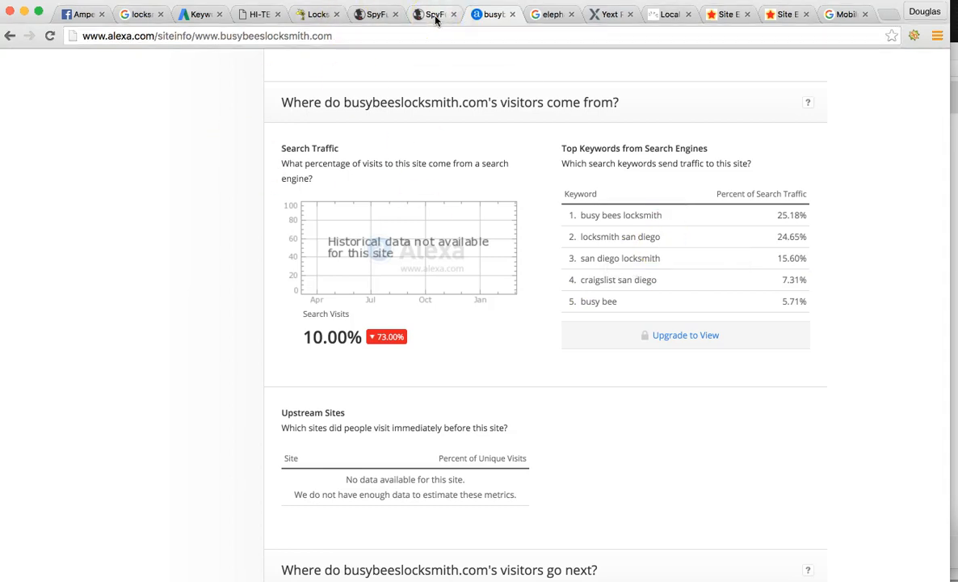
mouse_move(430, 15)
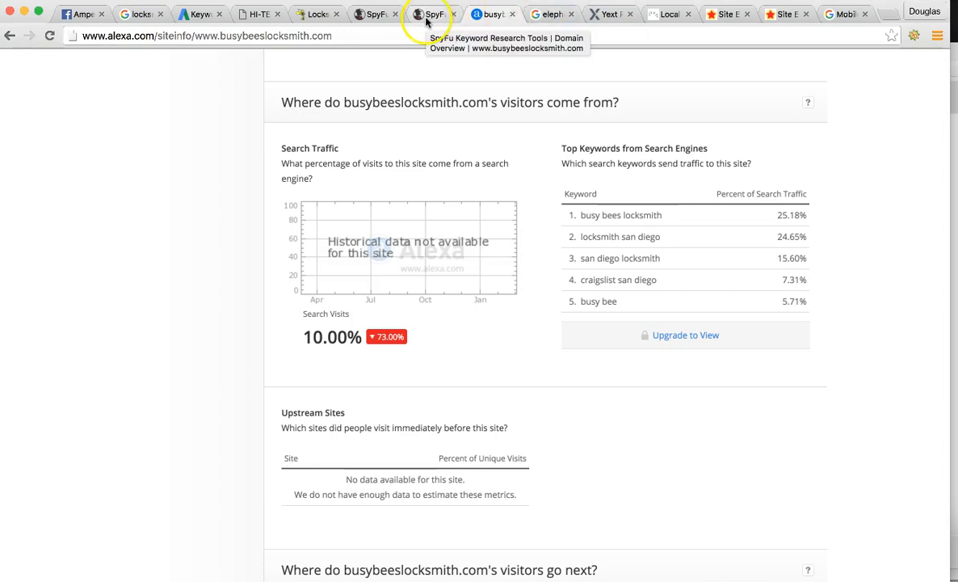
mouse_move(491, 14)
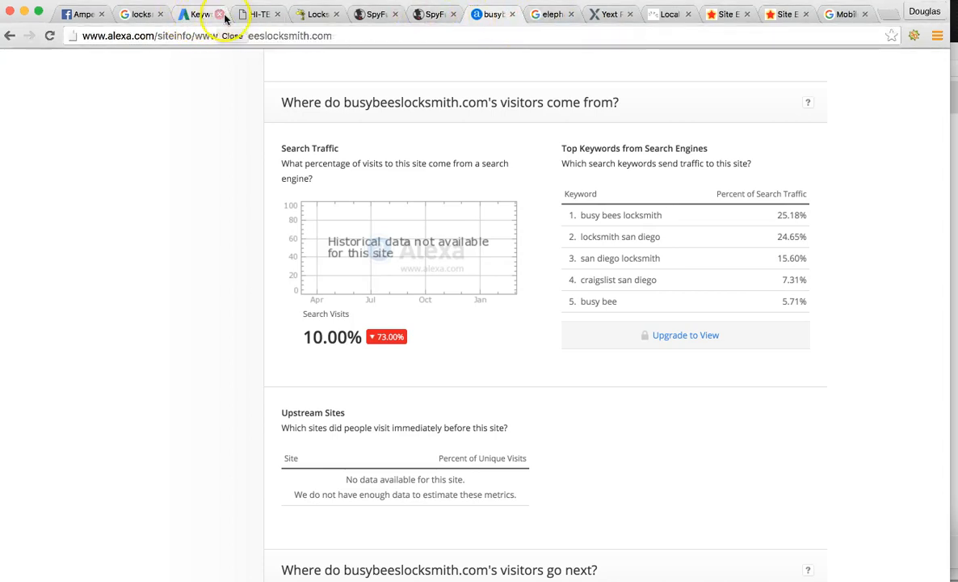
click(259, 14)
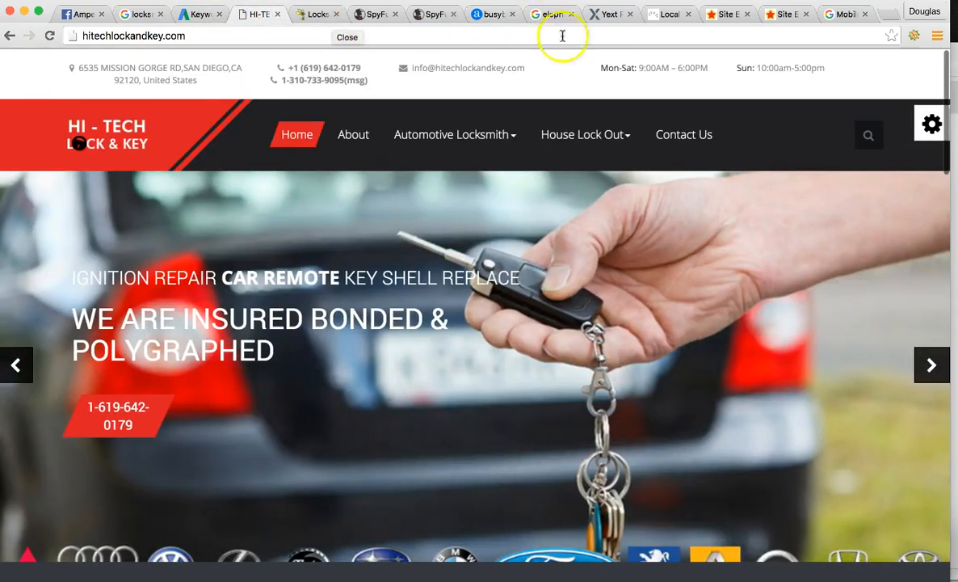
click(347, 37)
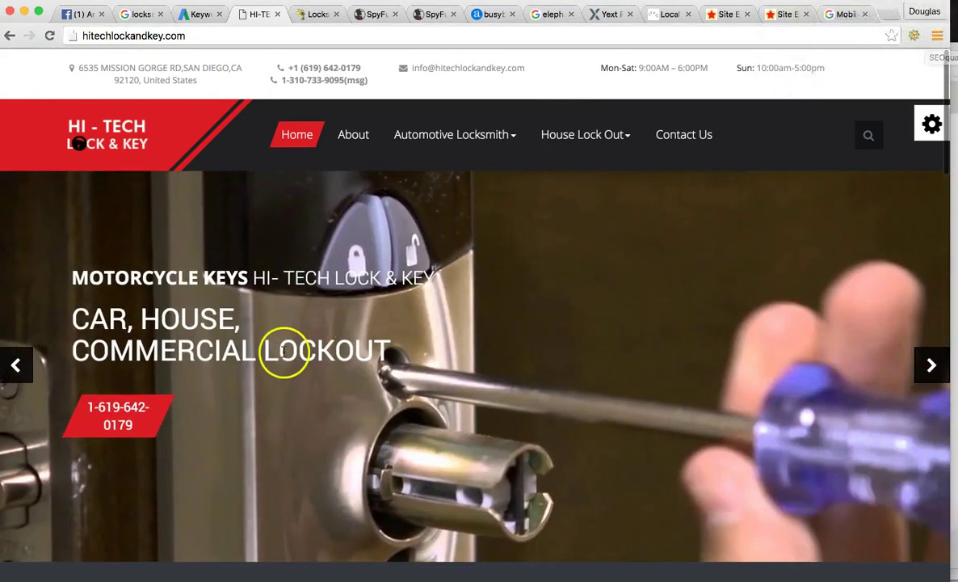
scroll(down, 3)
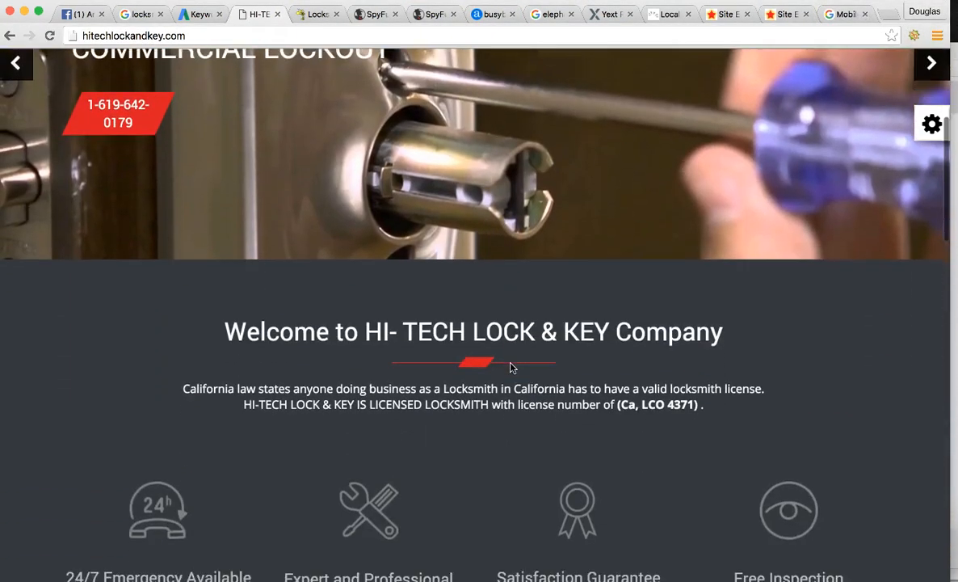
scroll(down, 3)
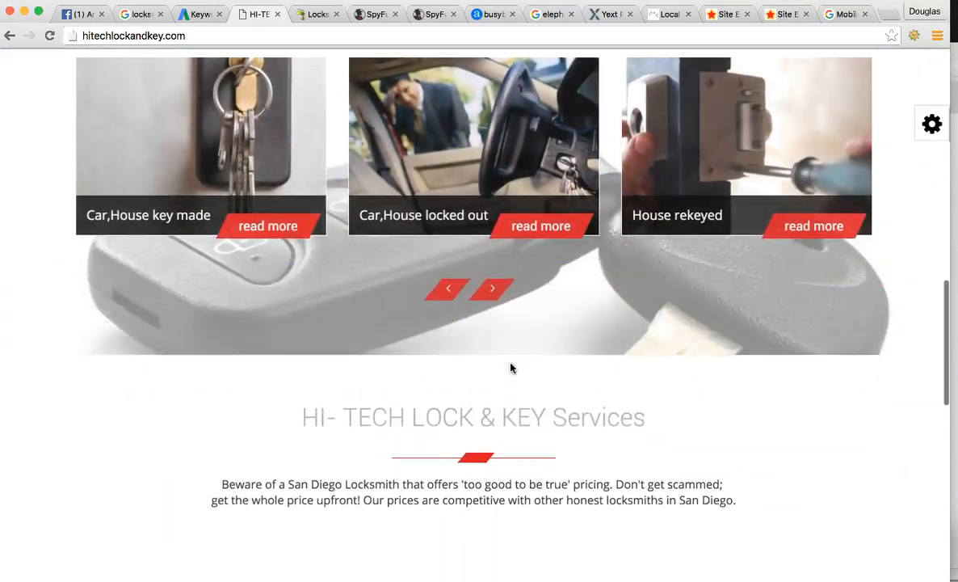
scroll(down, 3)
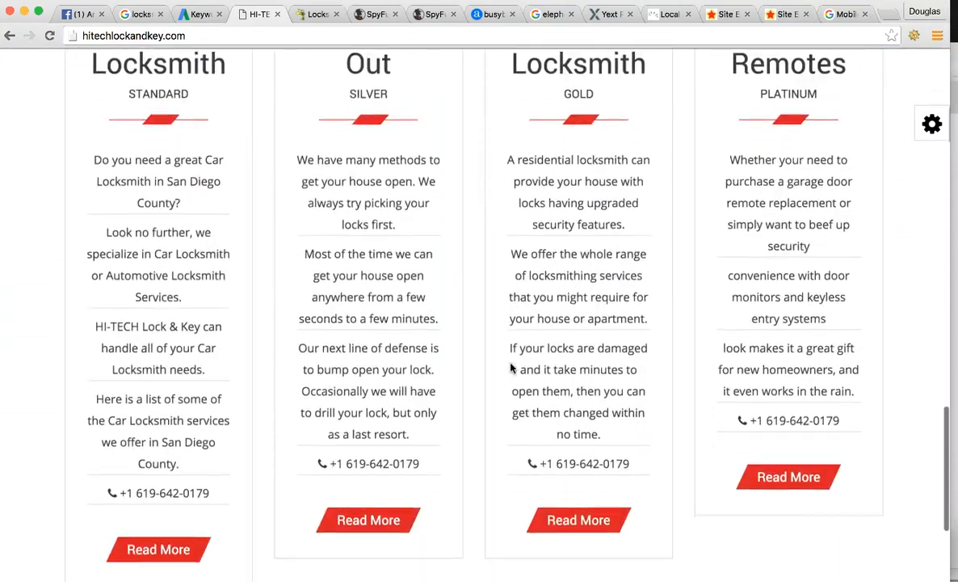
scroll(down, 3)
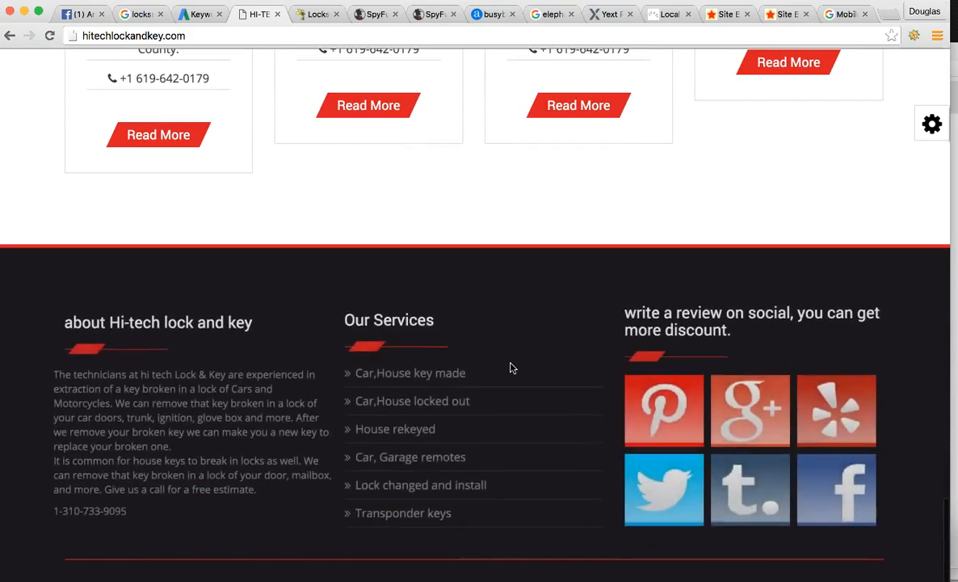
scroll(up, 3)
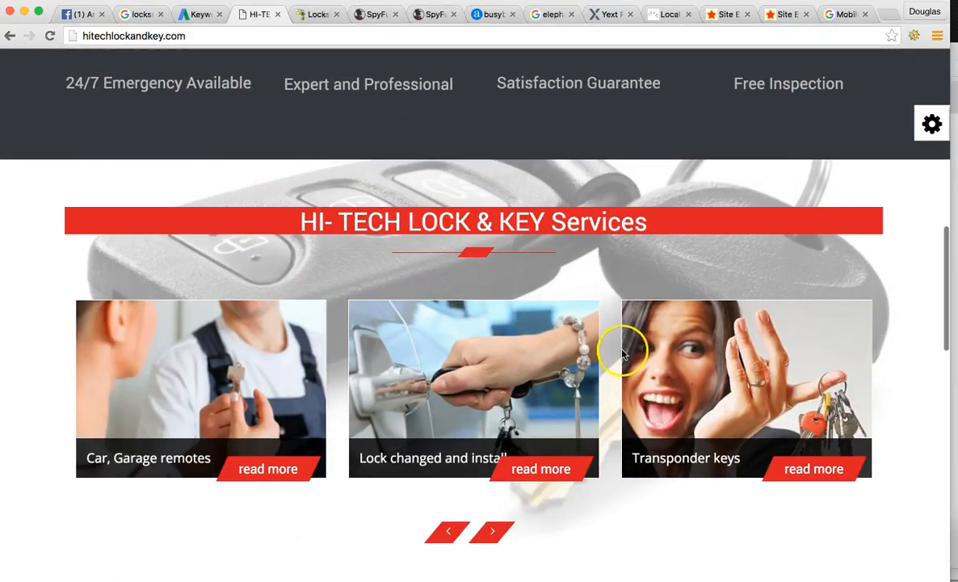
scroll(up, 3)
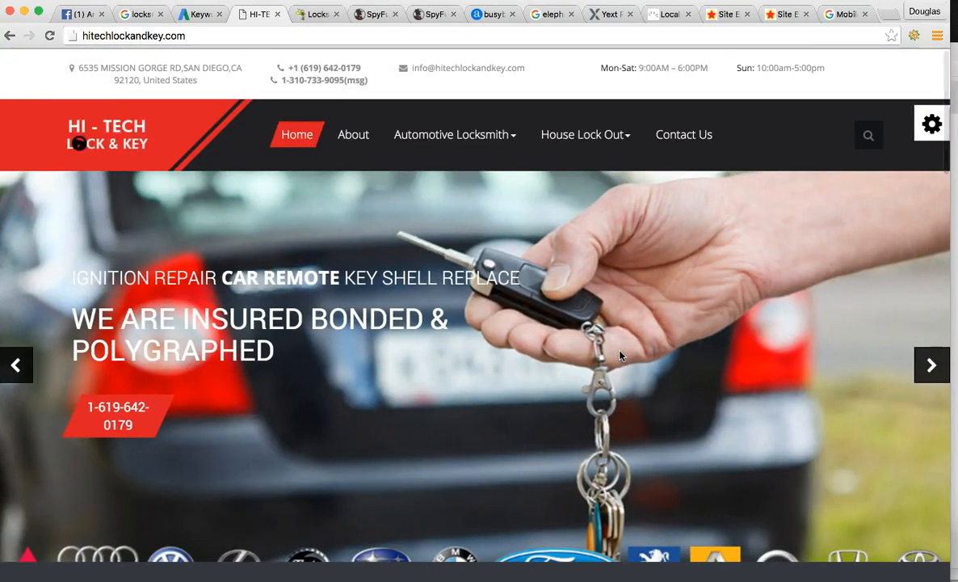
scroll(down, 3)
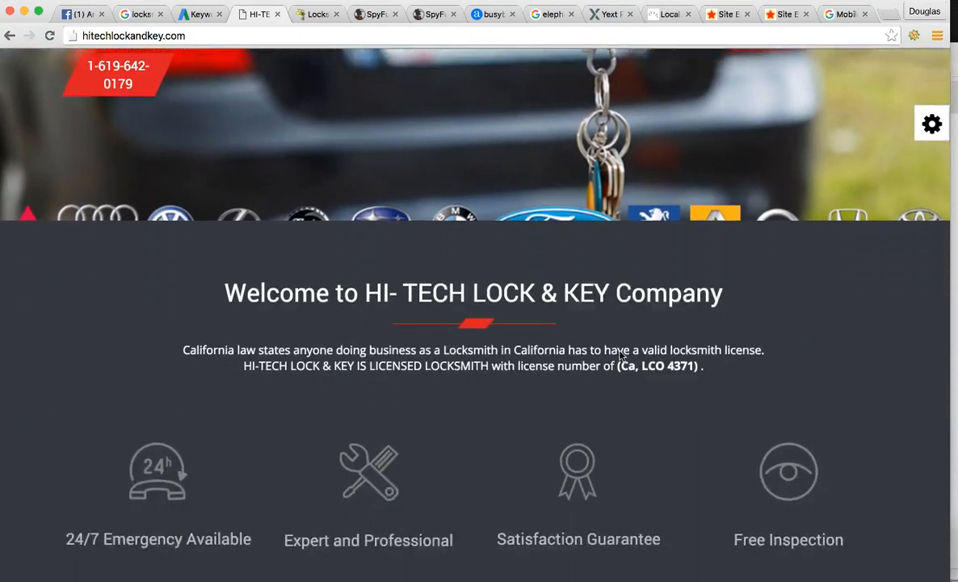
scroll(down, 3)
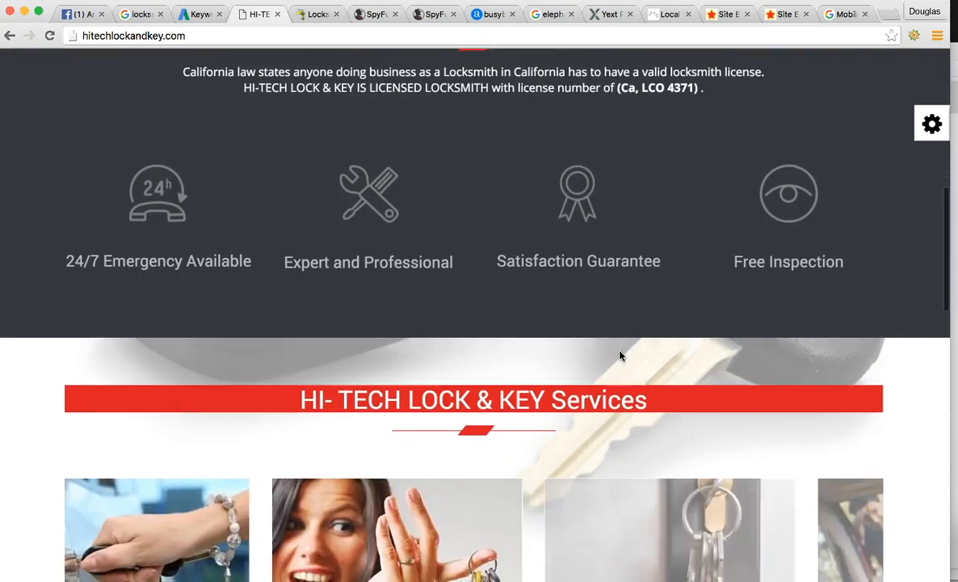
scroll(down, 3)
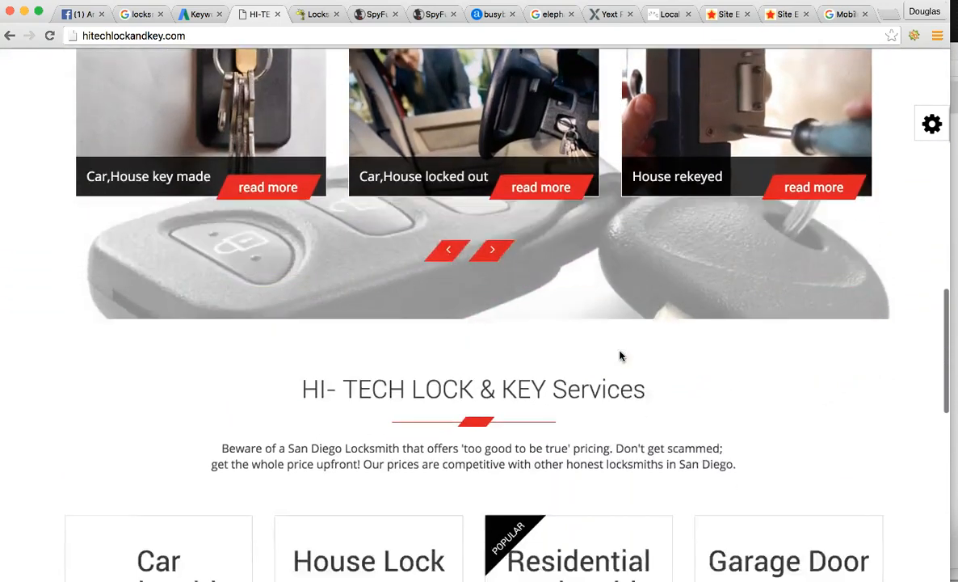
scroll(down, 3)
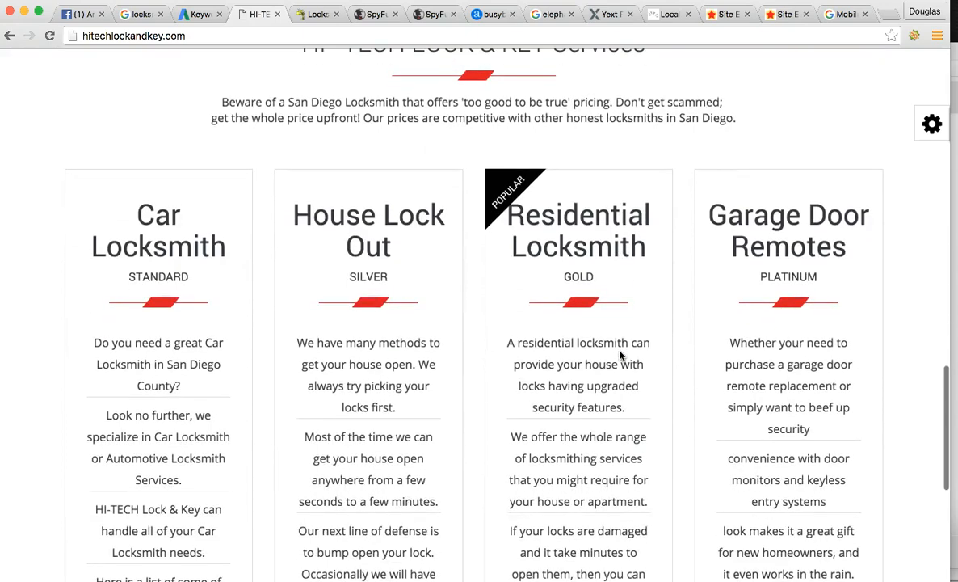
scroll(down, 3)
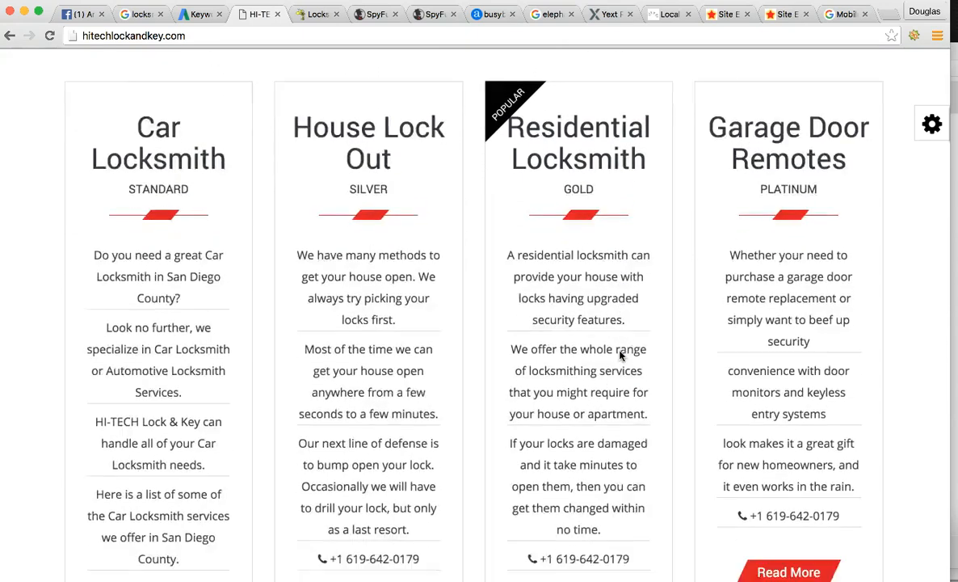
scroll(down, 3)
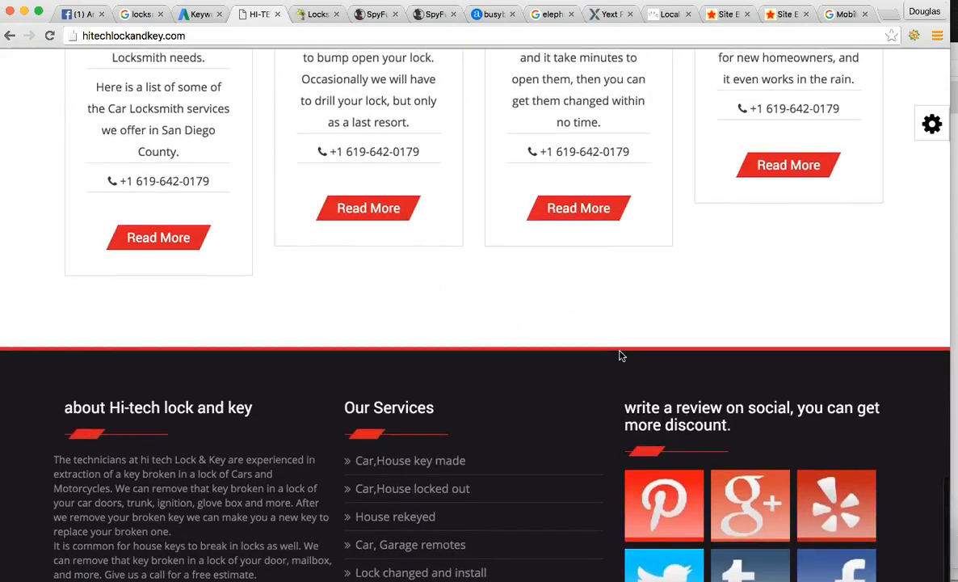
scroll(up, 3)
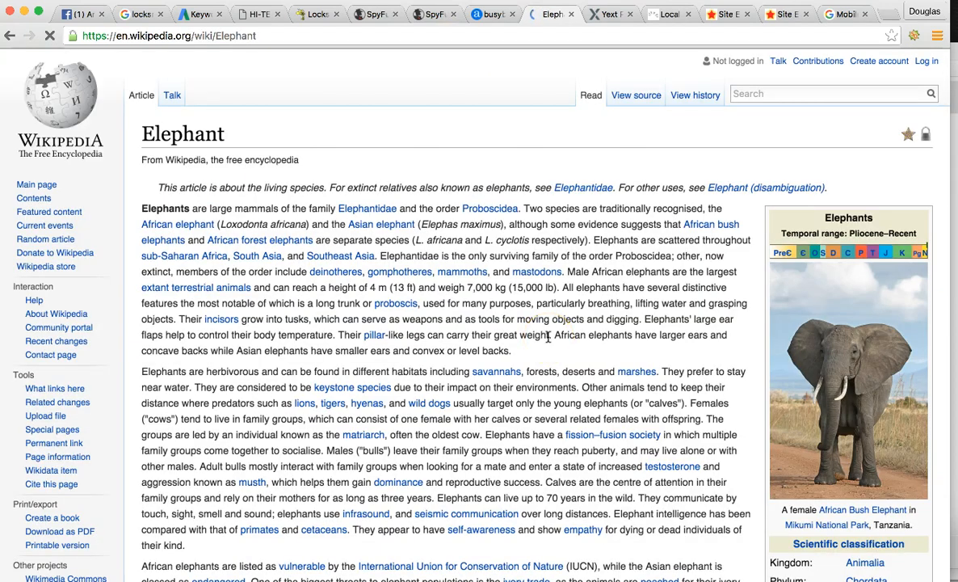
- Scroll the Elephant article from taxonomy down to warfare, then back toward the top
scroll(down, 3)
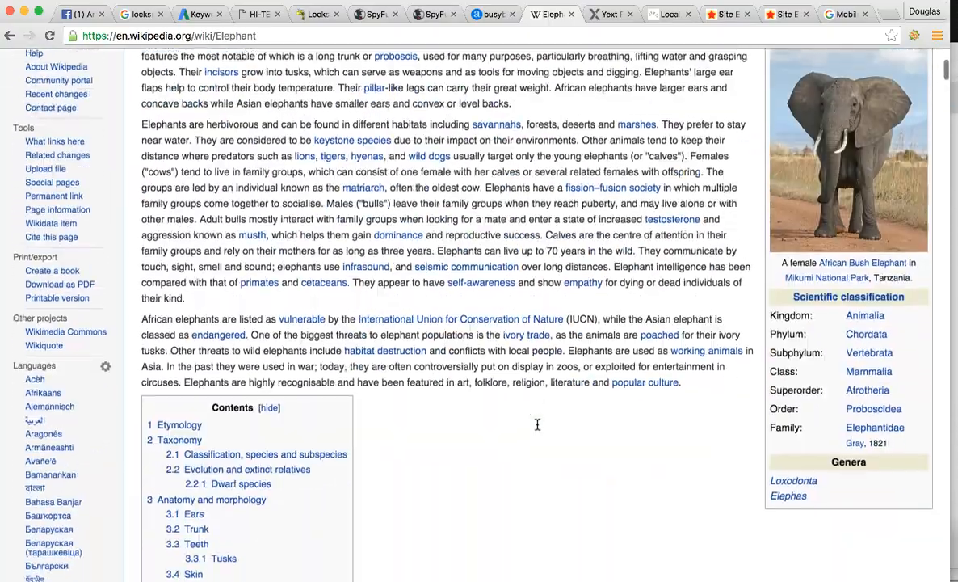
scroll(down, 3)
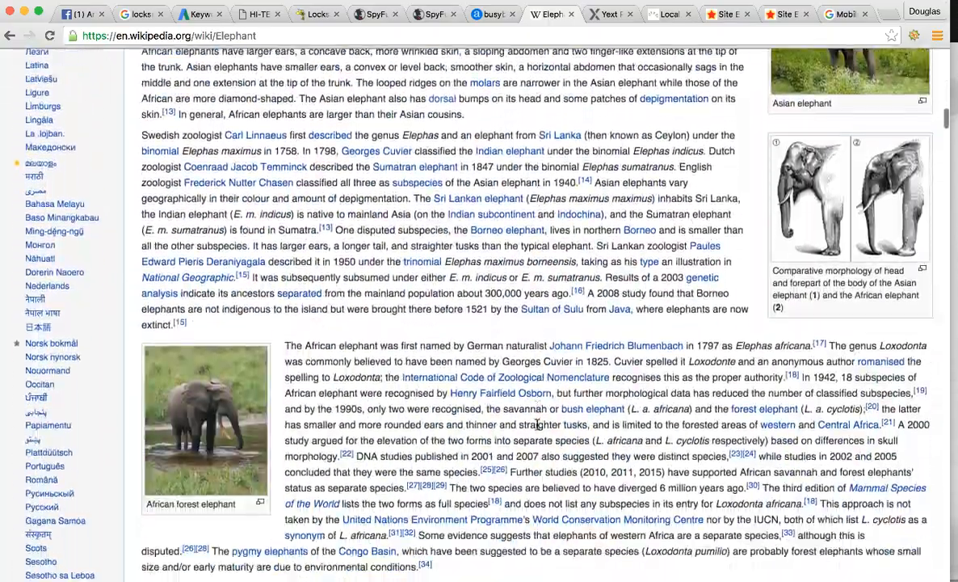
scroll(down, 3)
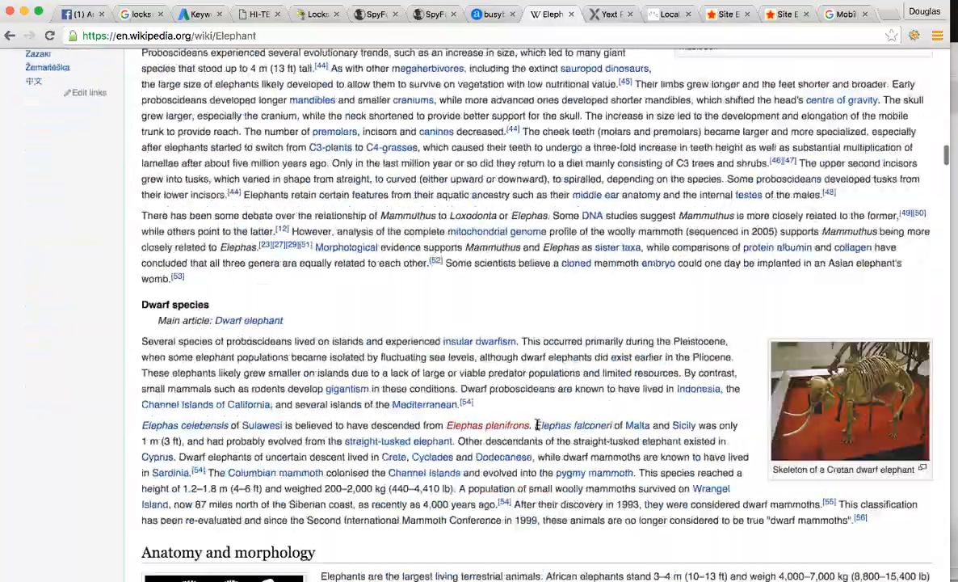
scroll(down, 3)
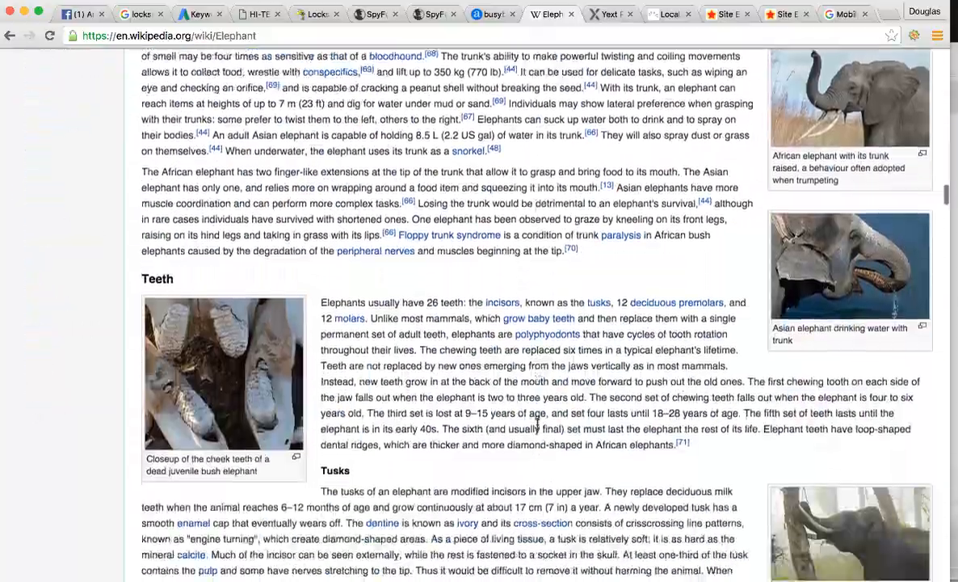
scroll(down, 3)
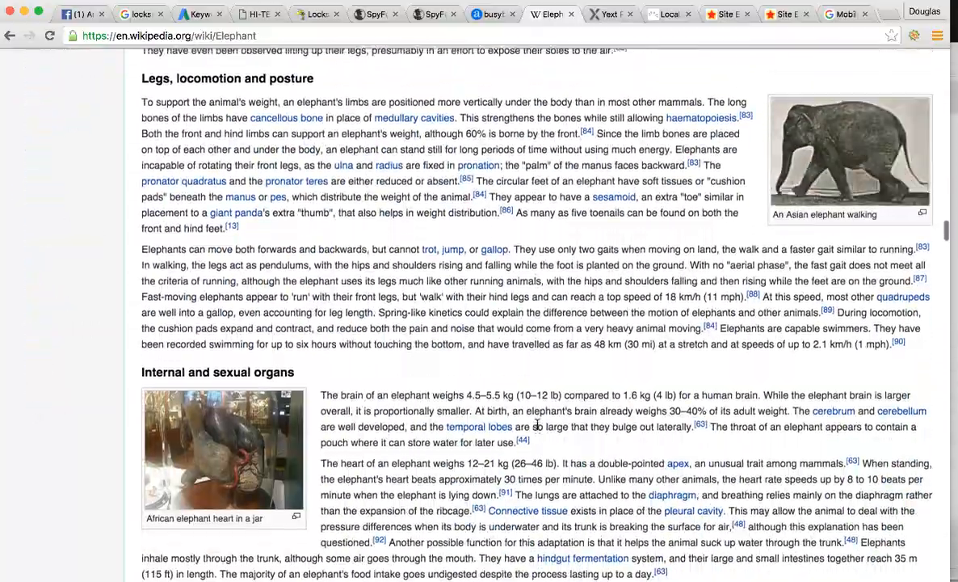
scroll(down, 3)
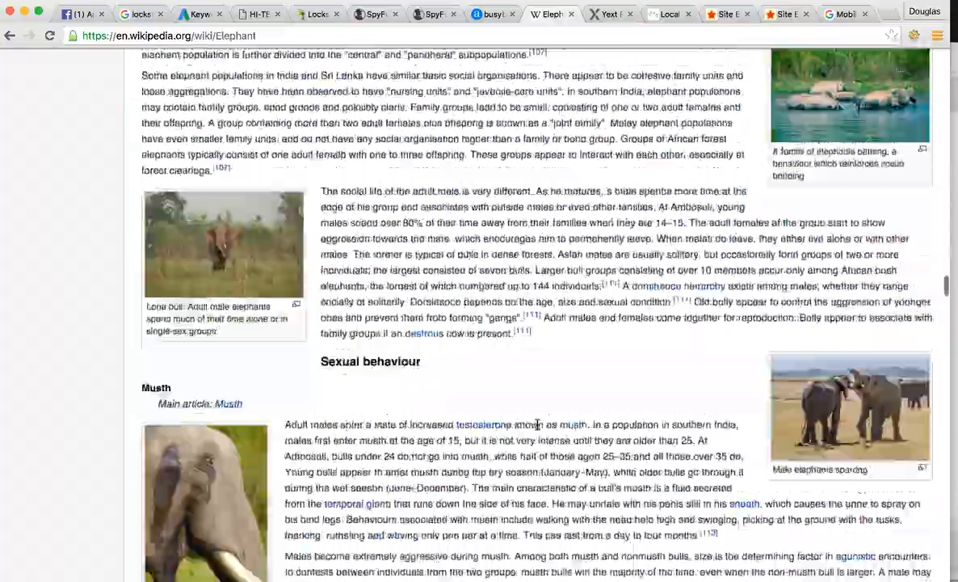
scroll(down, 3)
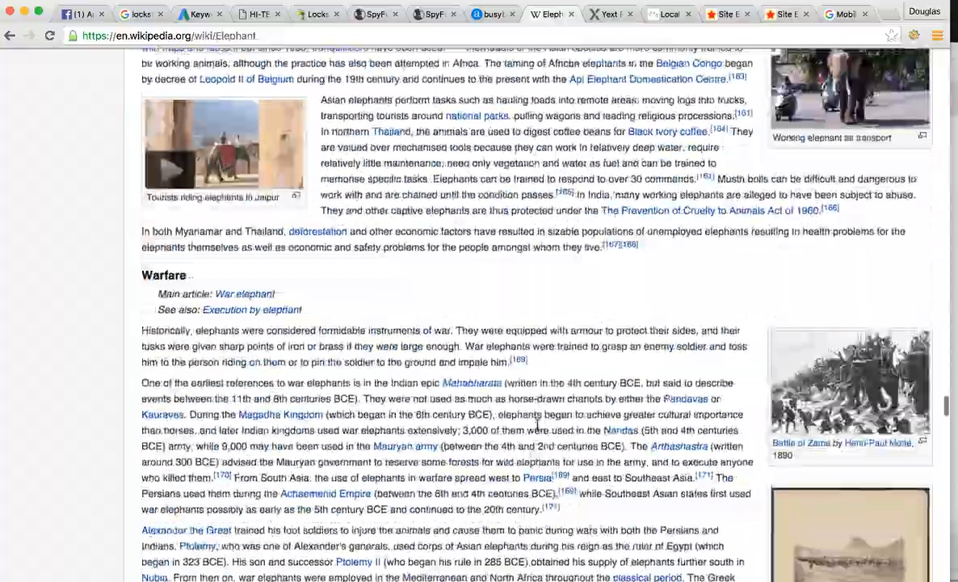
scroll(up, 3)
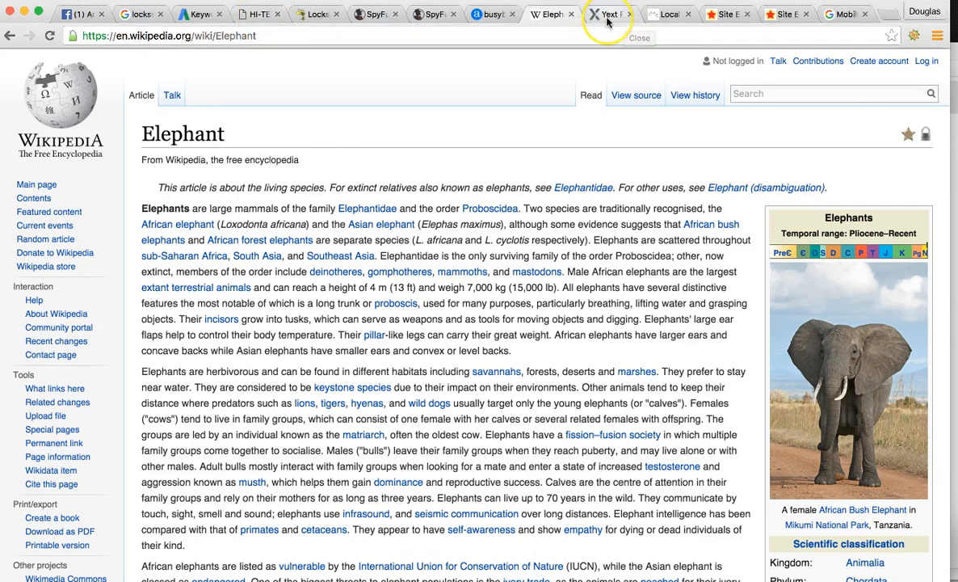
- Bring up the Yext scan for Hi Tech Lock & Key showing a 74% error rate
click(610, 13)
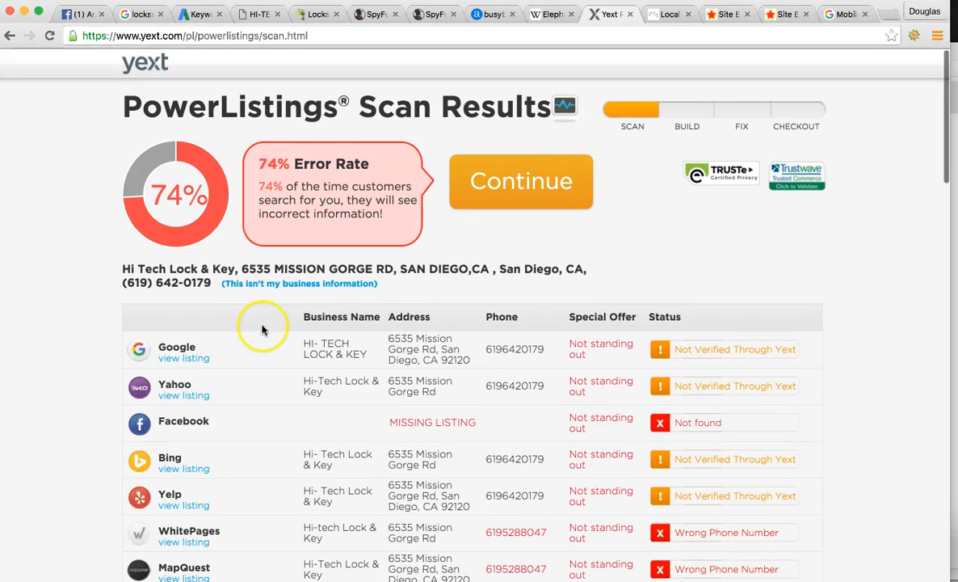
mouse_move(263, 327)
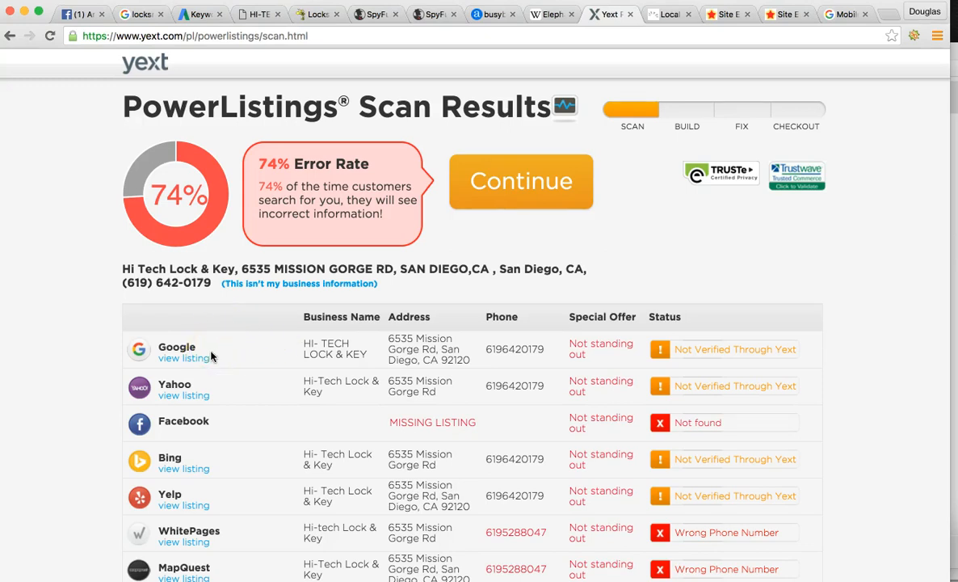
scroll(down, 3)
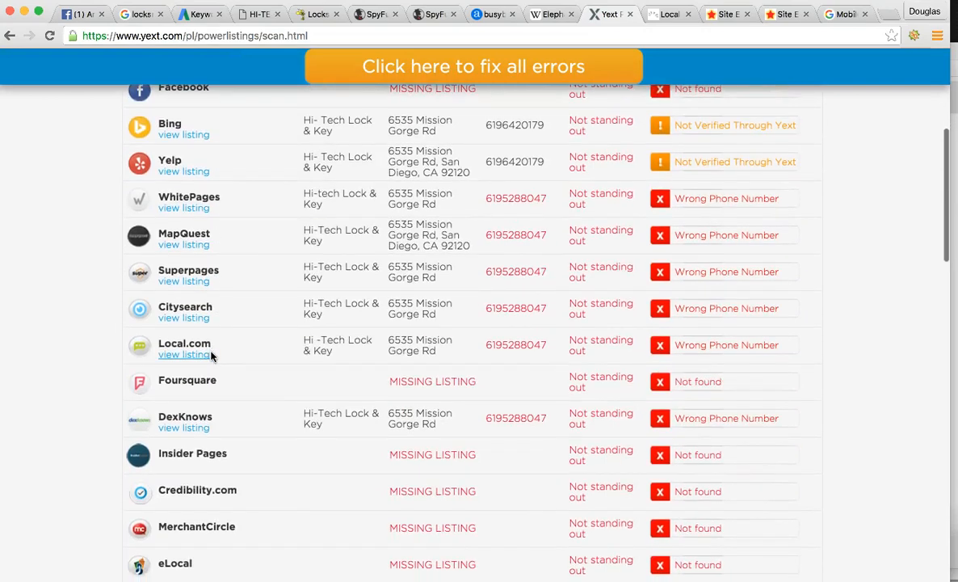
scroll(up, 3)
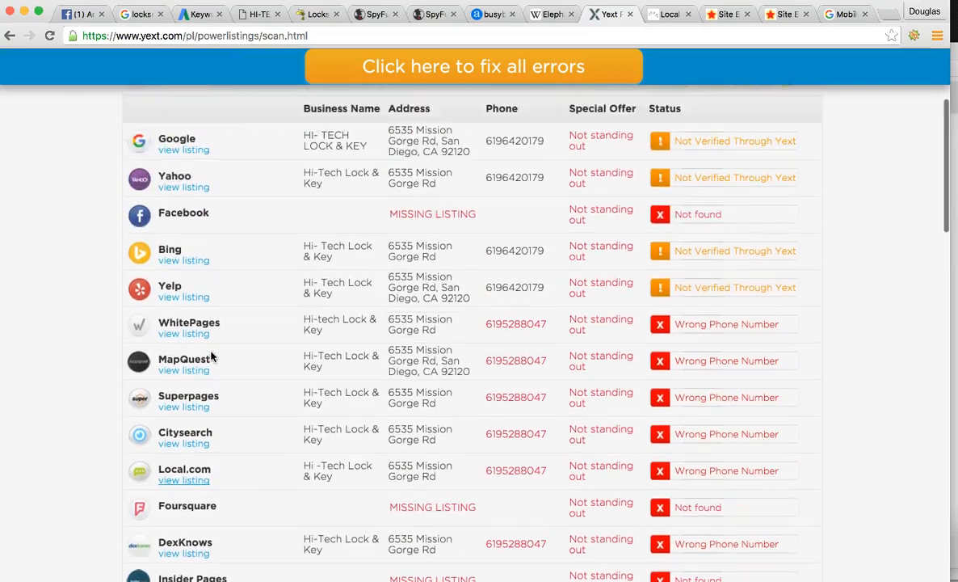
scroll(up, 3)
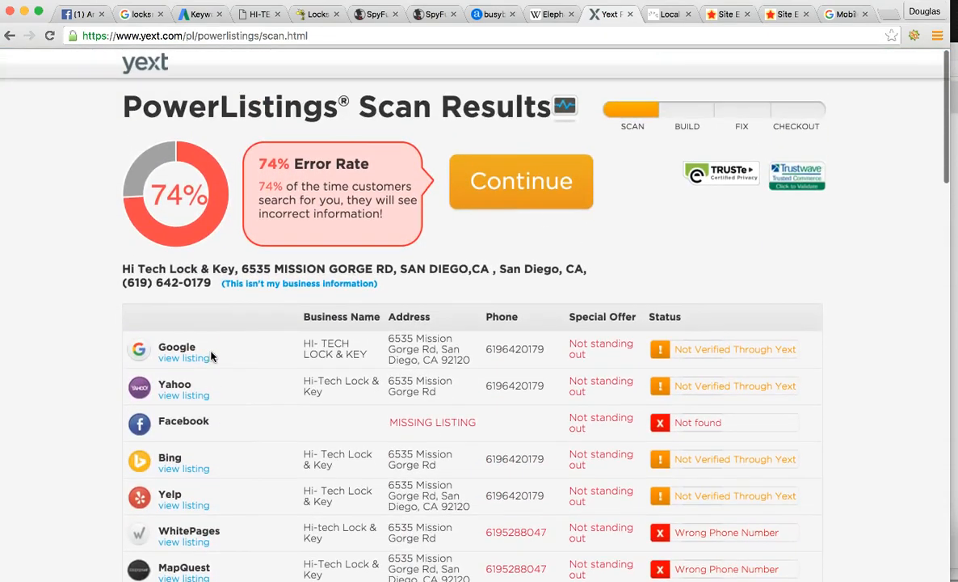
mouse_move(514, 317)
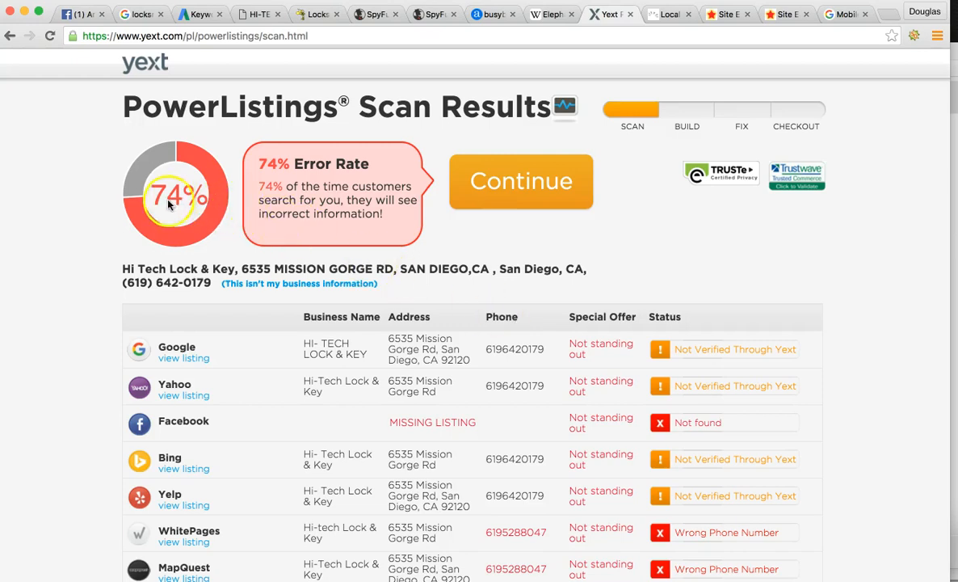
- Scroll through the listings table of missing listings and wrong phone numbers, then back up
scroll(down, 3)
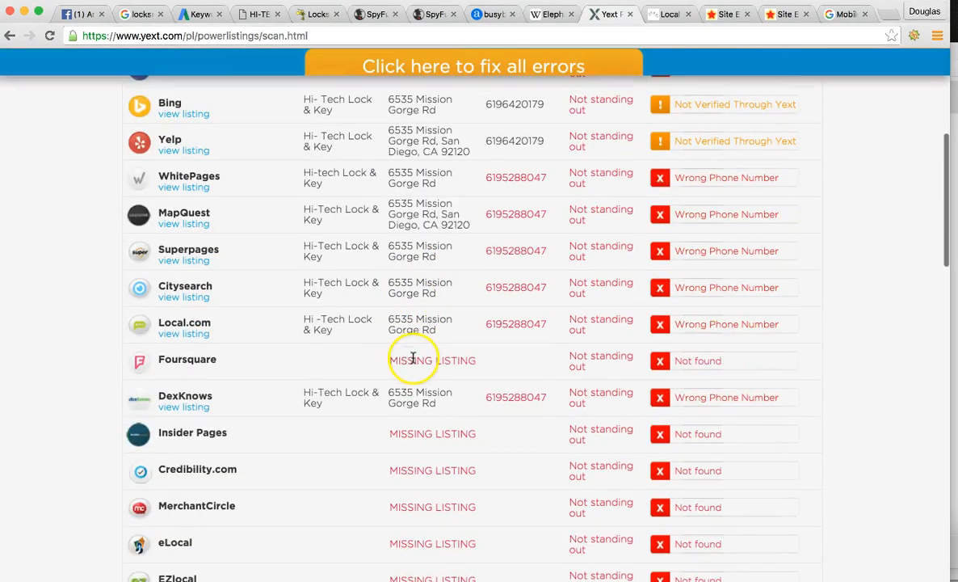
scroll(up, 3)
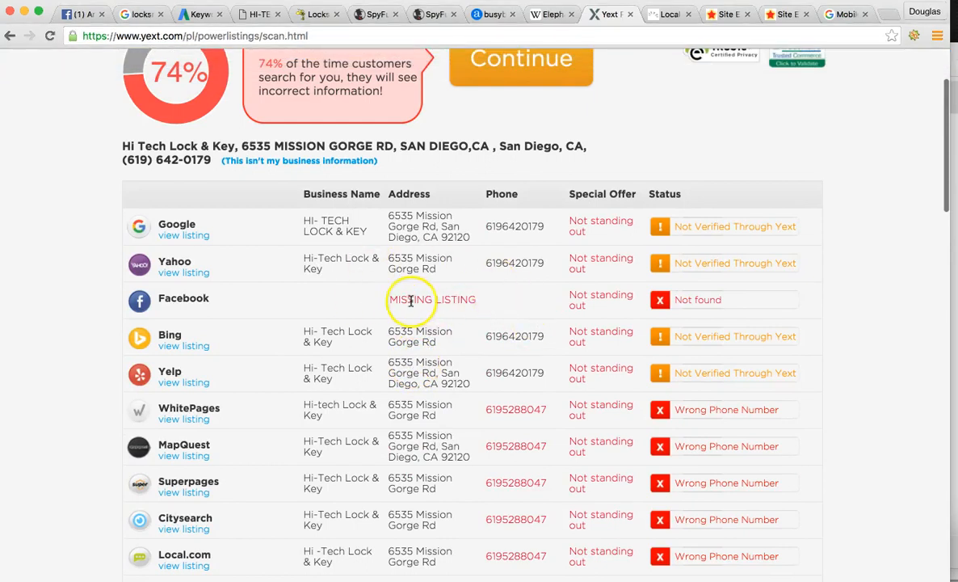
scroll(down, 3)
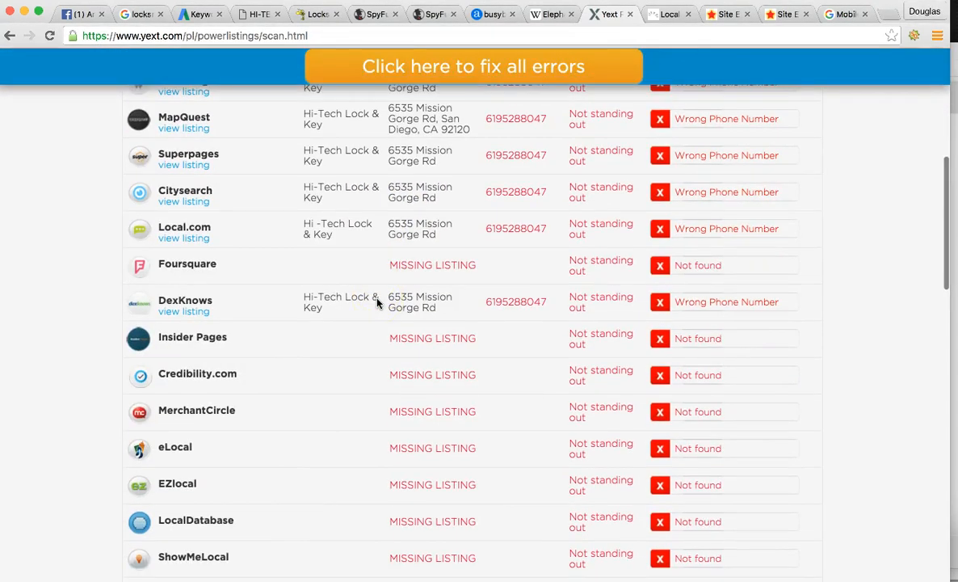
scroll(up, 3)
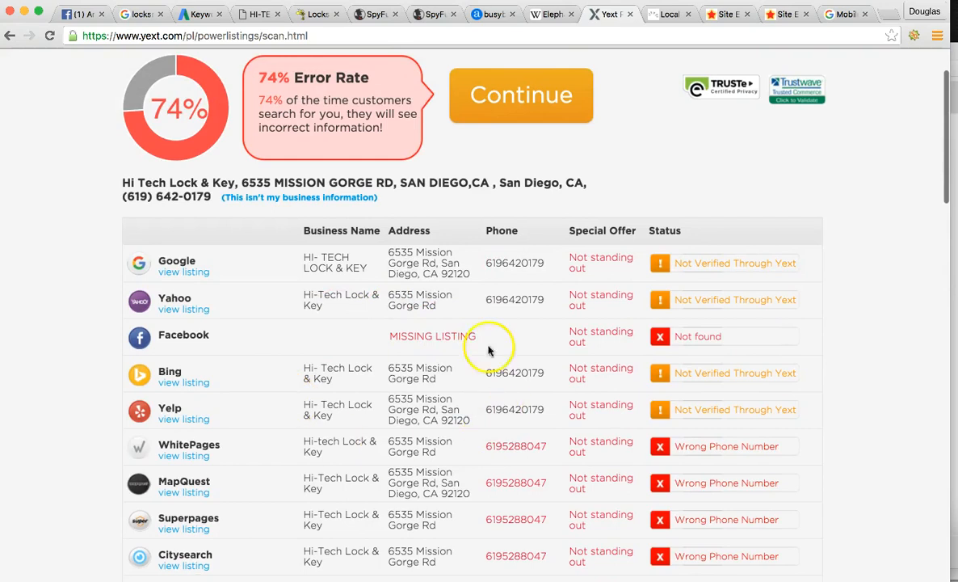
mouse_move(396, 391)
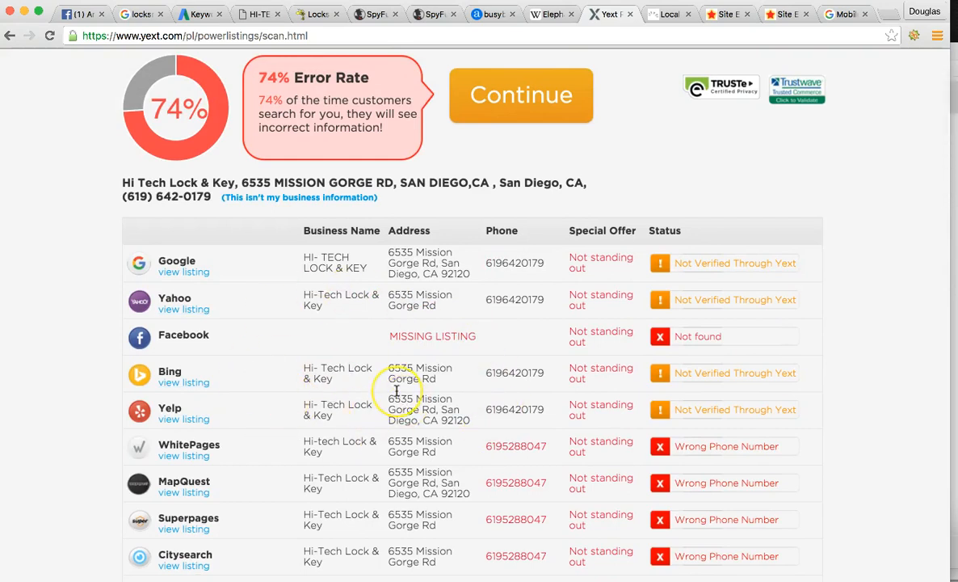
scroll(down, 3)
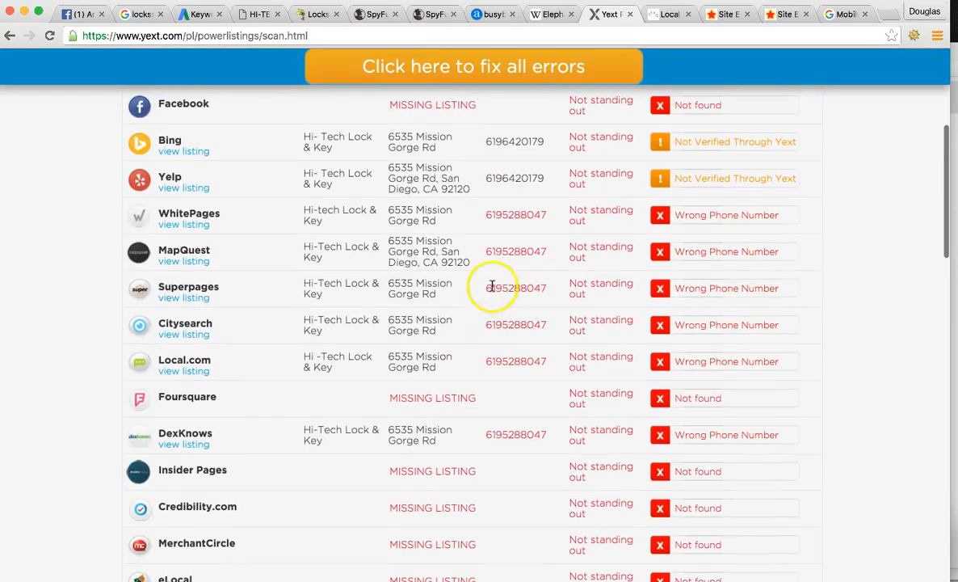
scroll(down, 3)
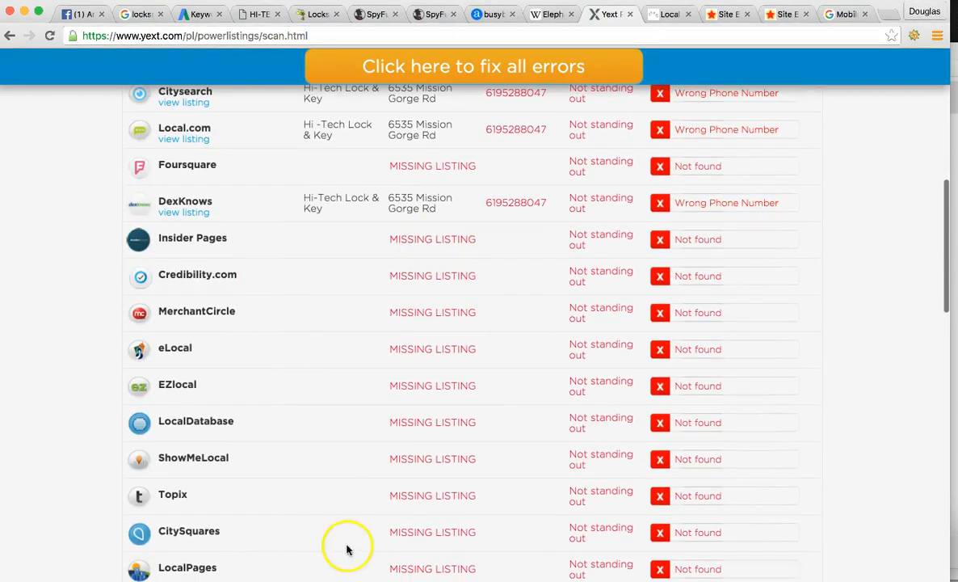
scroll(down, 3)
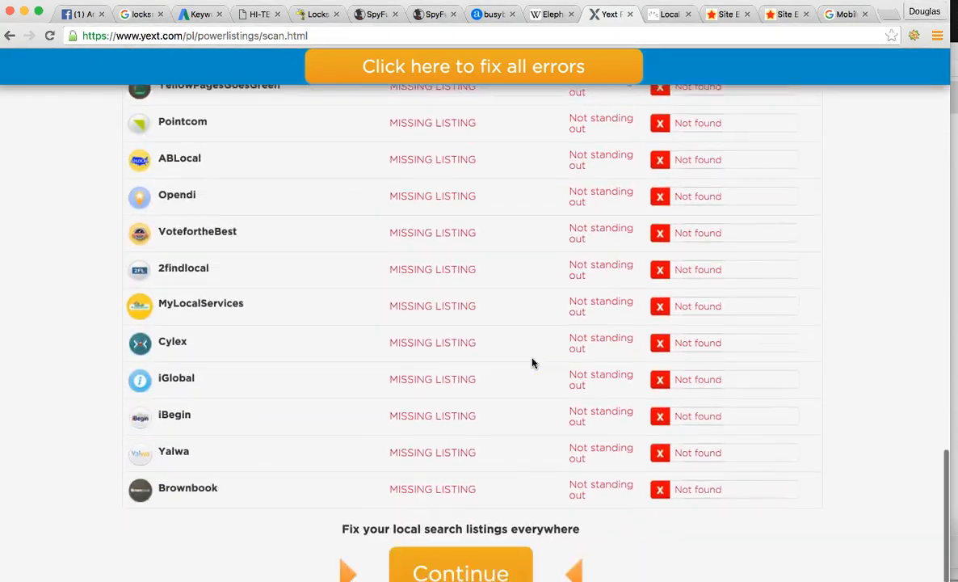
scroll(up, 3)
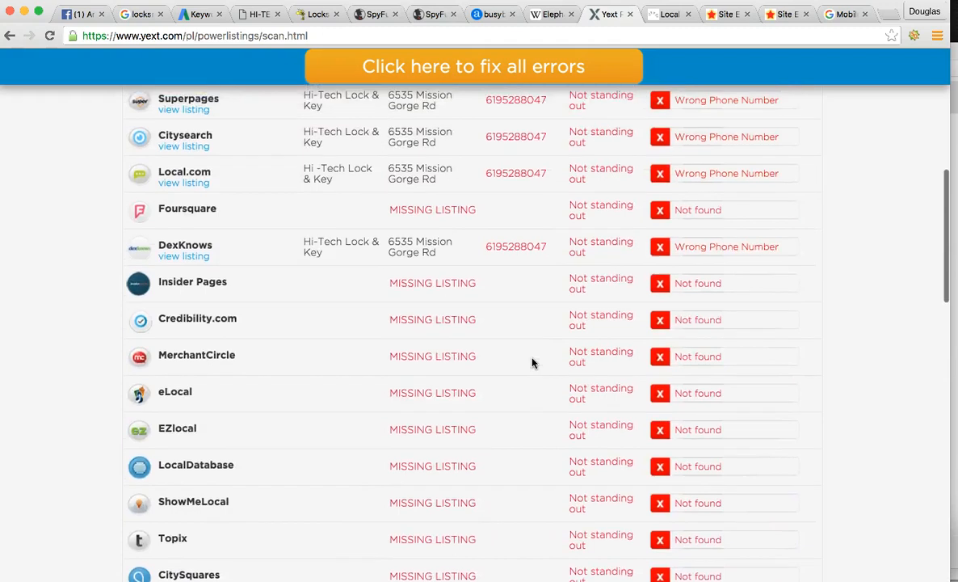
scroll(up, 3)
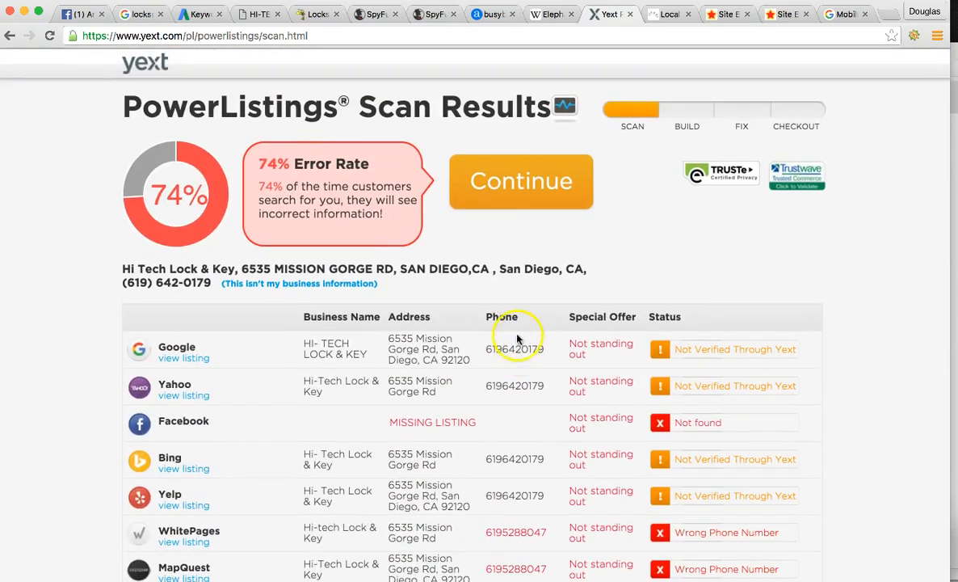
mouse_move(557, 323)
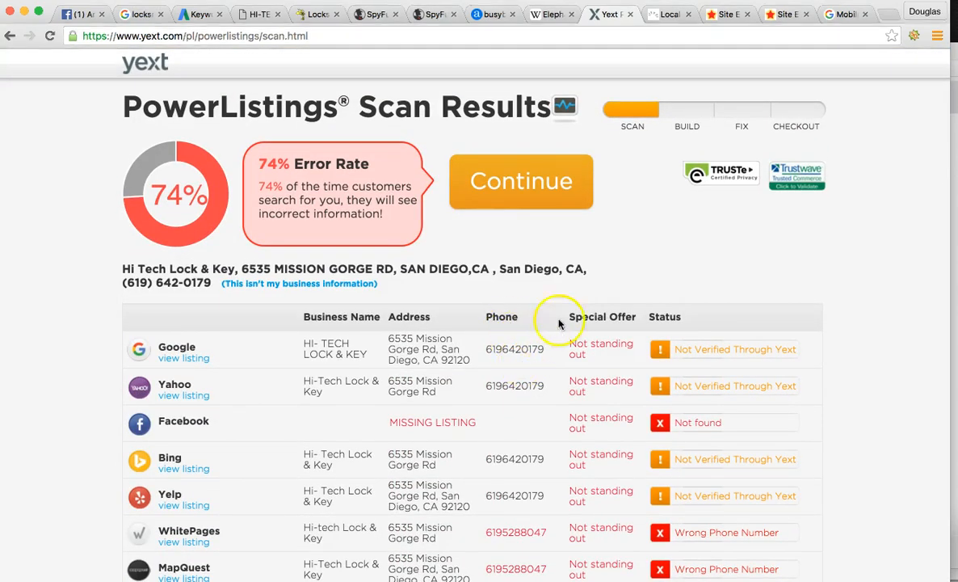
mouse_move(669, 13)
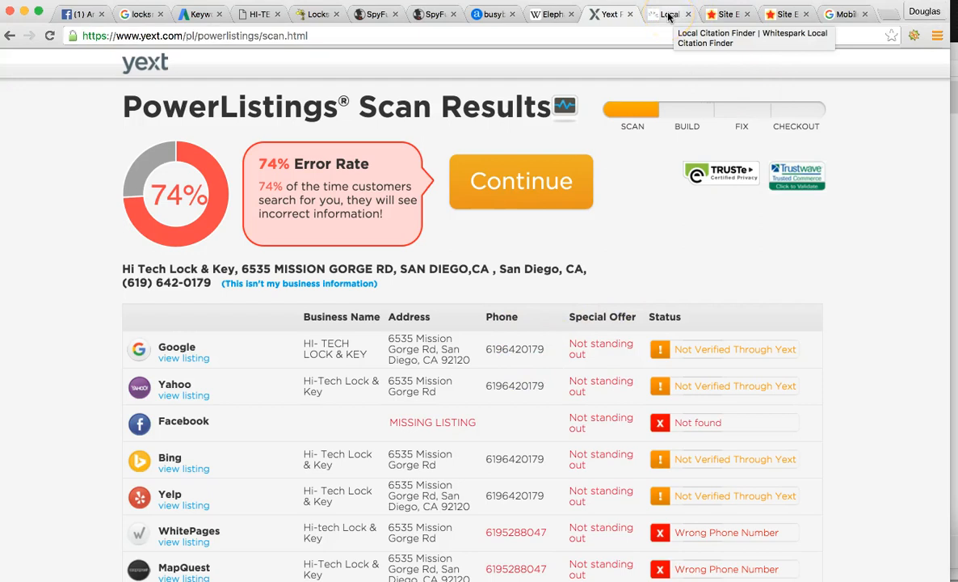
- View Hi Tech Lock & Key's 37 citation sources, then the locksmith san diego Google results
click(669, 14)
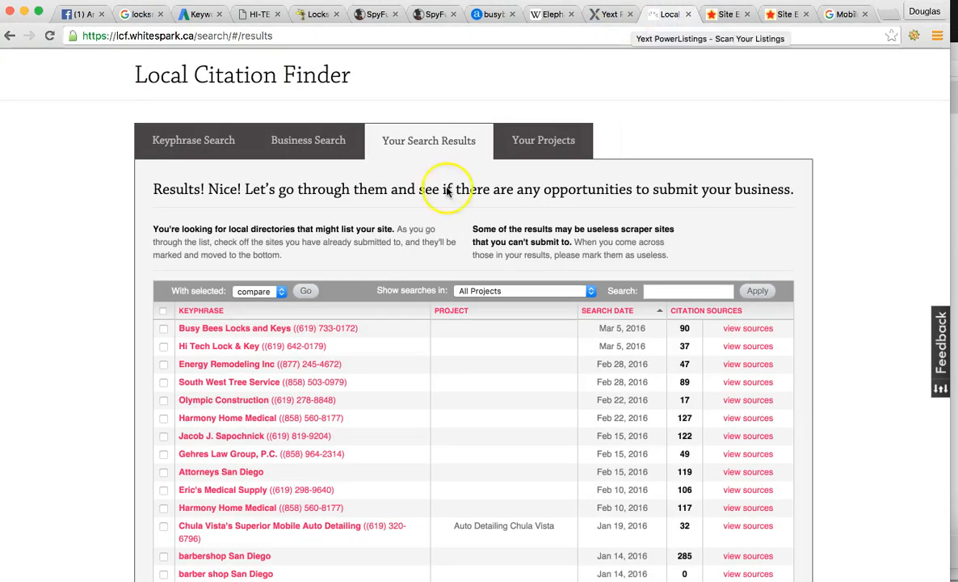
scroll(down, 3)
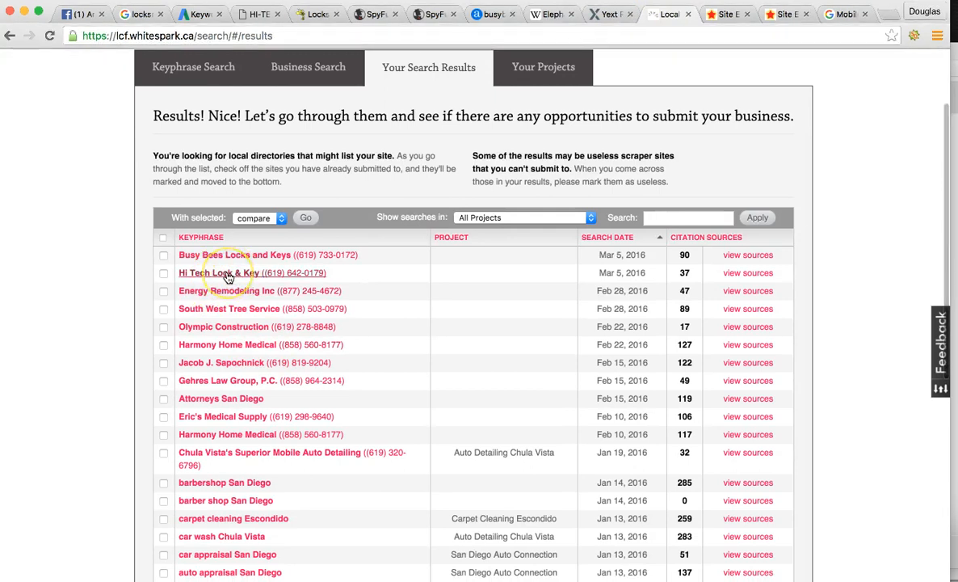
mouse_move(299, 266)
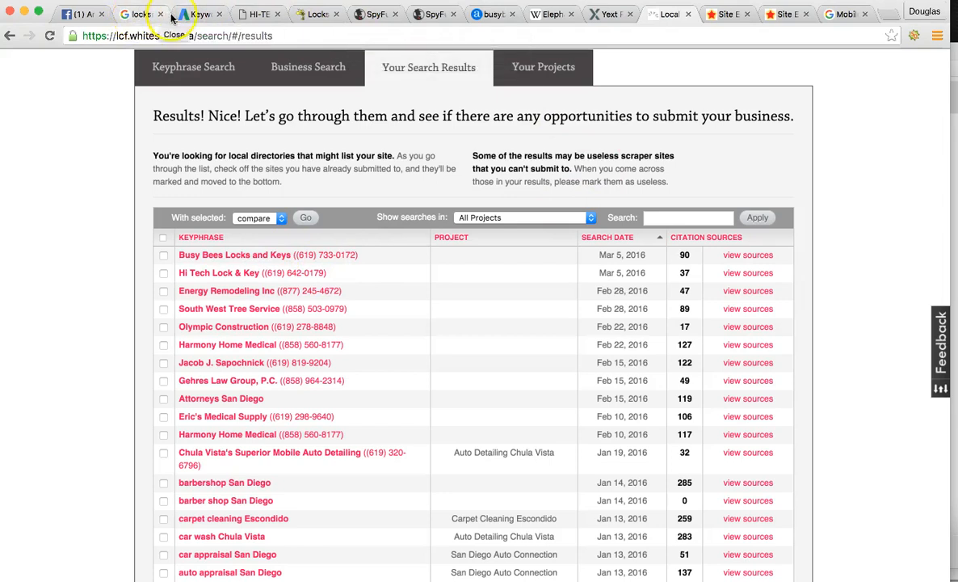
click(138, 14)
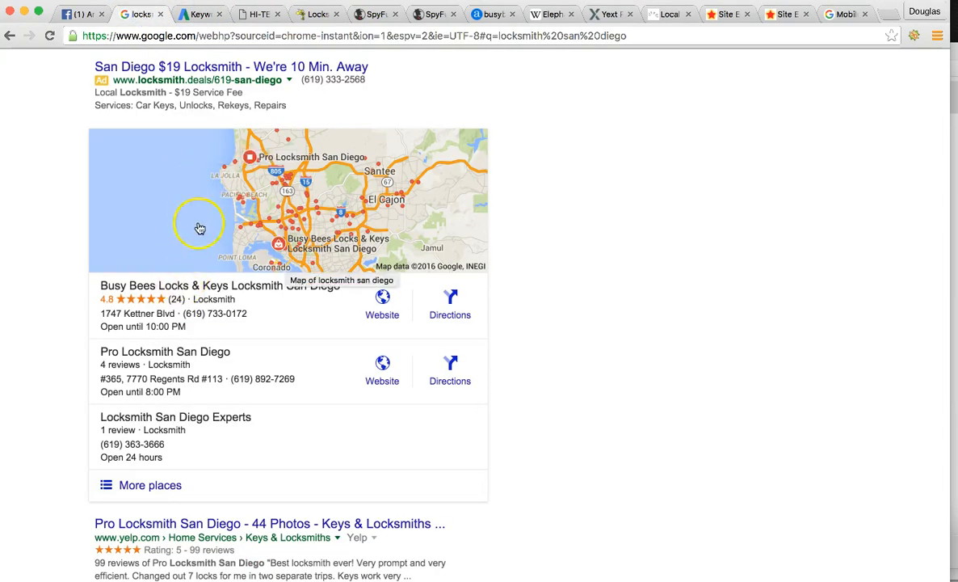
mouse_move(668, 14)
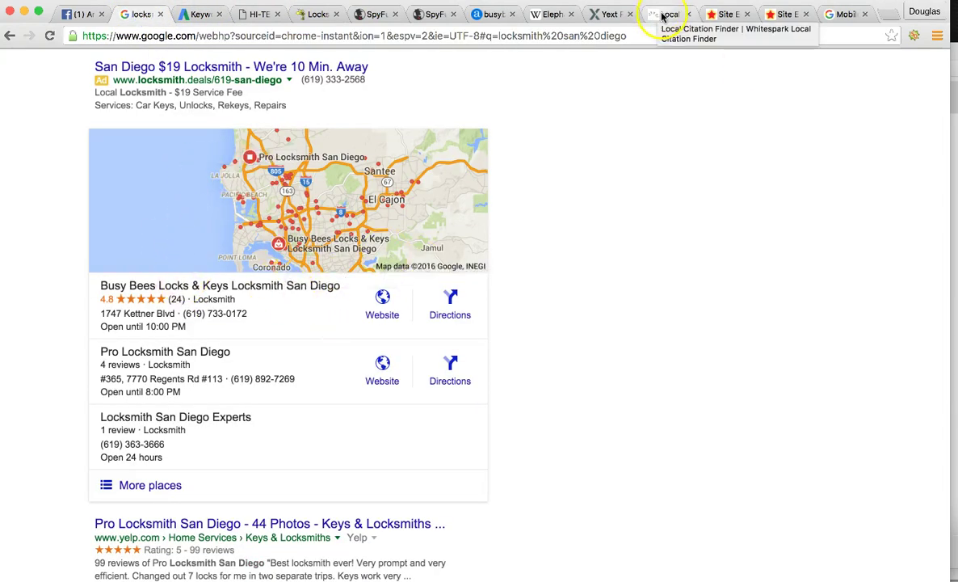
mouse_move(604, 47)
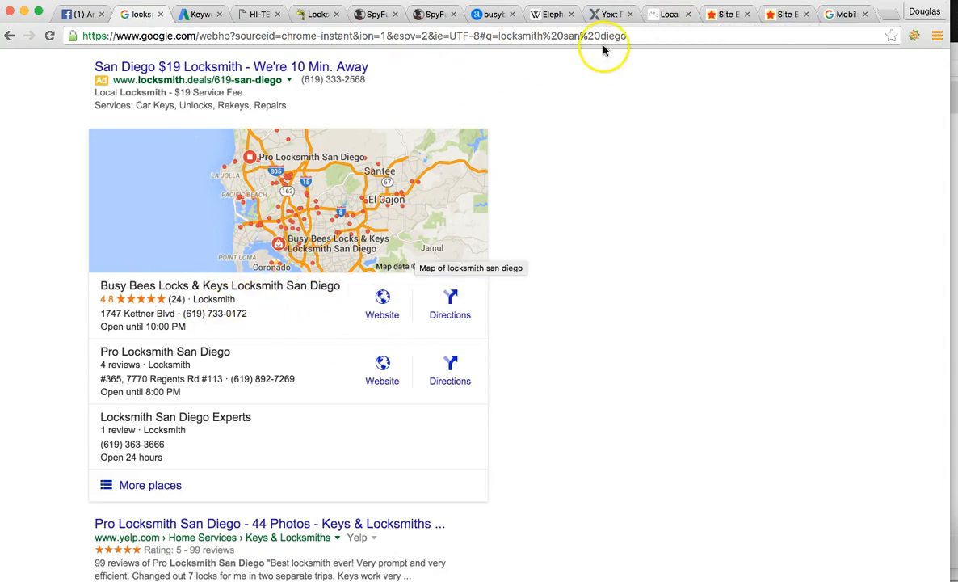
mouse_move(539, 86)
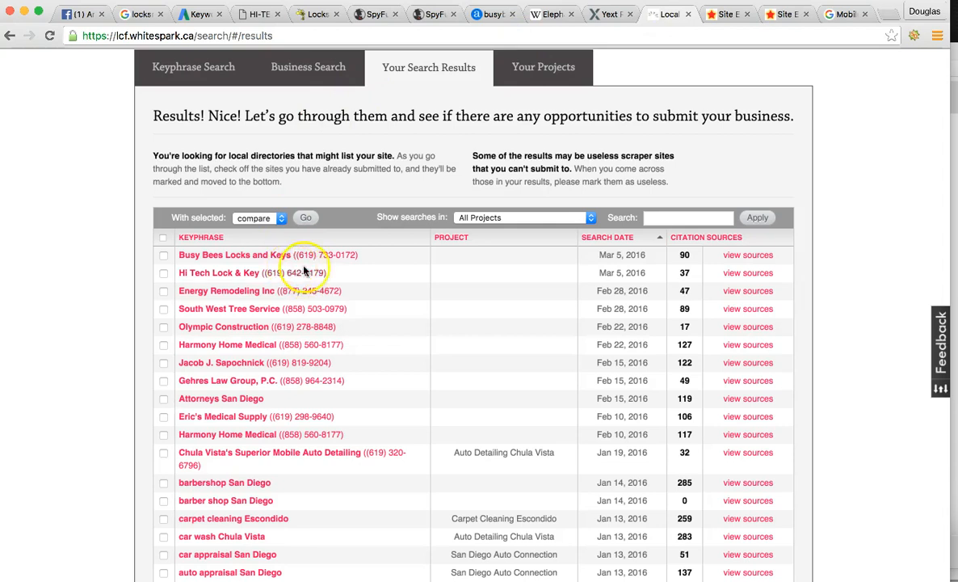
mouse_move(585, 278)
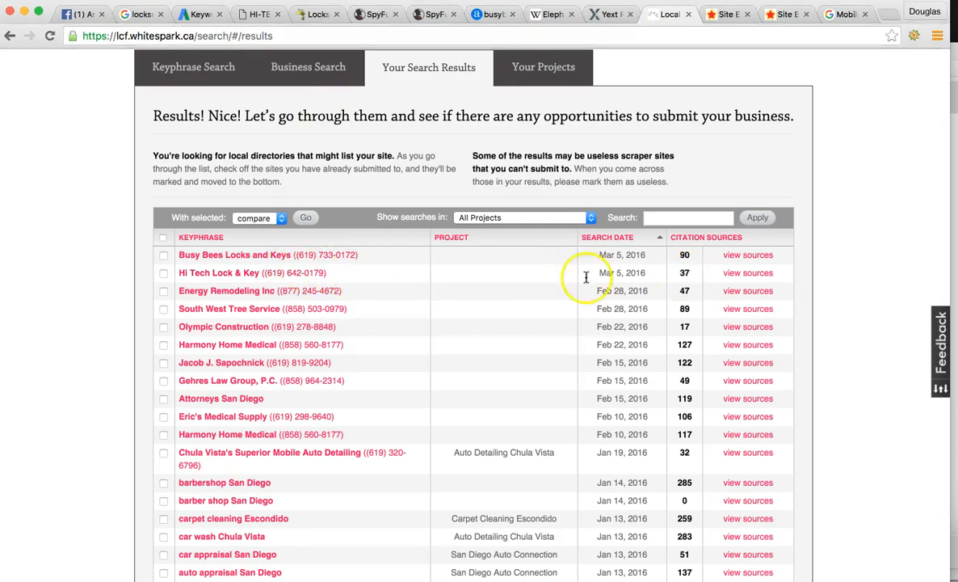
mouse_move(646, 271)
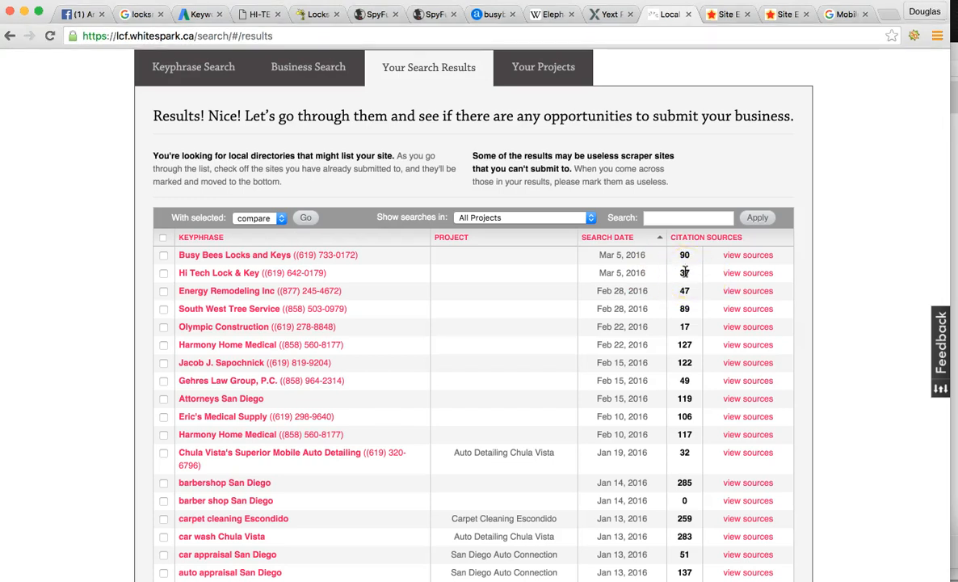
mouse_move(711, 257)
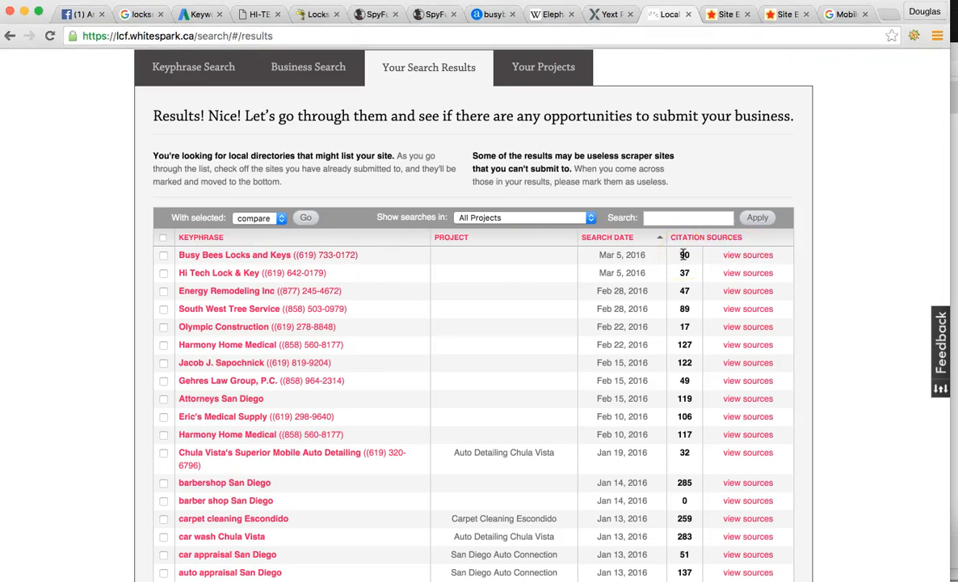
mouse_move(747, 255)
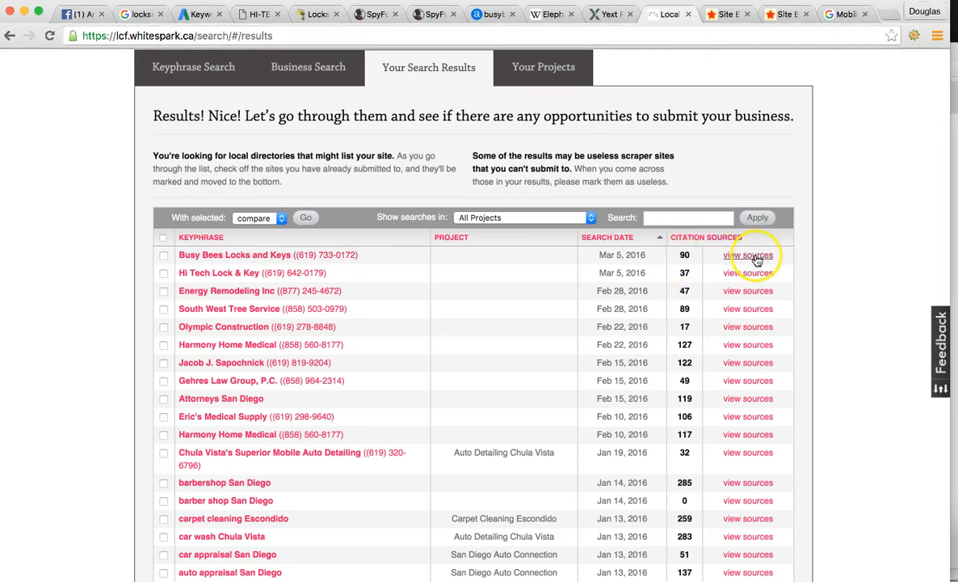
- Browse the 90 citation sources for Busy Bees Locks and Keys, briefly checking Google results
click(747, 255)
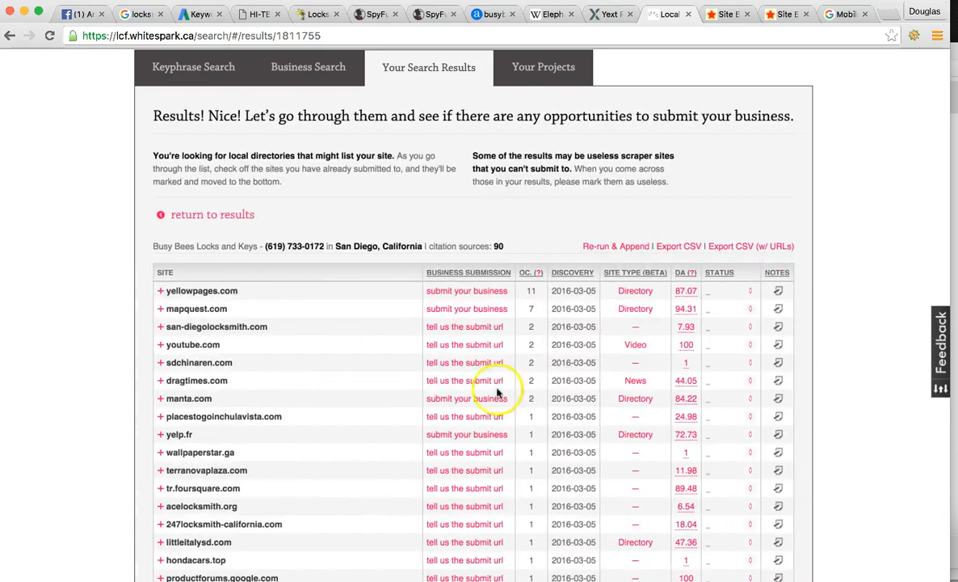
scroll(down, 3)
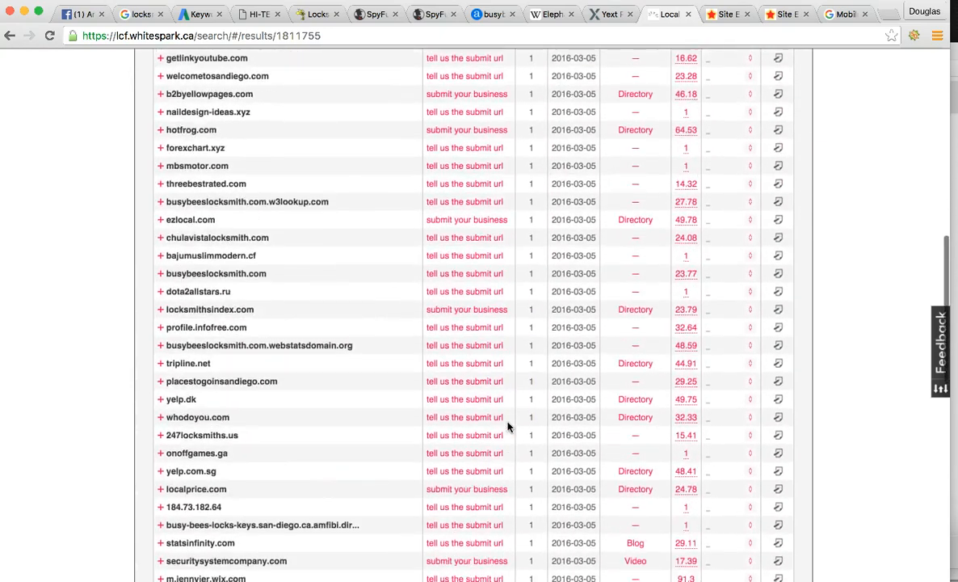
scroll(down, 3)
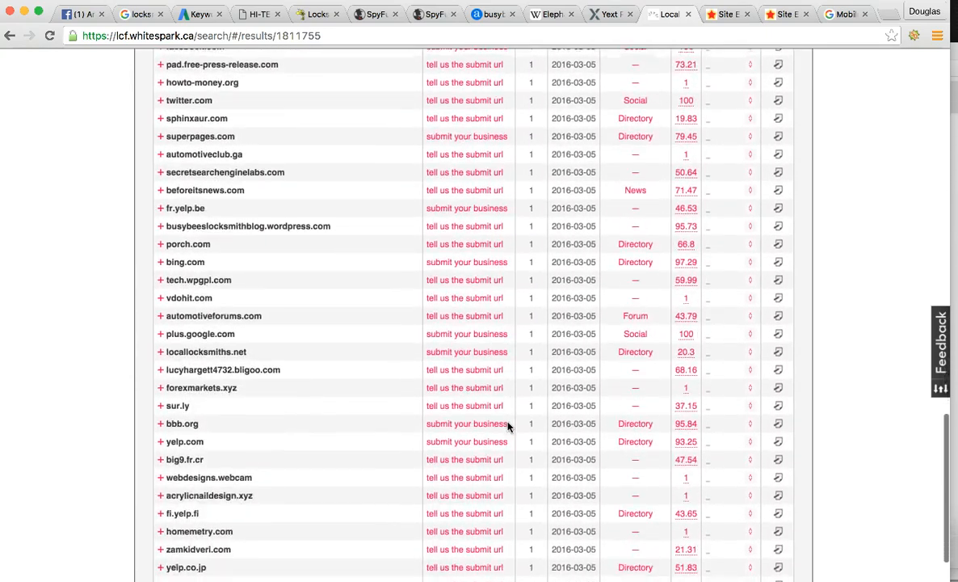
scroll(up, 3)
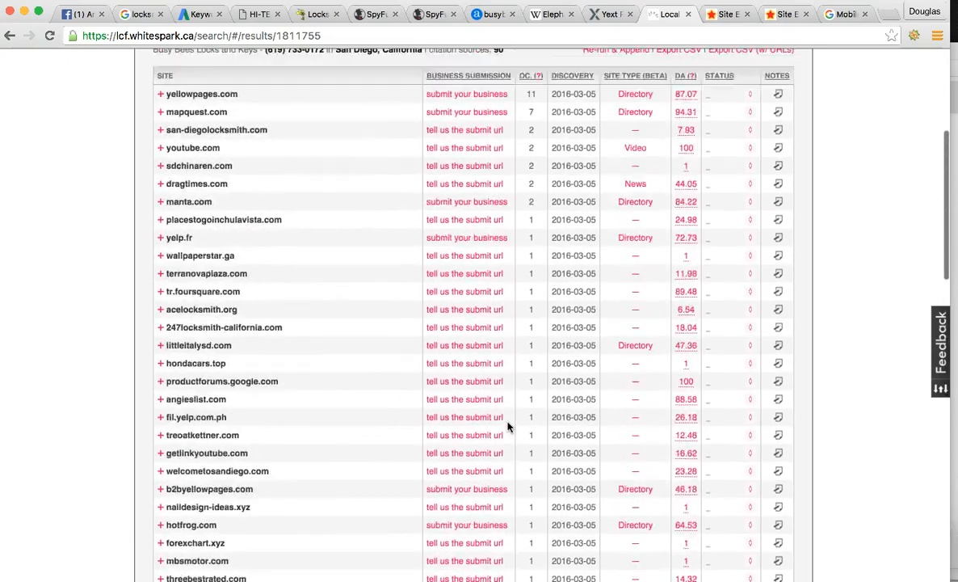
scroll(up, 3)
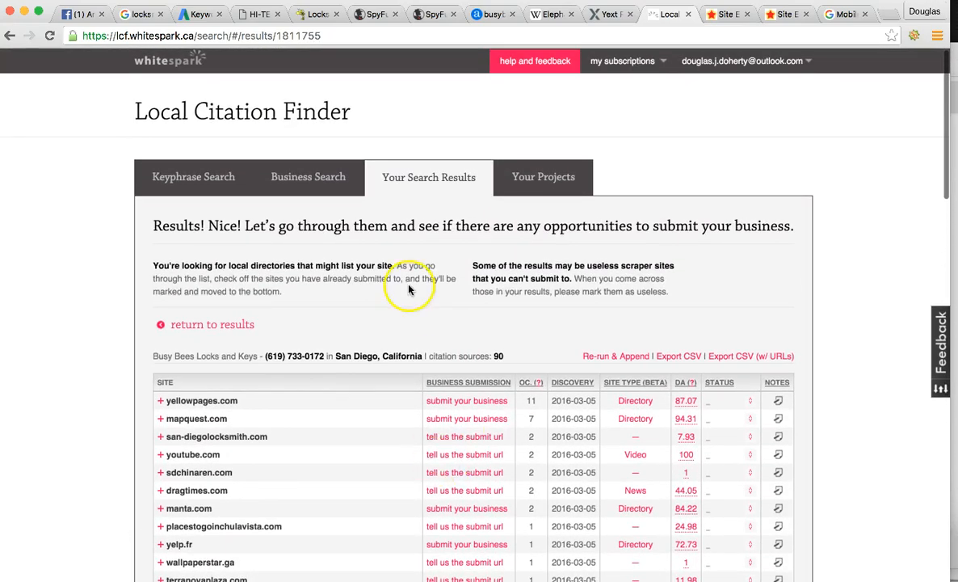
mouse_move(137, 13)
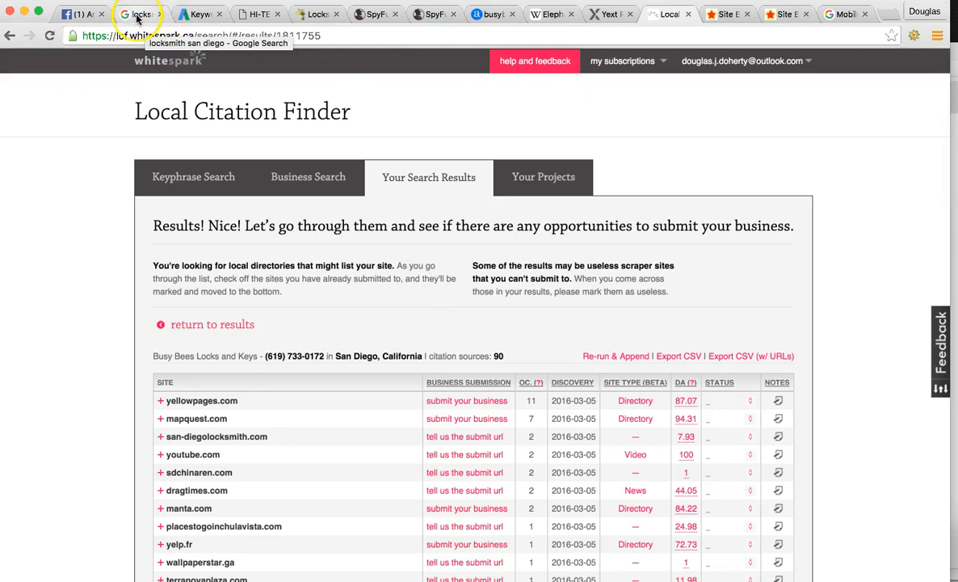
click(137, 14)
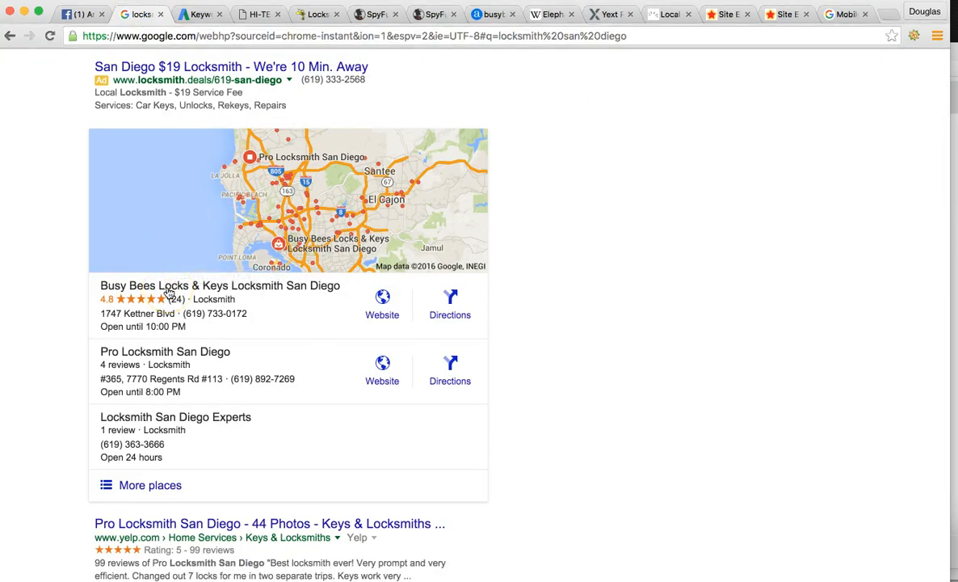
click(667, 14)
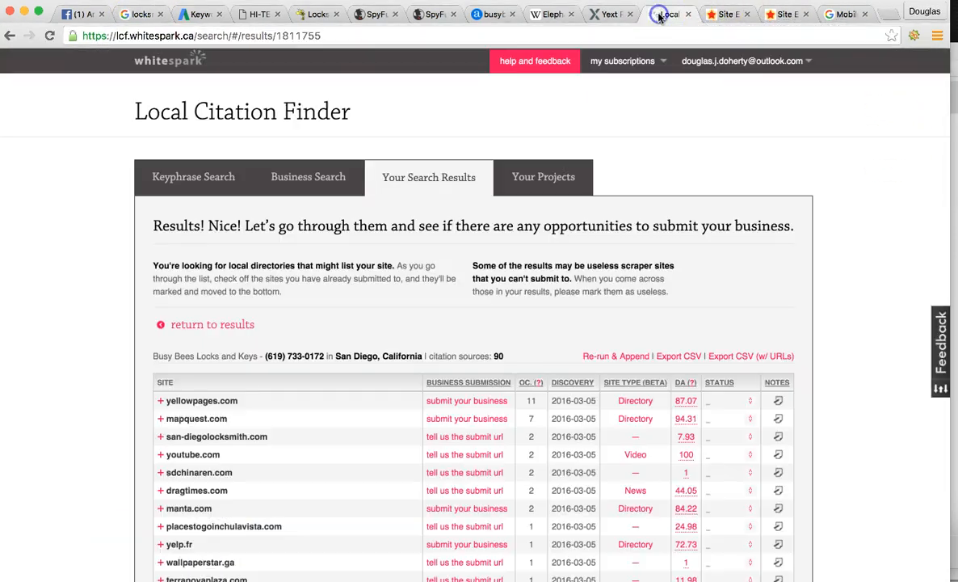
mouse_move(616, 139)
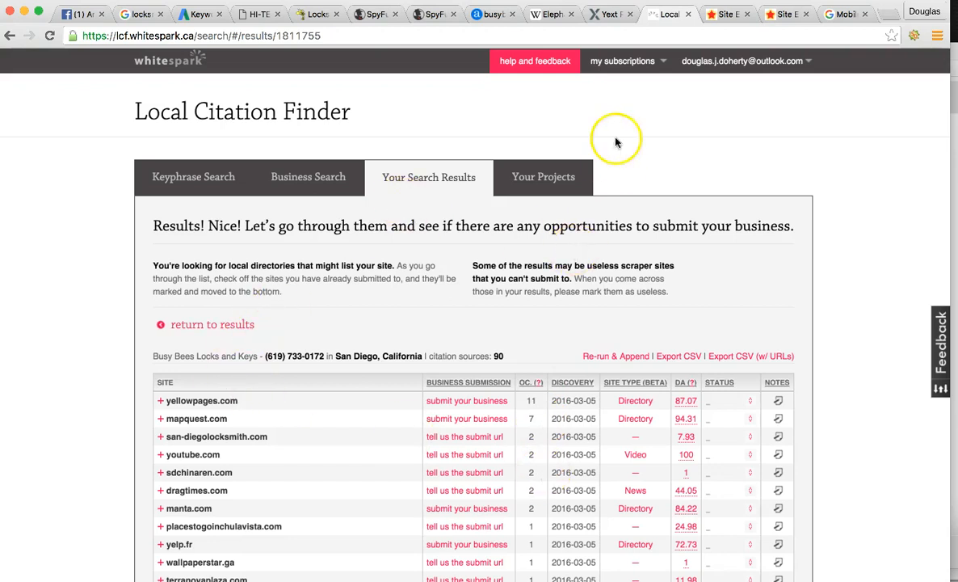
mouse_move(728, 14)
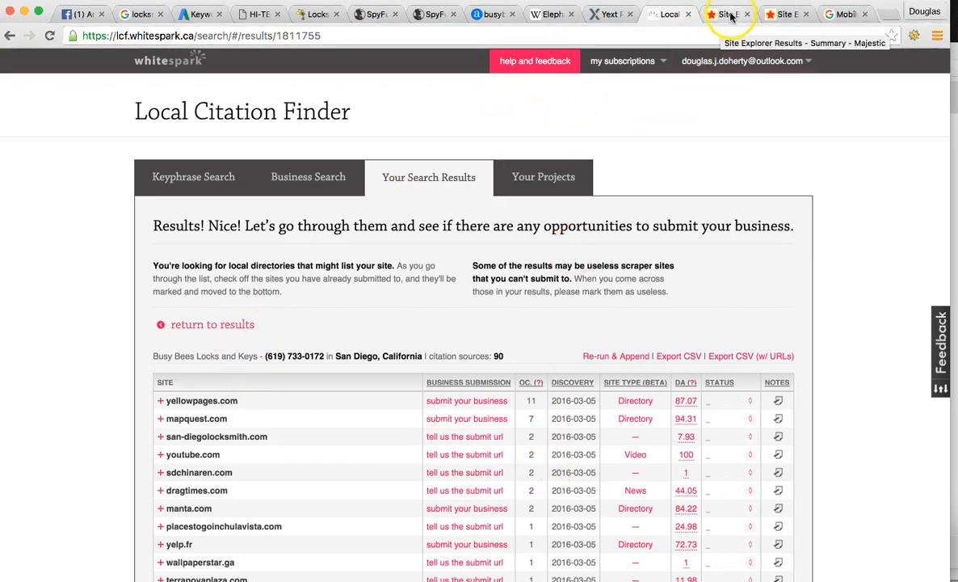
- Show hitechlockandkey.com's Majestic summary: 41 backlinks, 1 referring domain, Trust Flow 0, Citation Flow 15
click(723, 14)
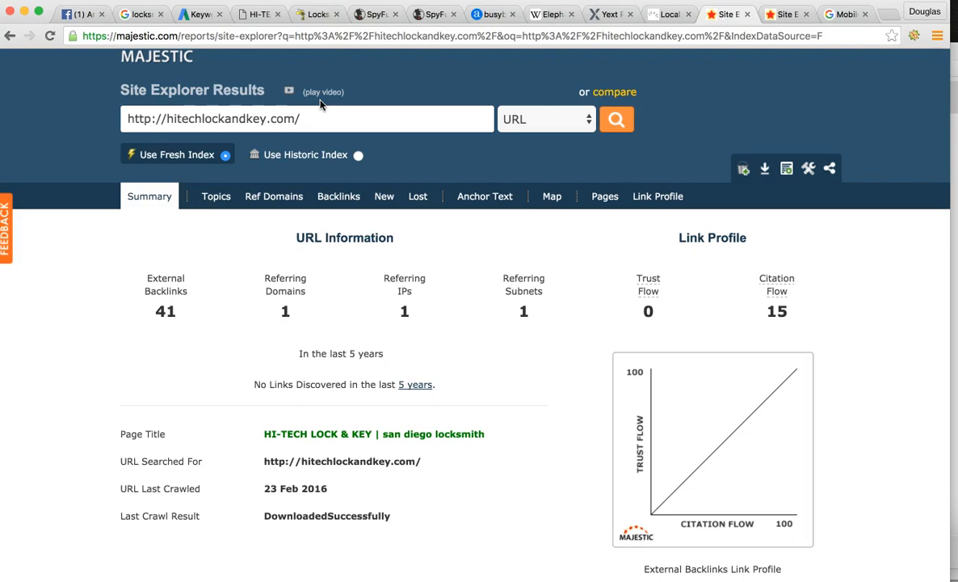
mouse_move(323, 101)
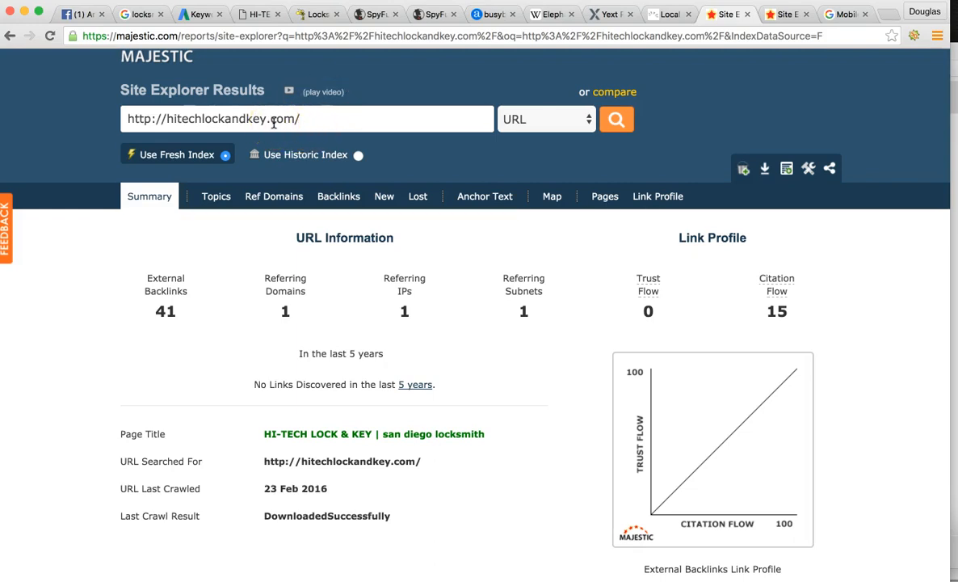
mouse_move(298, 266)
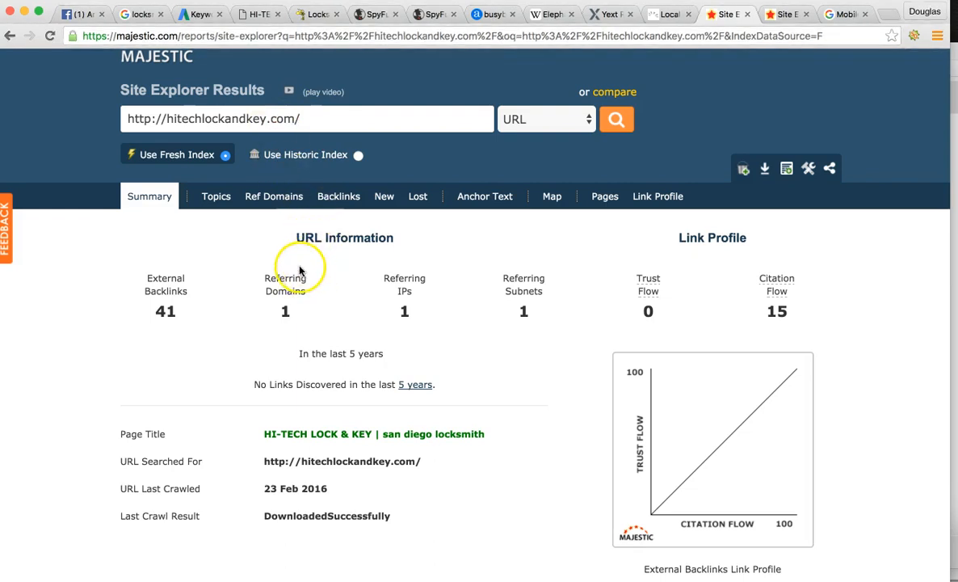
mouse_move(305, 279)
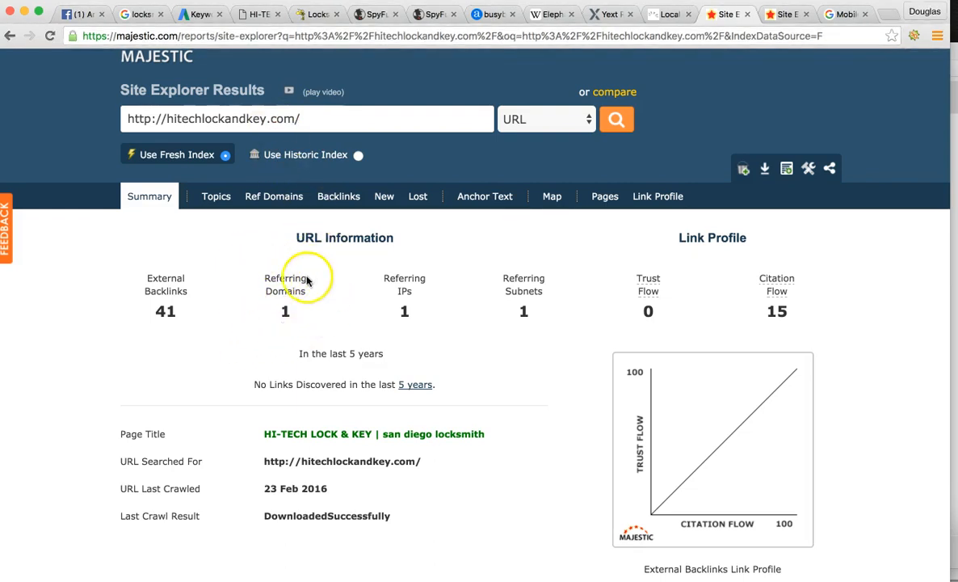
mouse_move(284, 284)
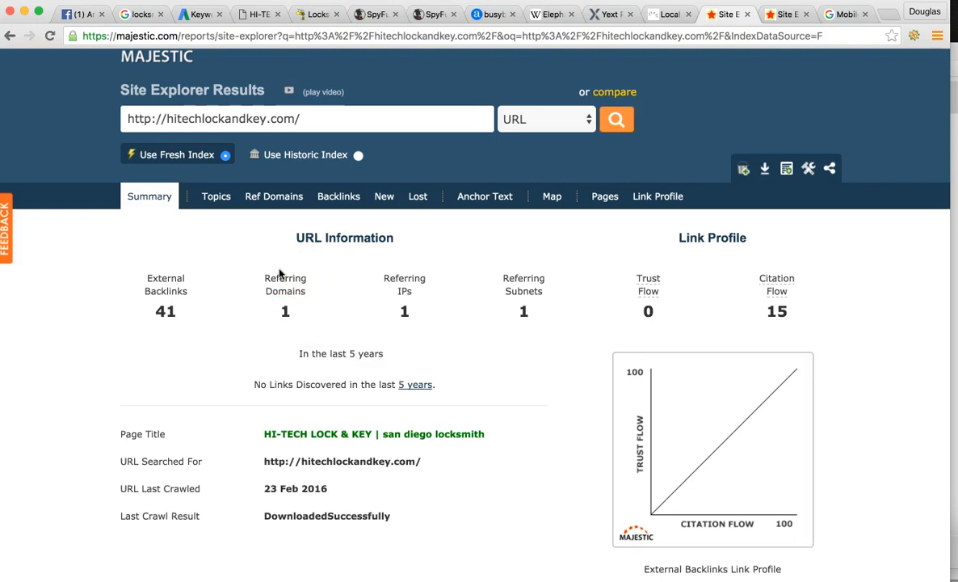
mouse_move(275, 289)
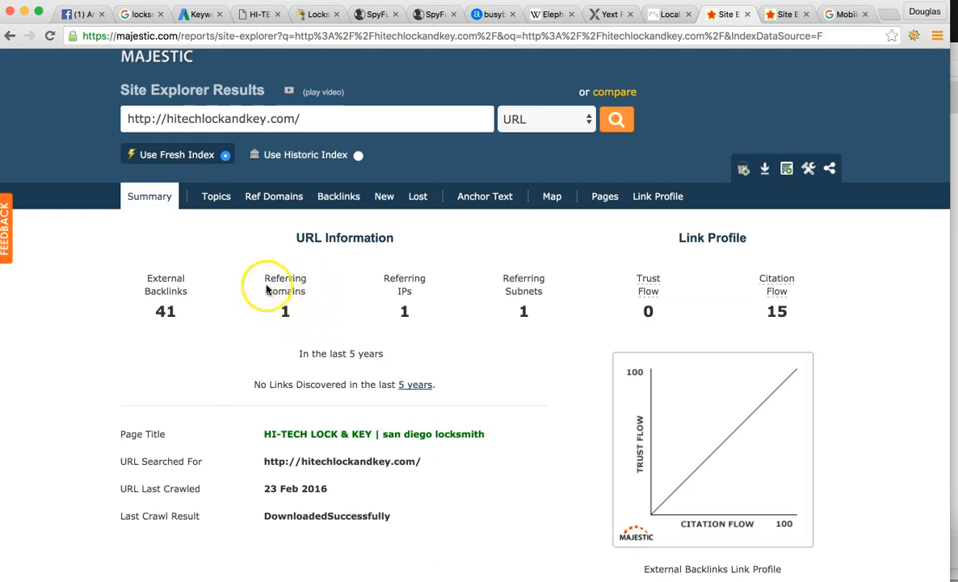
mouse_move(214, 292)
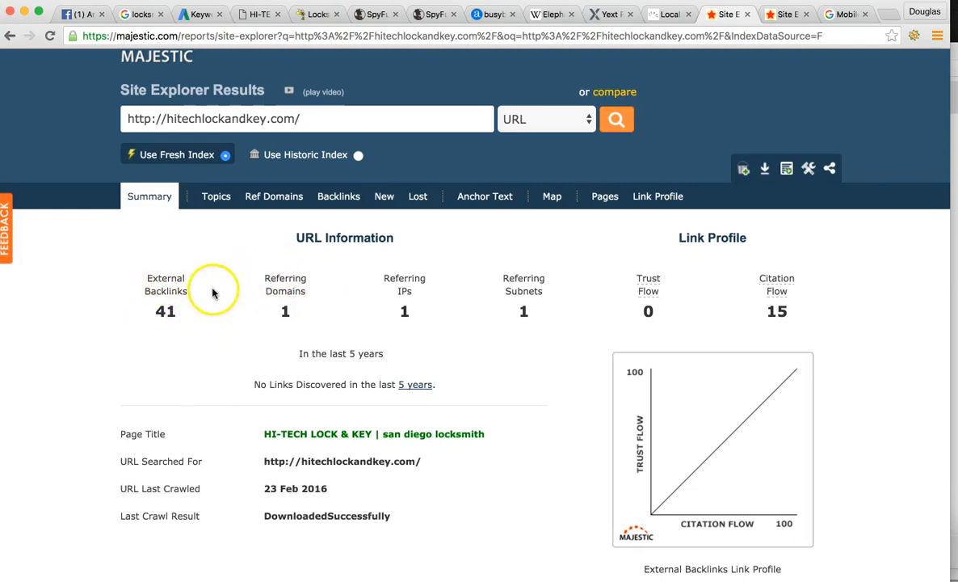
mouse_move(165, 284)
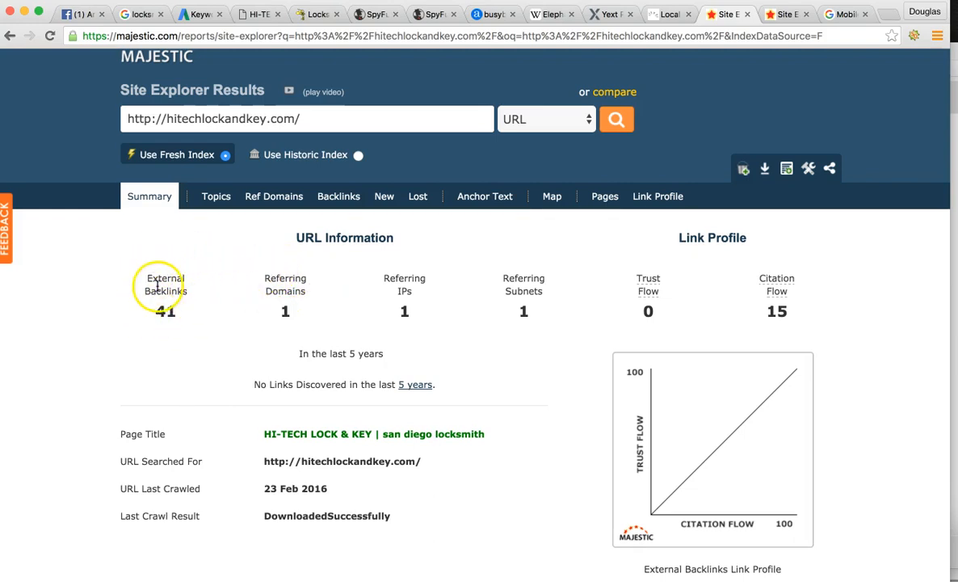
mouse_move(662, 299)
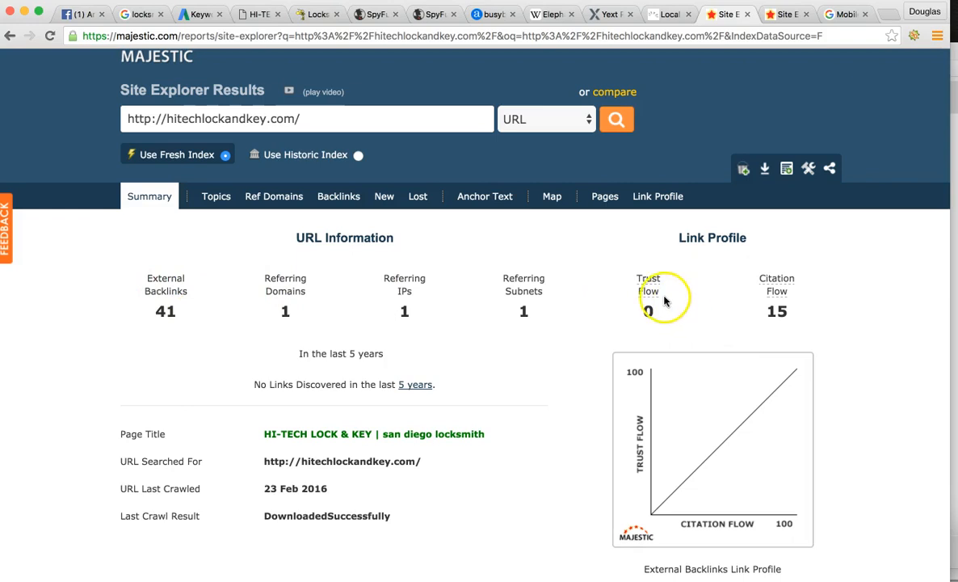
mouse_move(648, 290)
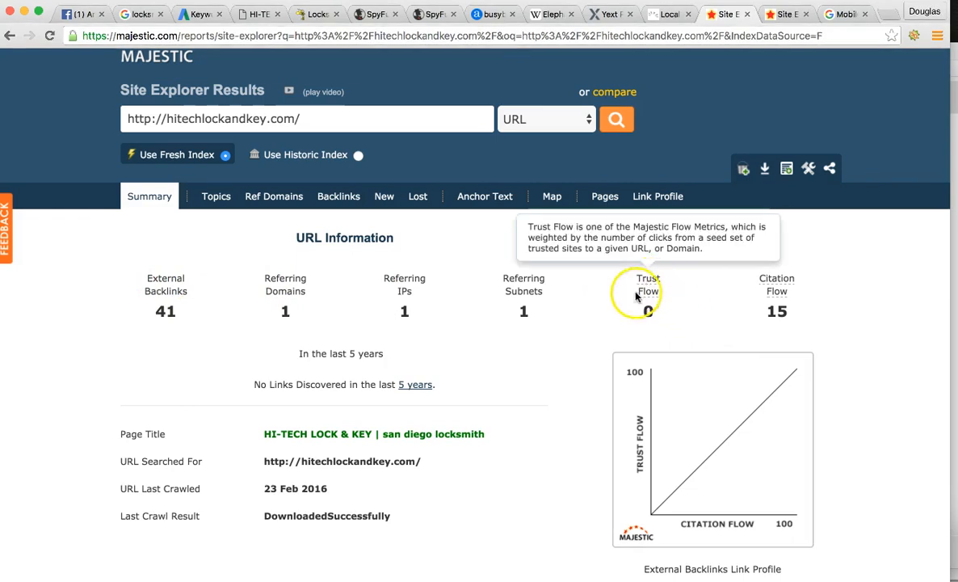
mouse_move(273, 290)
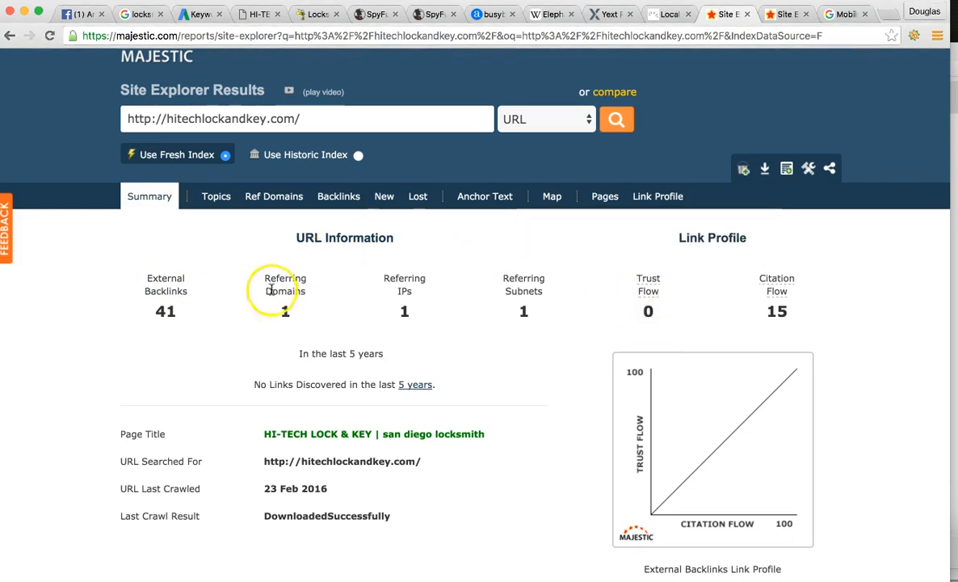
mouse_move(313, 302)
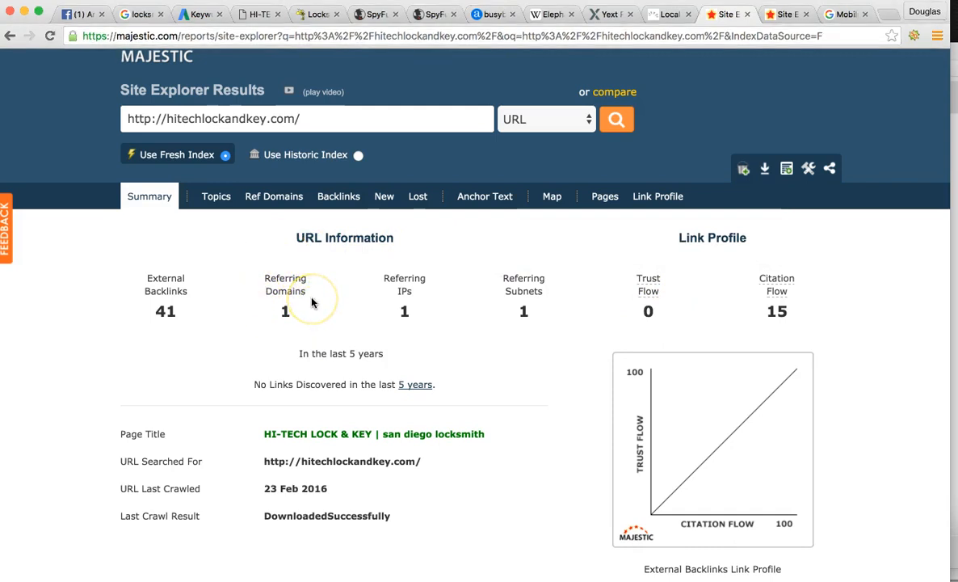
mouse_move(652, 313)
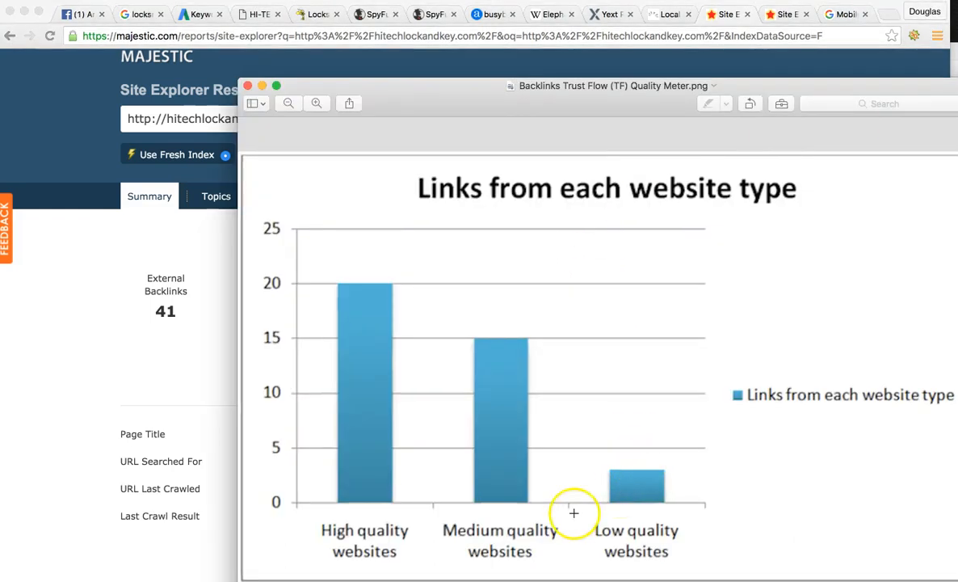
mouse_move(282, 503)
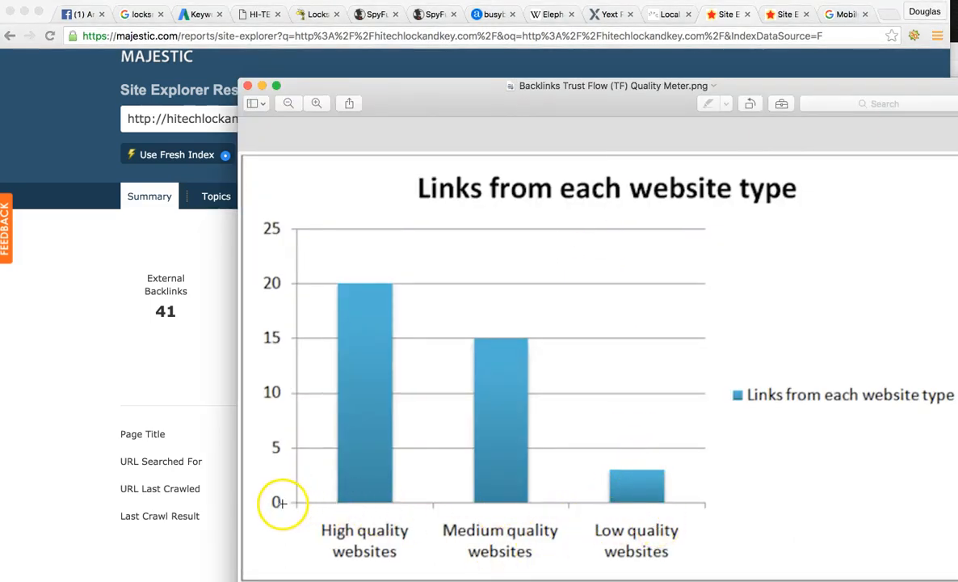
mouse_move(641, 503)
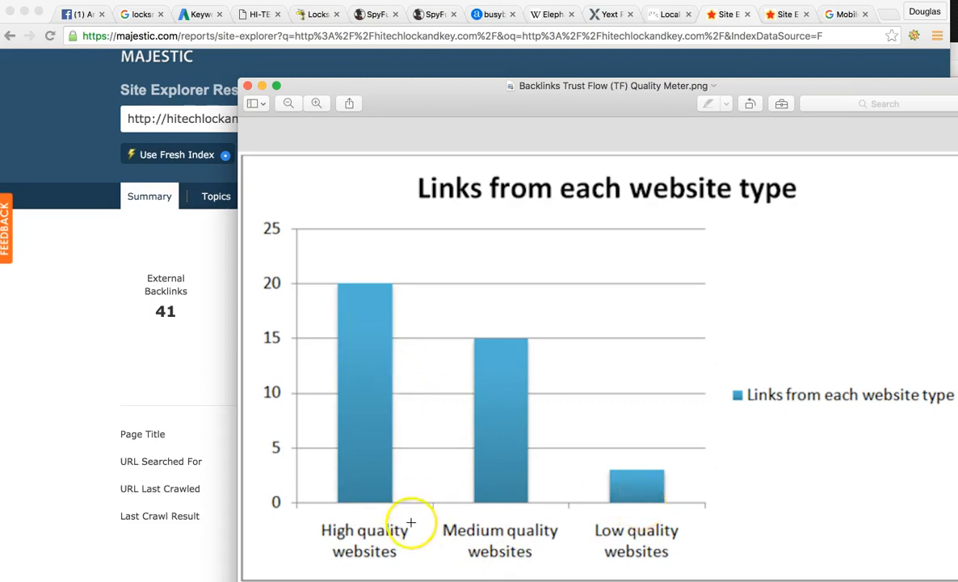
mouse_move(361, 282)
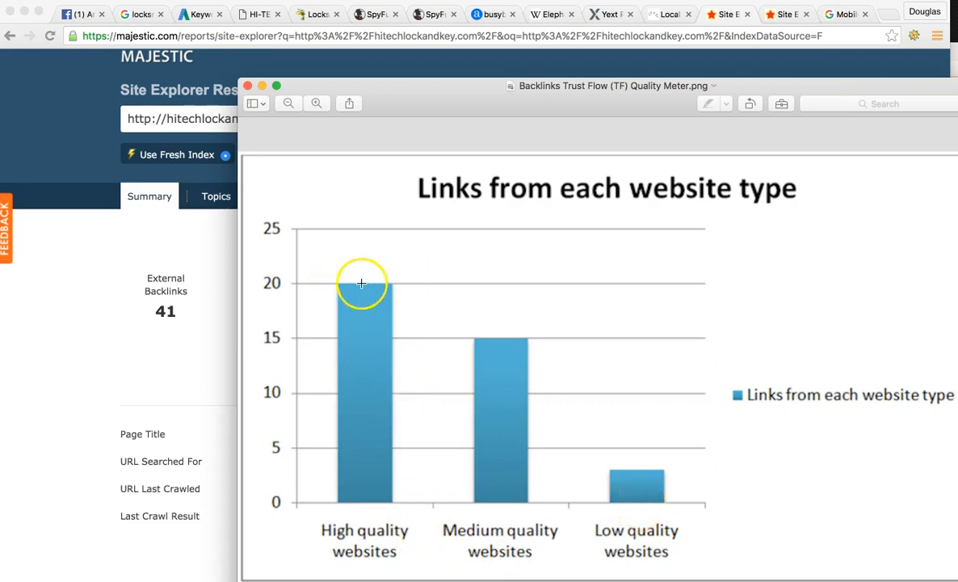
mouse_move(285, 274)
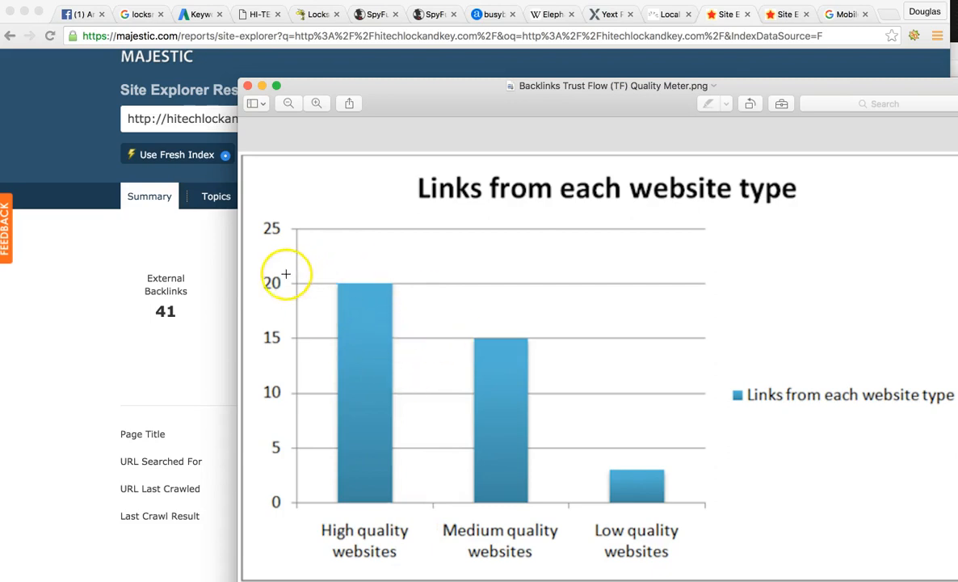
mouse_move(313, 210)
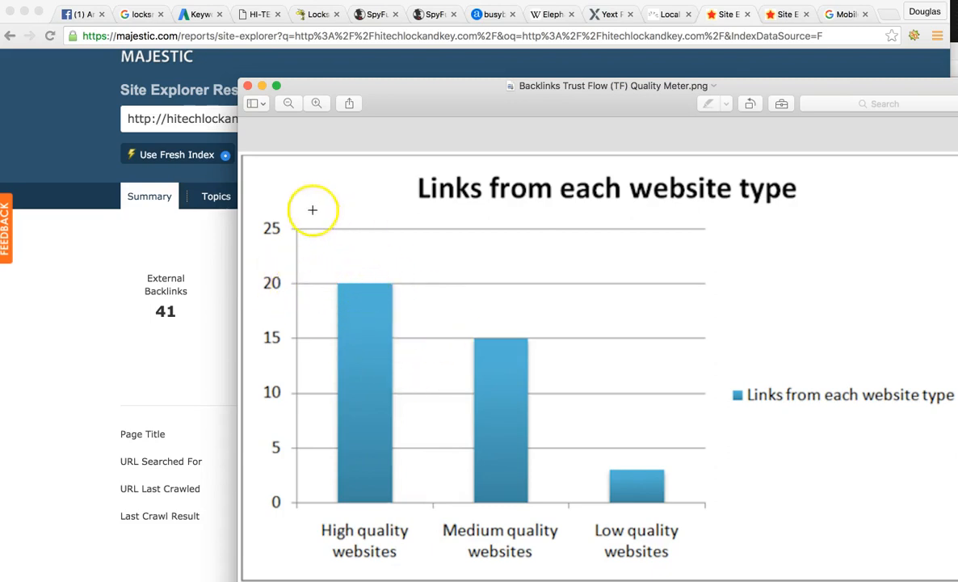
mouse_move(204, 231)
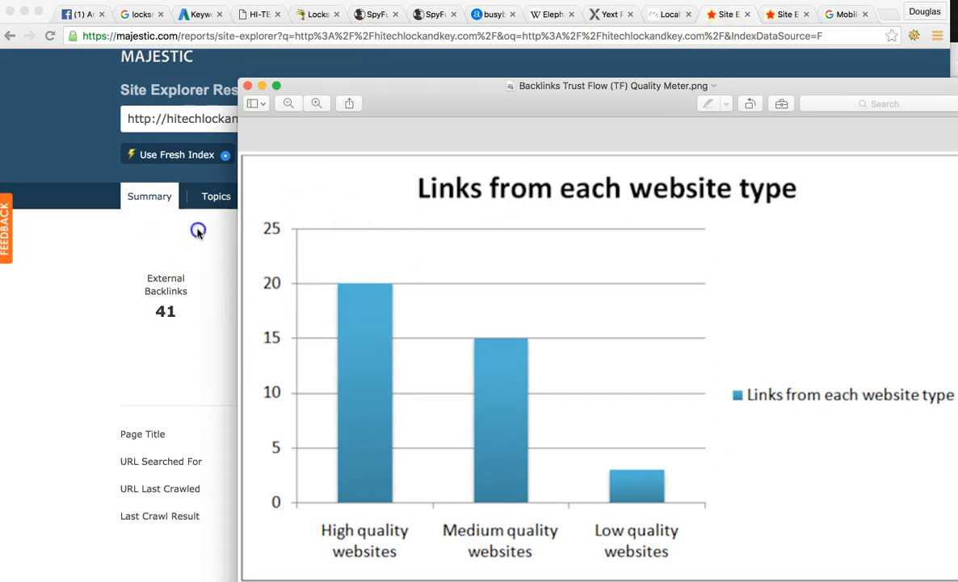
- Show busybeeslocksmith.com's Majestic summary: Trust Flow 19, Citation Flow 26, 410 backlinks, 92 domains
click(784, 13)
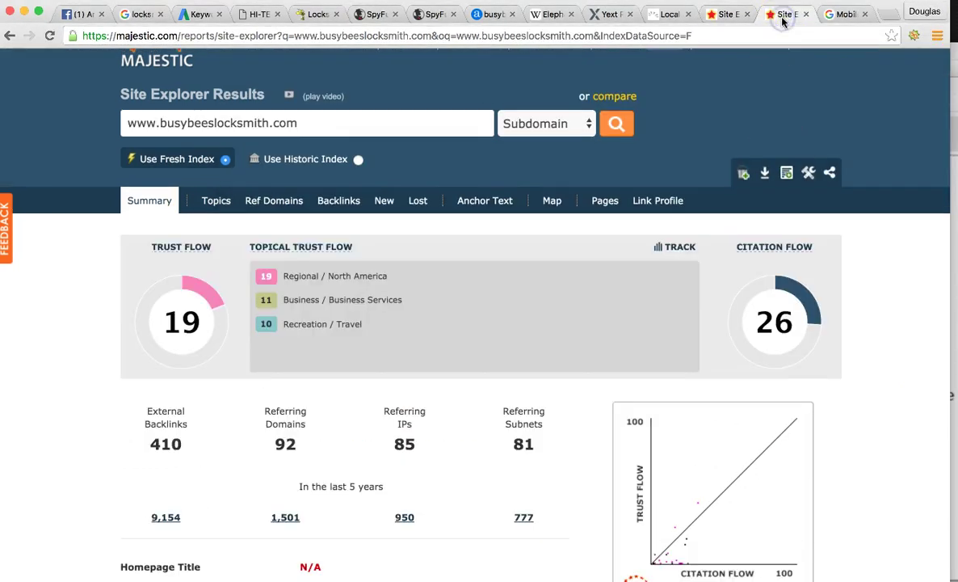
mouse_move(171, 275)
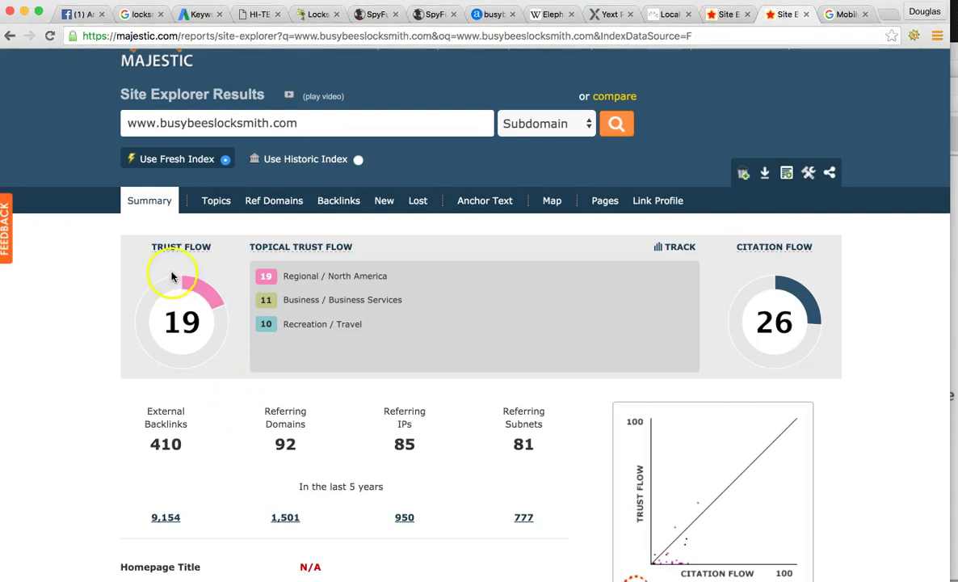
mouse_move(476, 403)
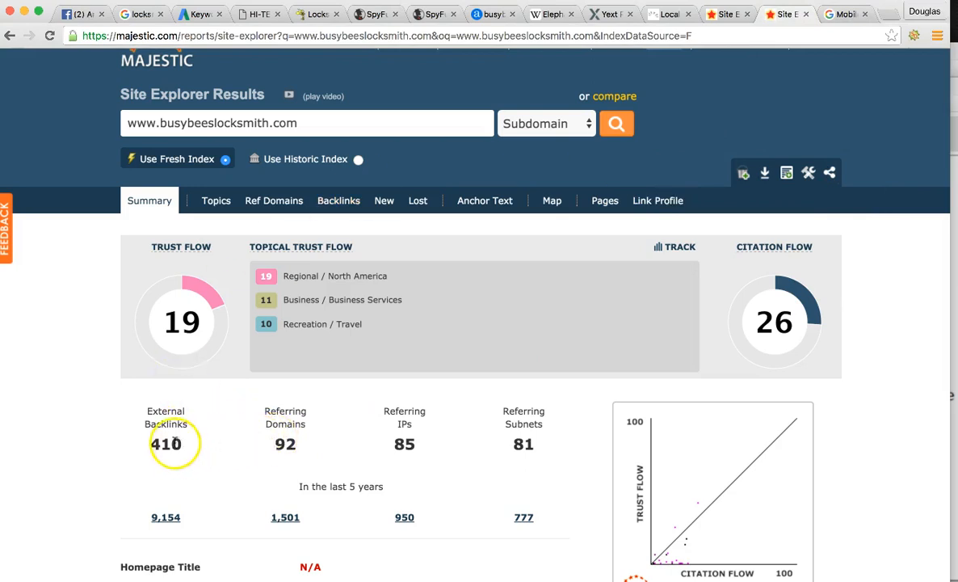
mouse_move(285, 428)
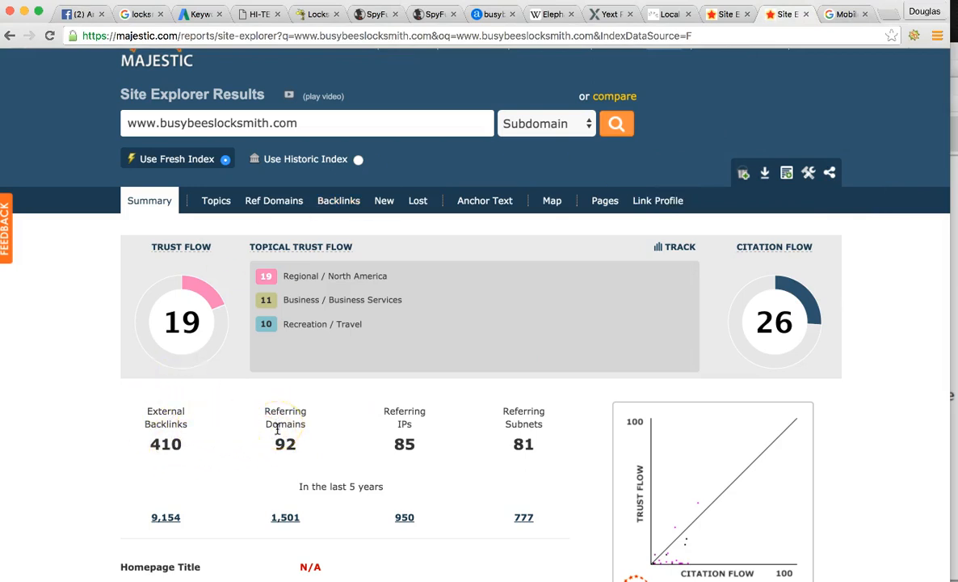
mouse_move(148, 309)
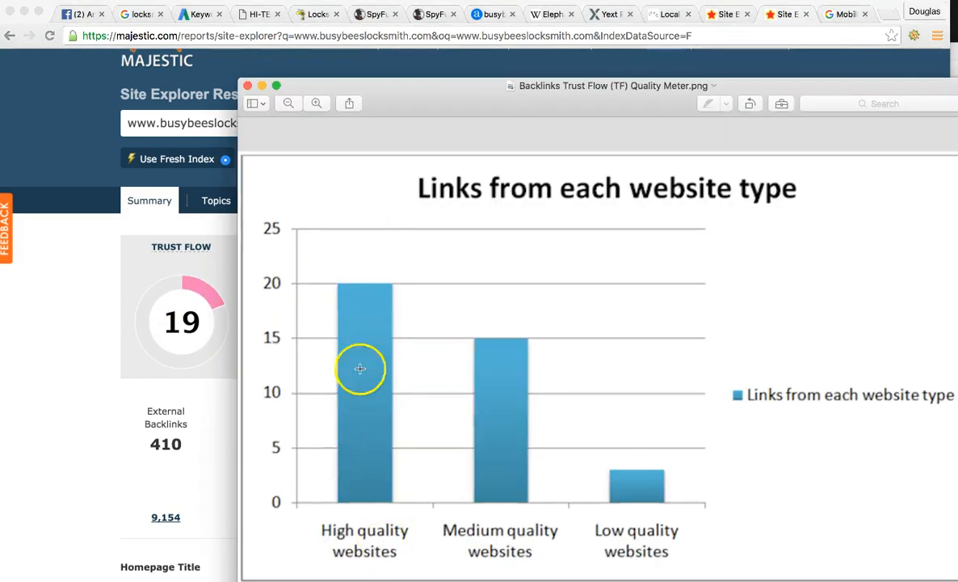
mouse_move(353, 282)
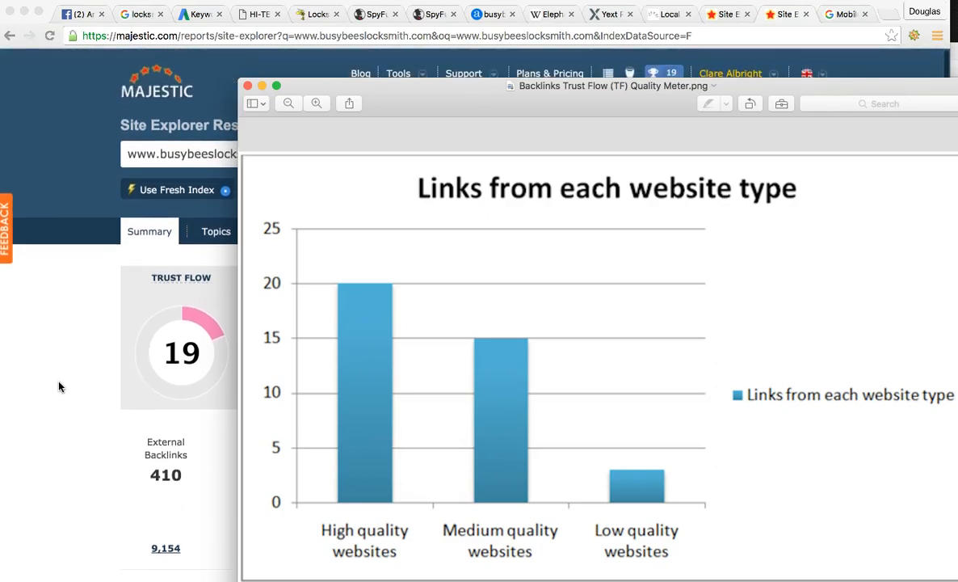
- Show the Trust Flow quality chart again, then return to the locksmith san diego results
scroll(down, 3)
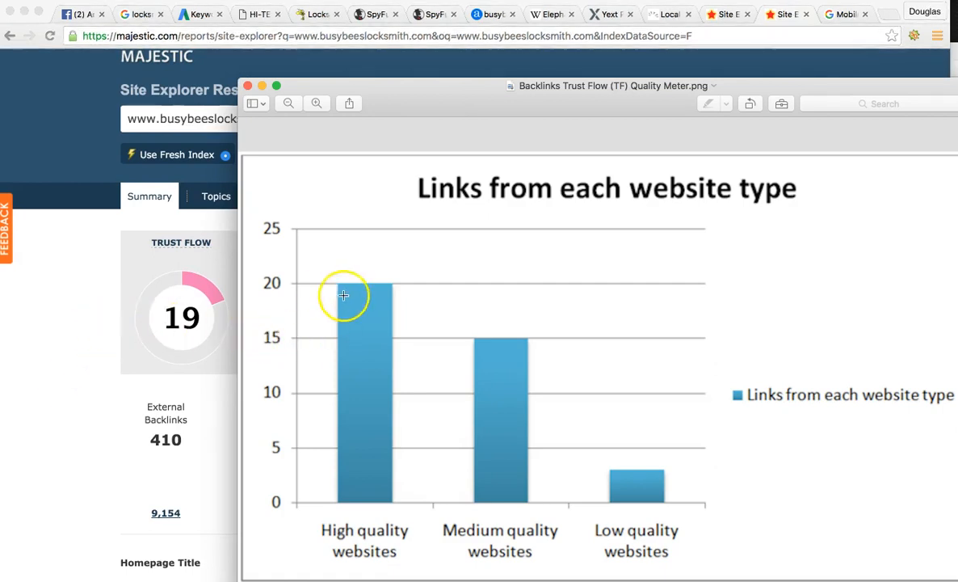
mouse_move(283, 219)
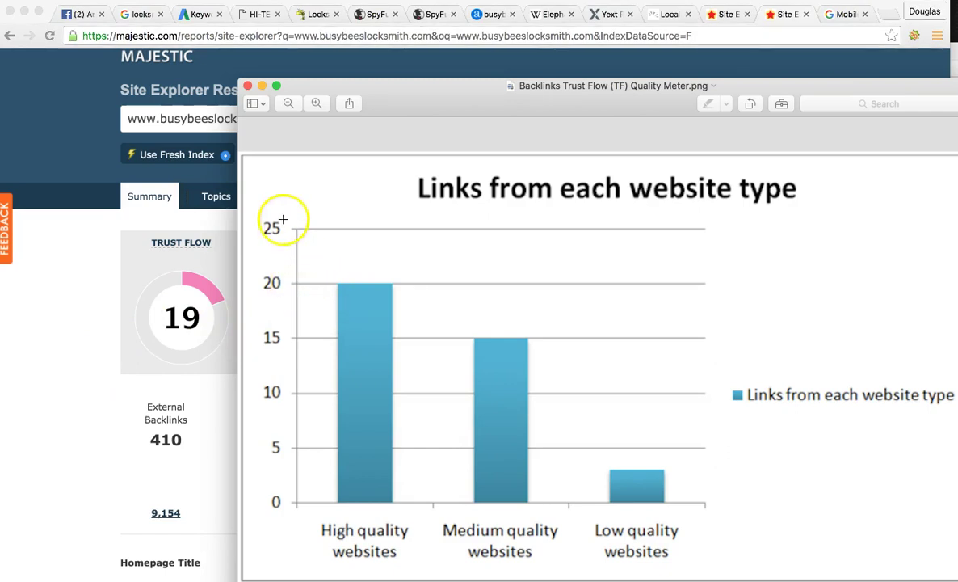
mouse_move(418, 229)
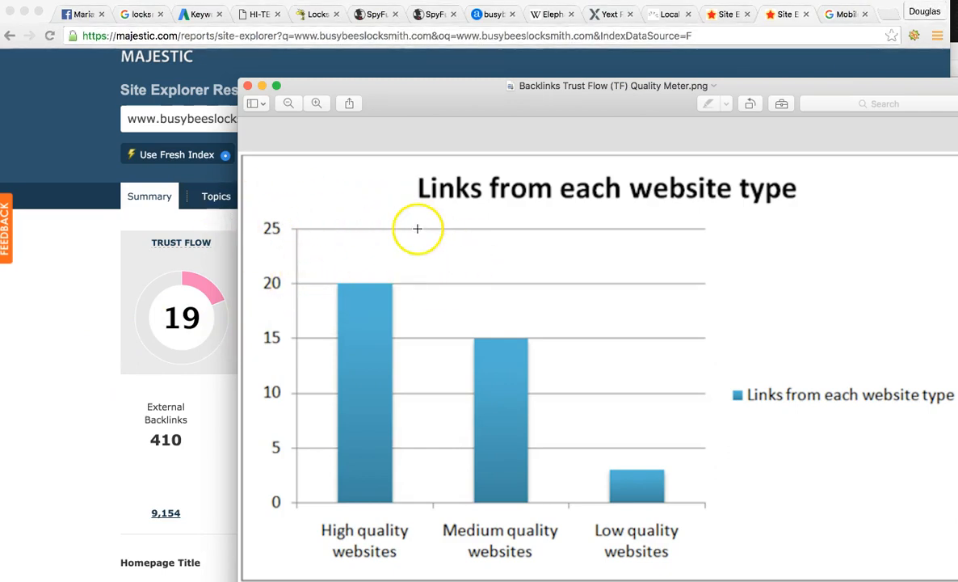
click(247, 86)
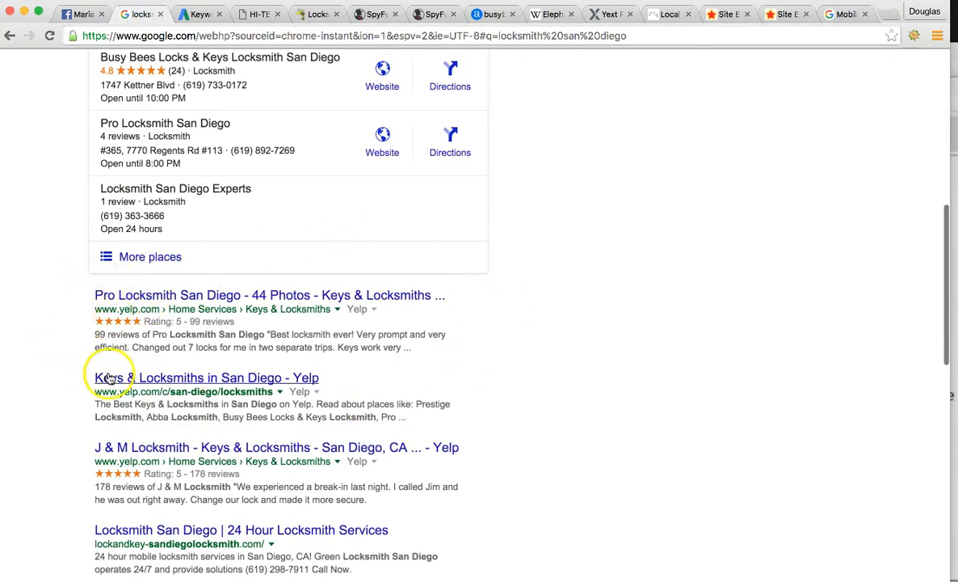
- Scroll the locksmith san diego results, then reopen Majestic's busybeeslocksmith.com backlink summary
scroll(down, 3)
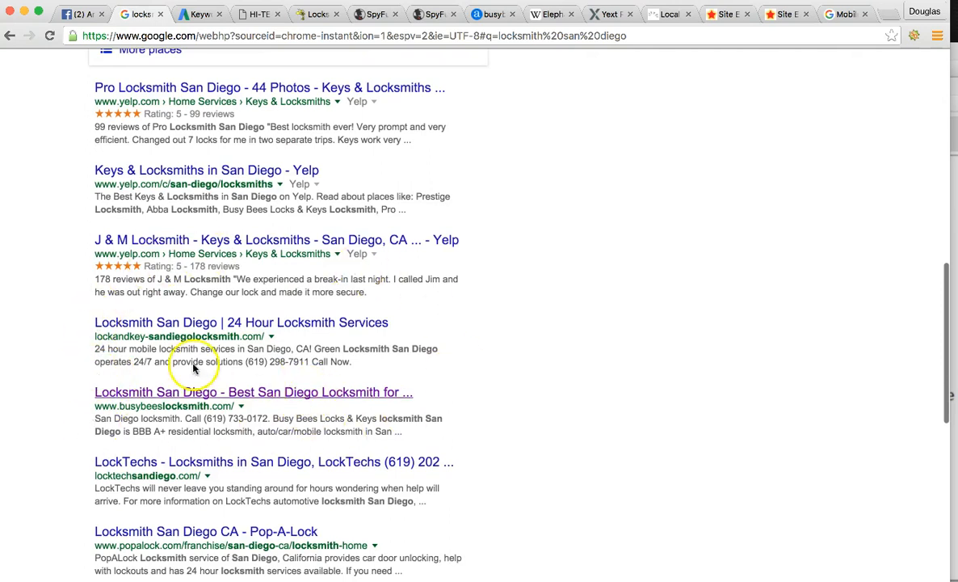
scroll(up, 3)
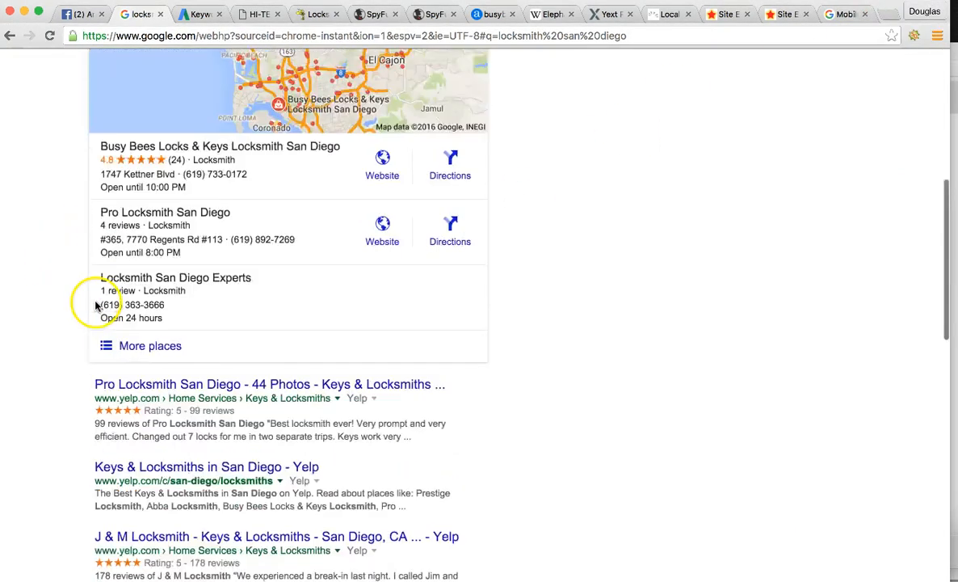
scroll(up, 3)
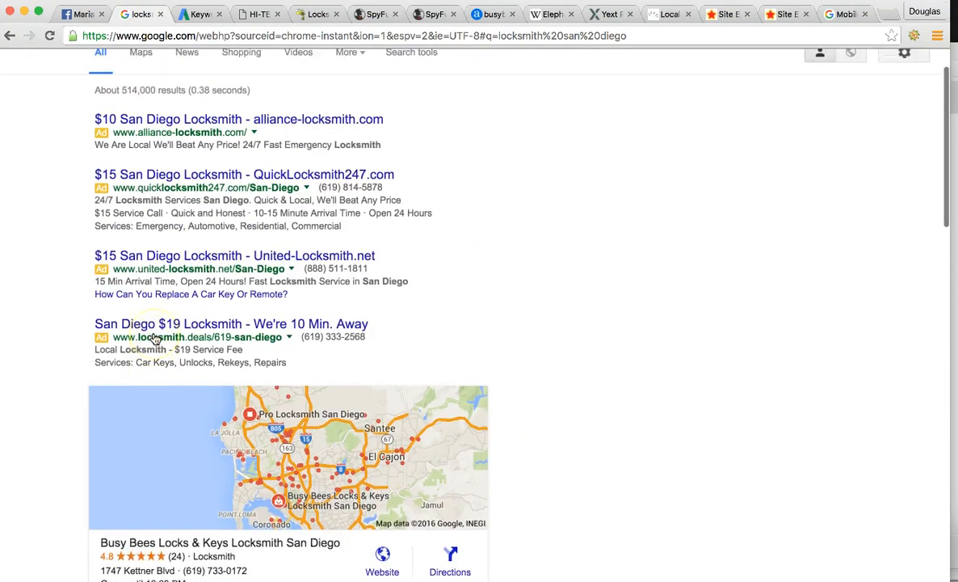
scroll(up, 3)
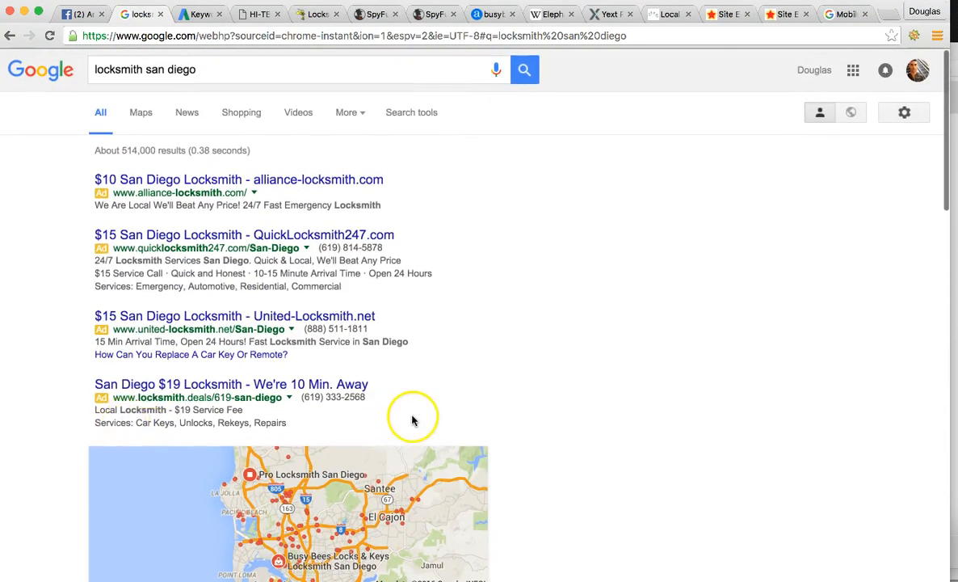
mouse_move(413, 461)
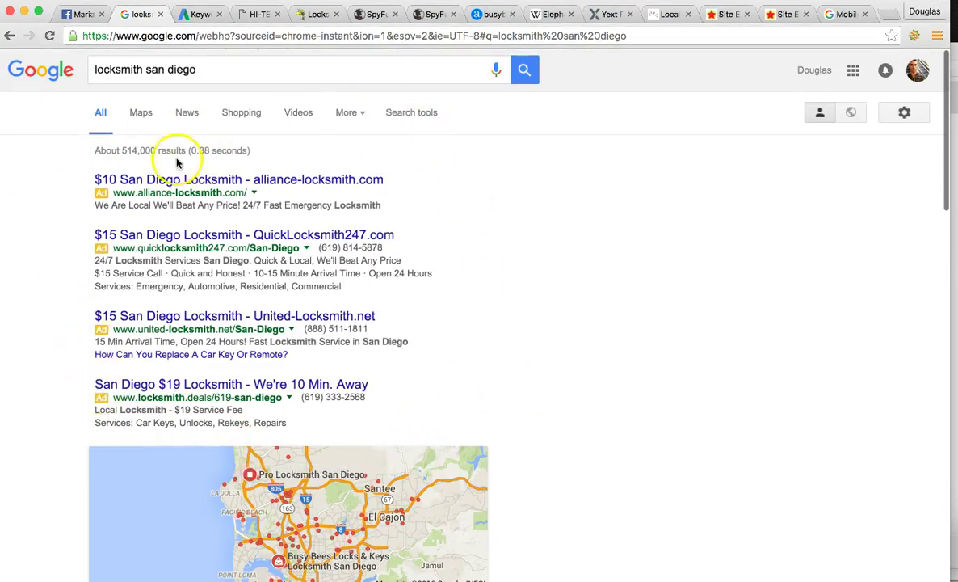
mouse_move(415, 340)
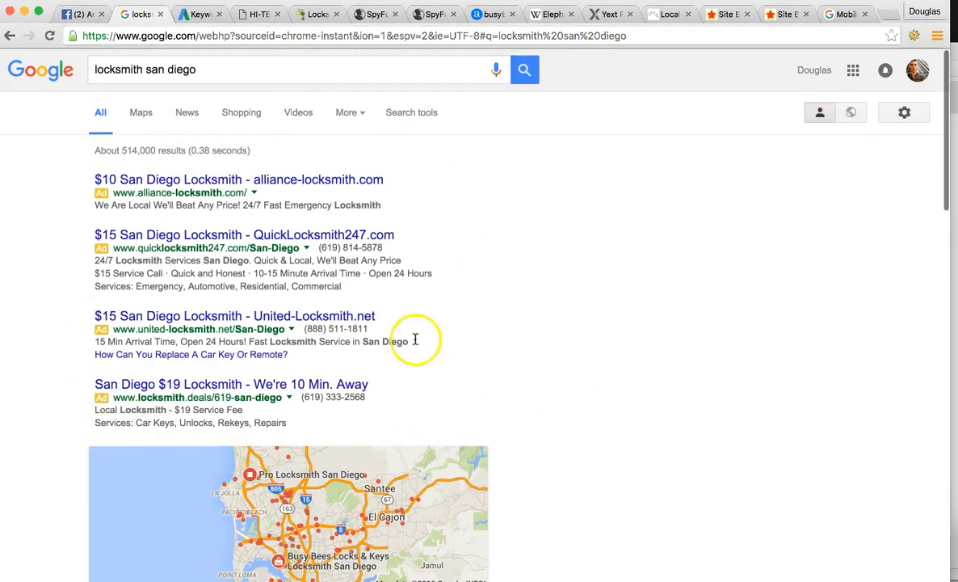
mouse_move(779, 14)
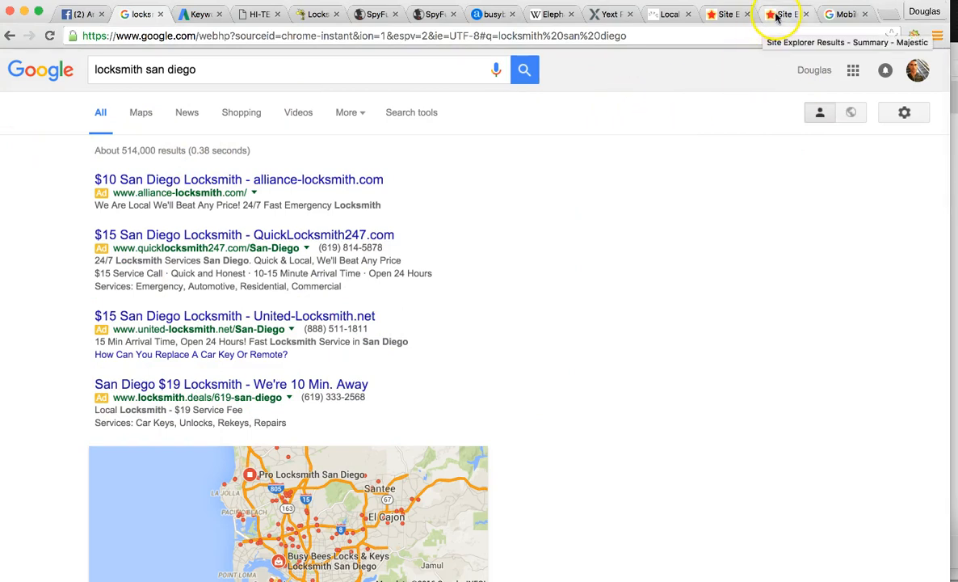
click(719, 13)
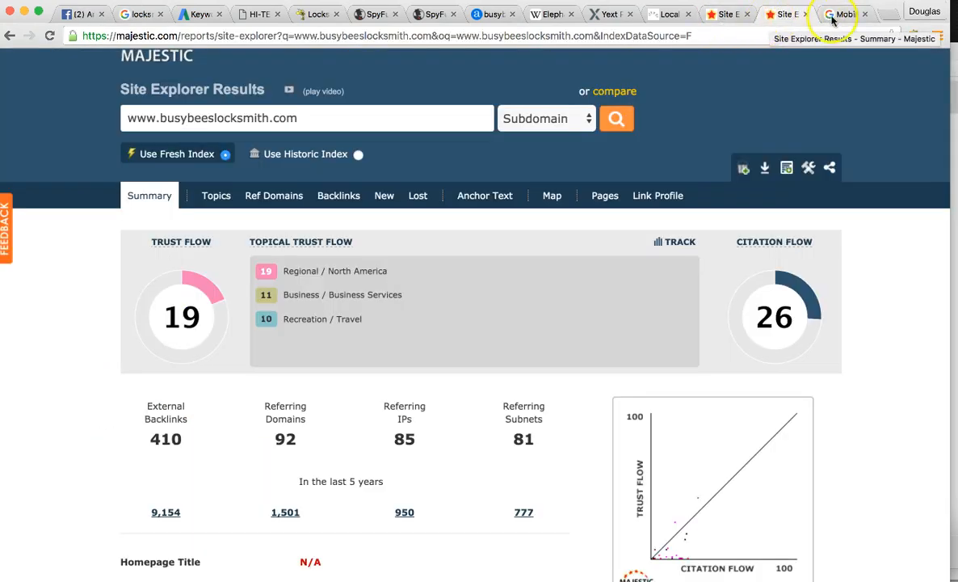
- Review the 'This page is mobile-friendly' result and phone preview for hitechlockandkey.com
click(840, 14)
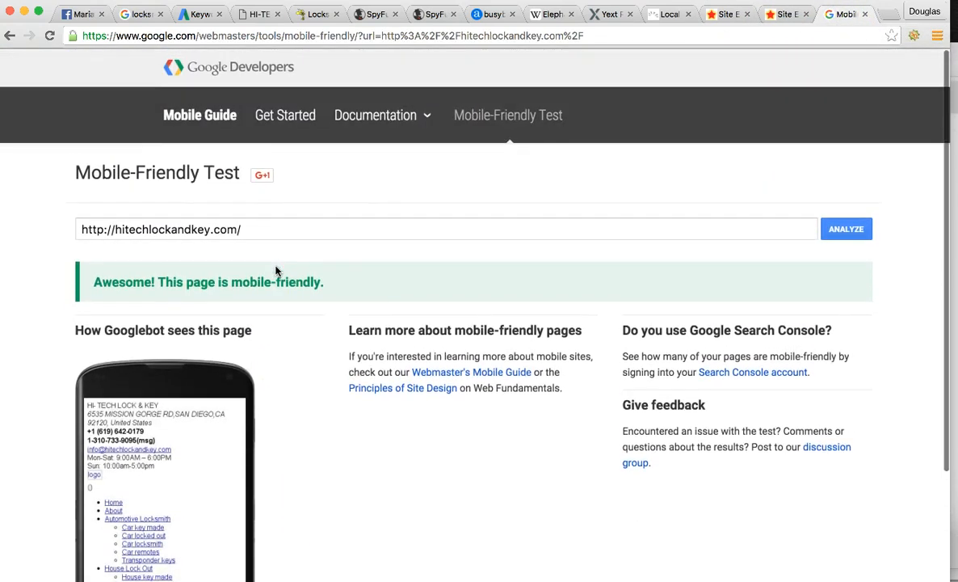
scroll(down, 3)
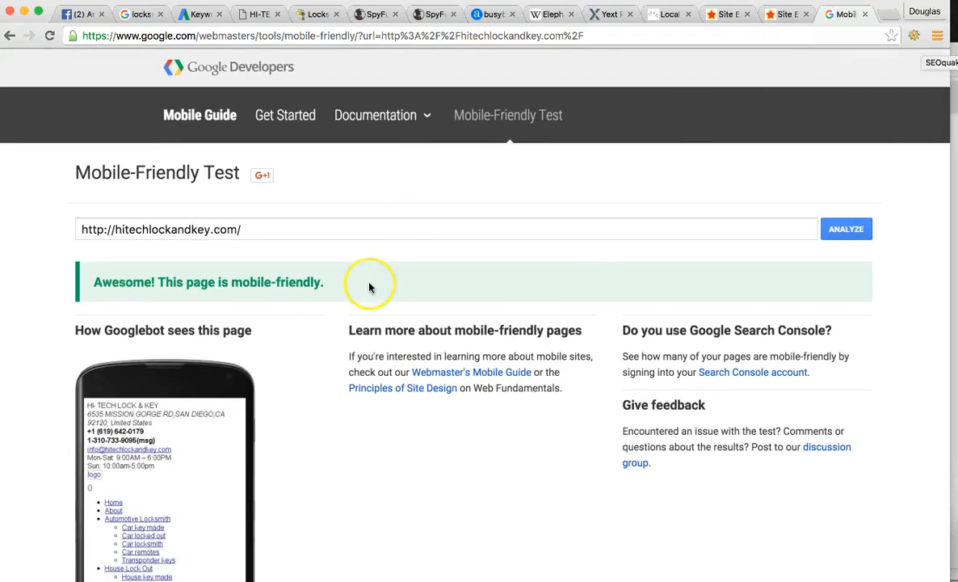
scroll(down, 3)
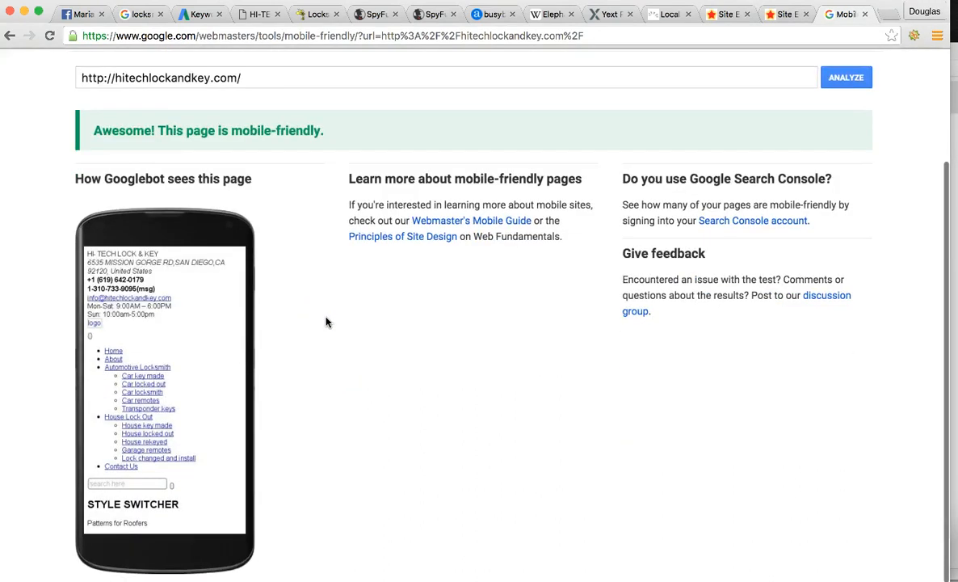
scroll(up, 3)
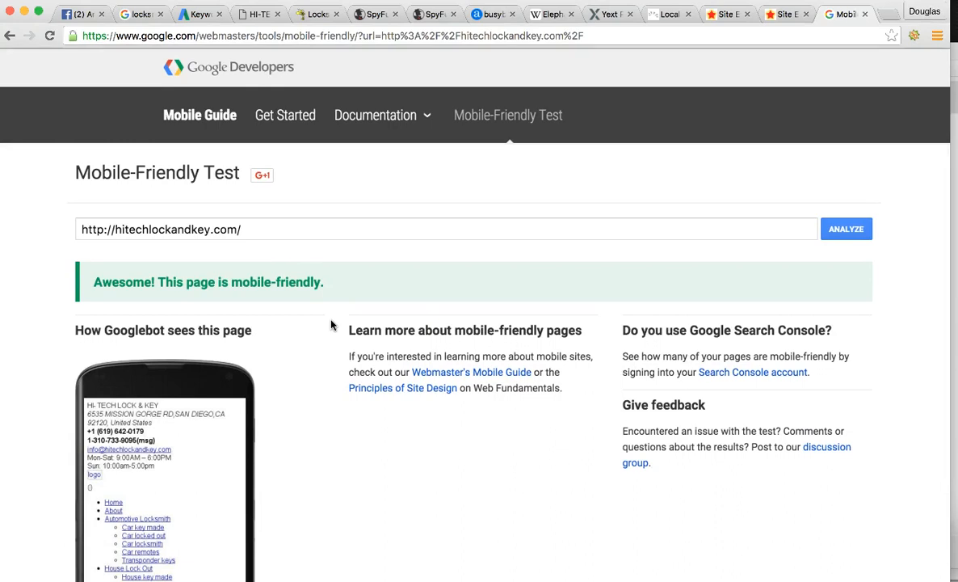
mouse_move(252, 289)
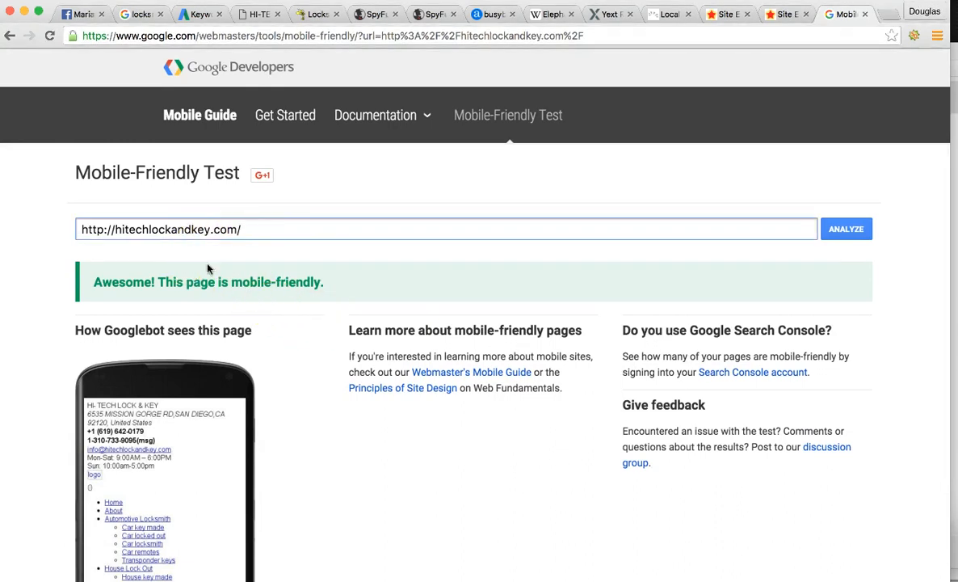
mouse_move(177, 360)
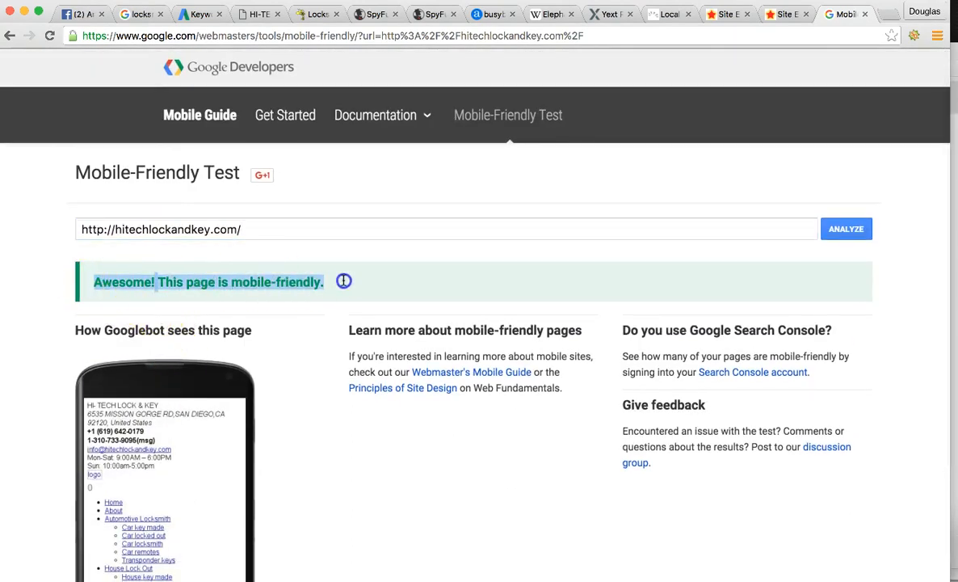
mouse_move(337, 304)
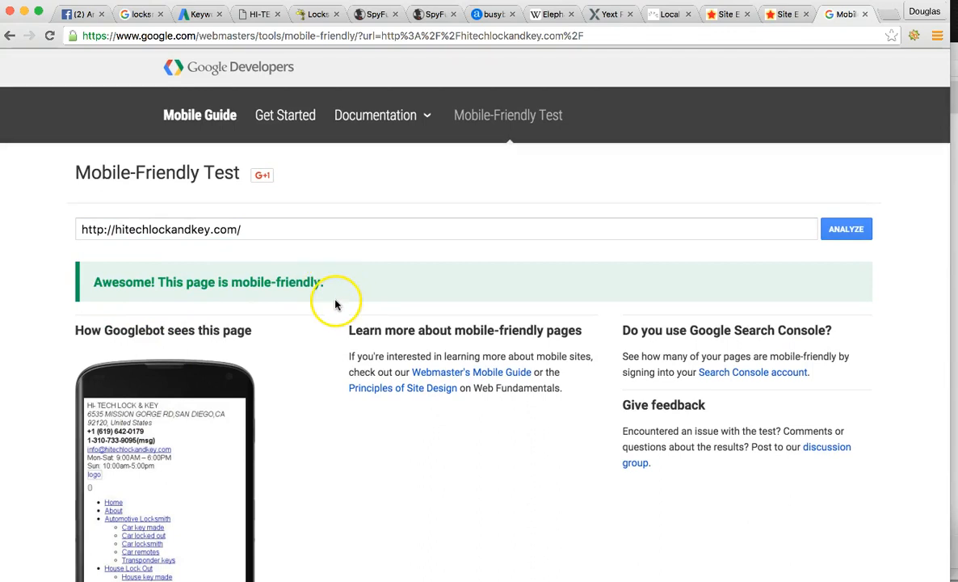
mouse_move(101, 14)
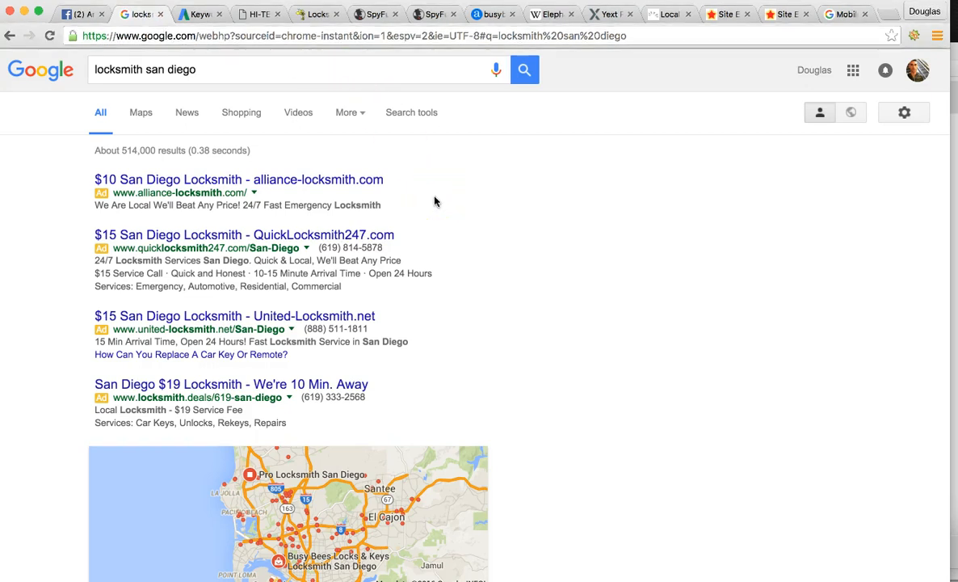
- Scroll the locksmith san diego results past paid ads to the map pack and Yelp listings
scroll(down, 3)
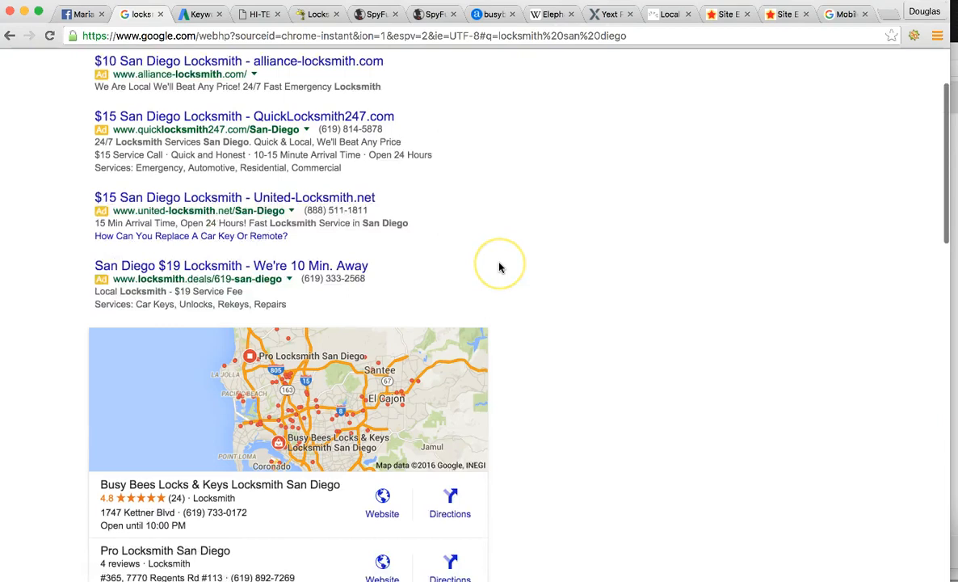
scroll(down, 3)
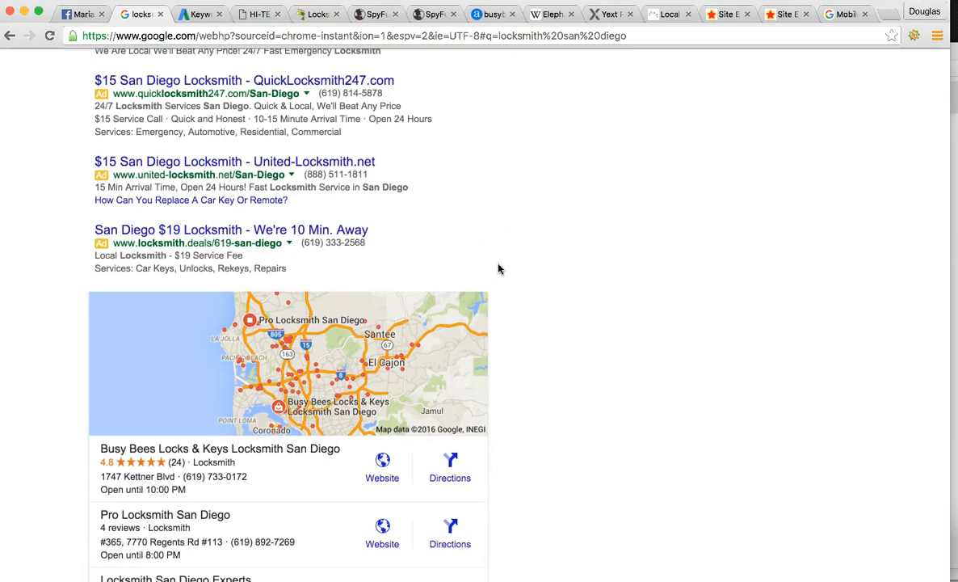
scroll(up, 3)
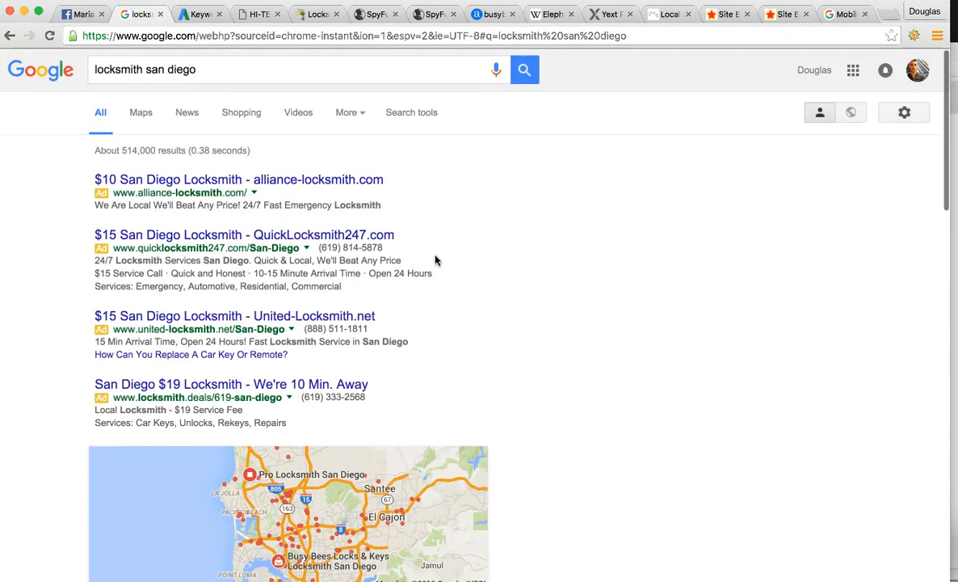
mouse_move(92, 439)
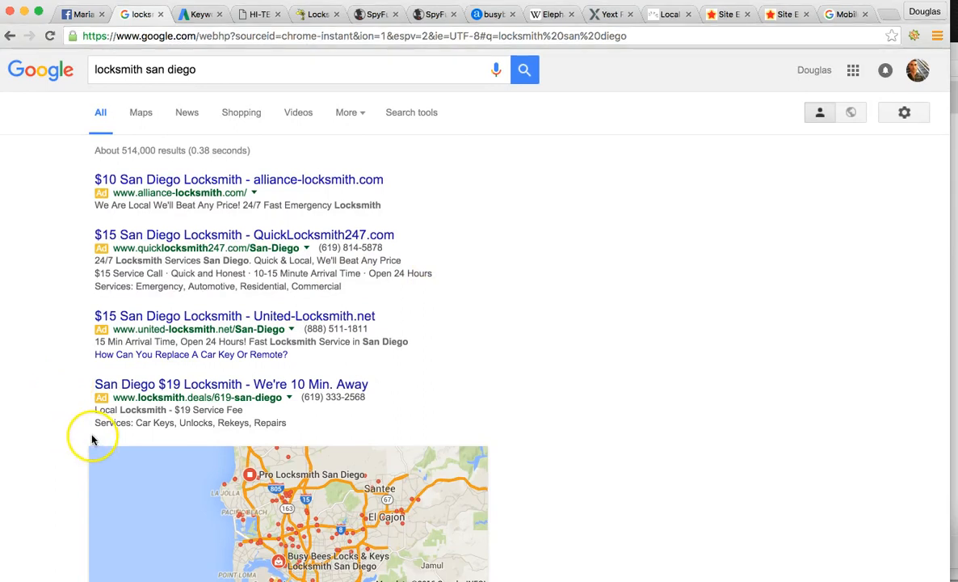
mouse_move(455, 300)
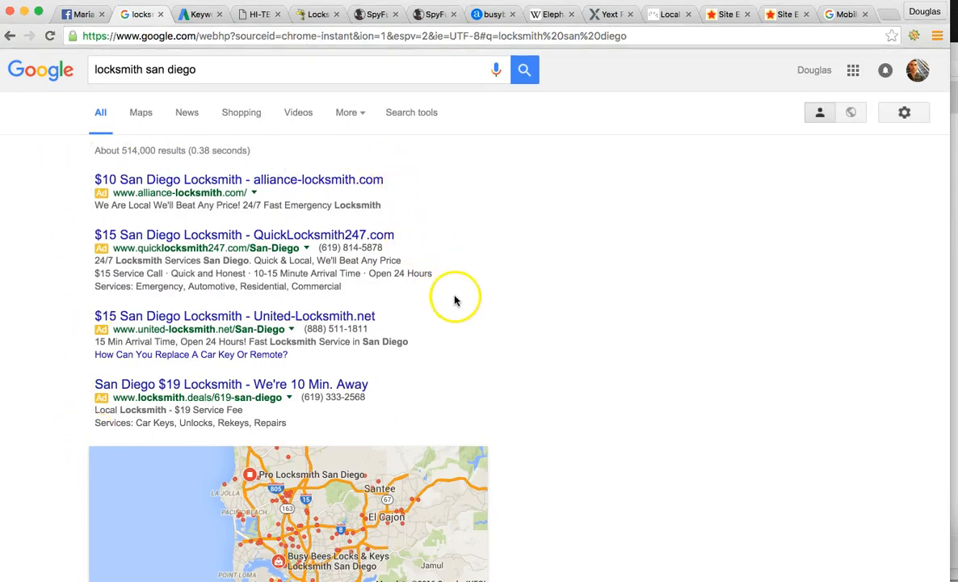
mouse_move(368, 415)
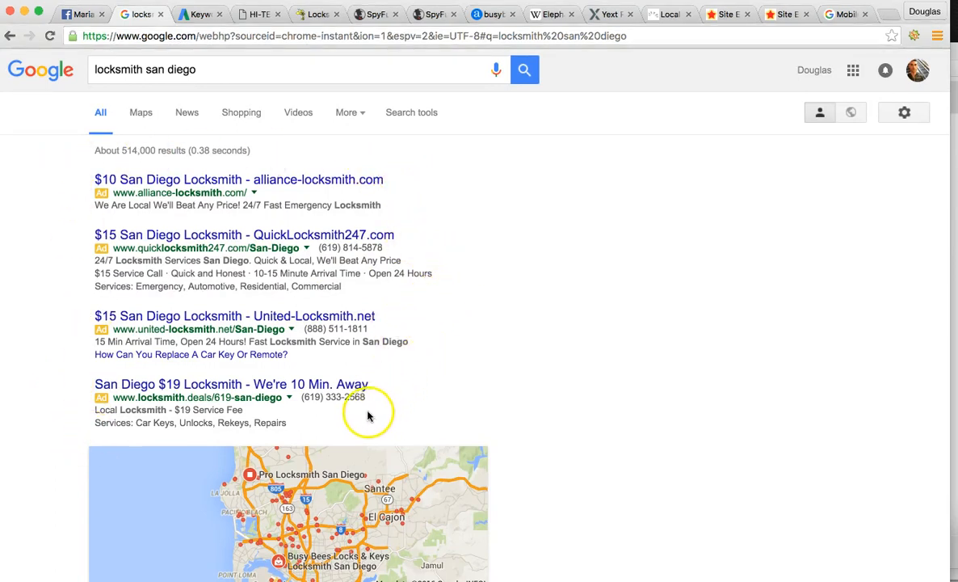
scroll(down, 3)
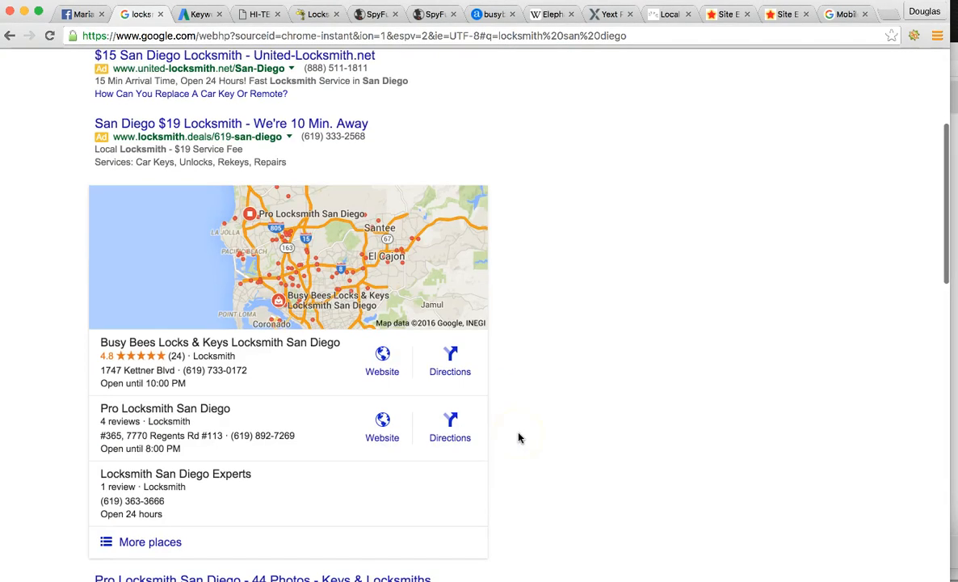
scroll(down, 3)
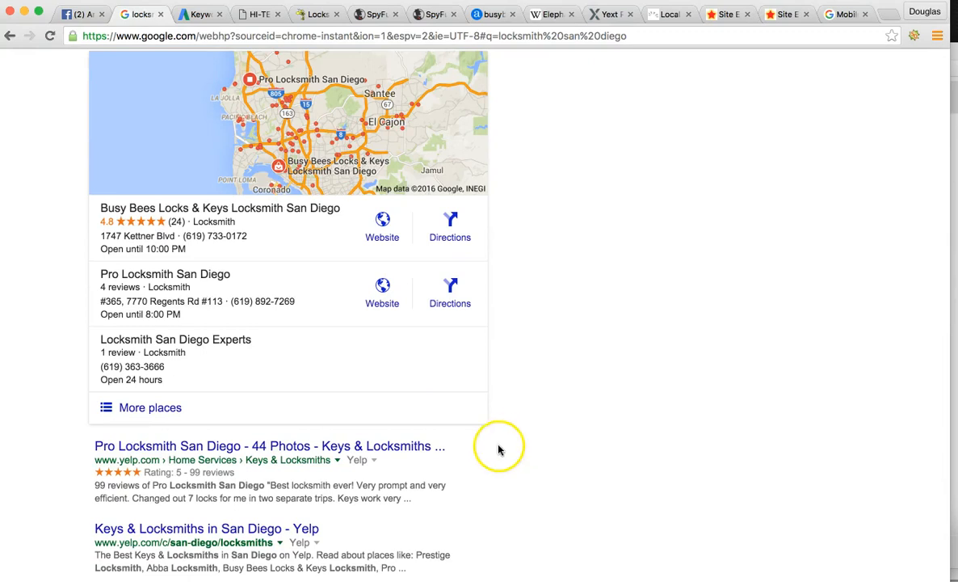
mouse_move(485, 475)
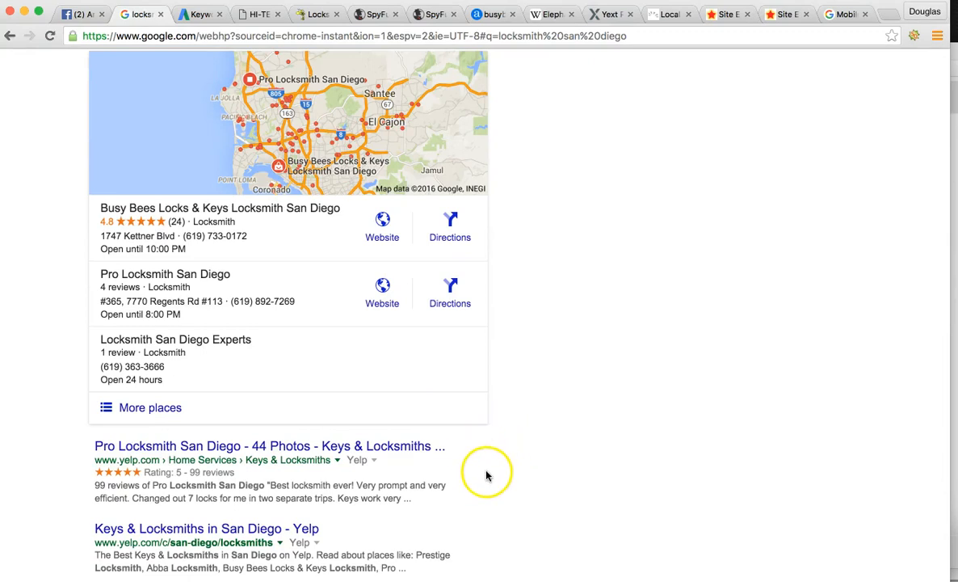
mouse_move(467, 499)
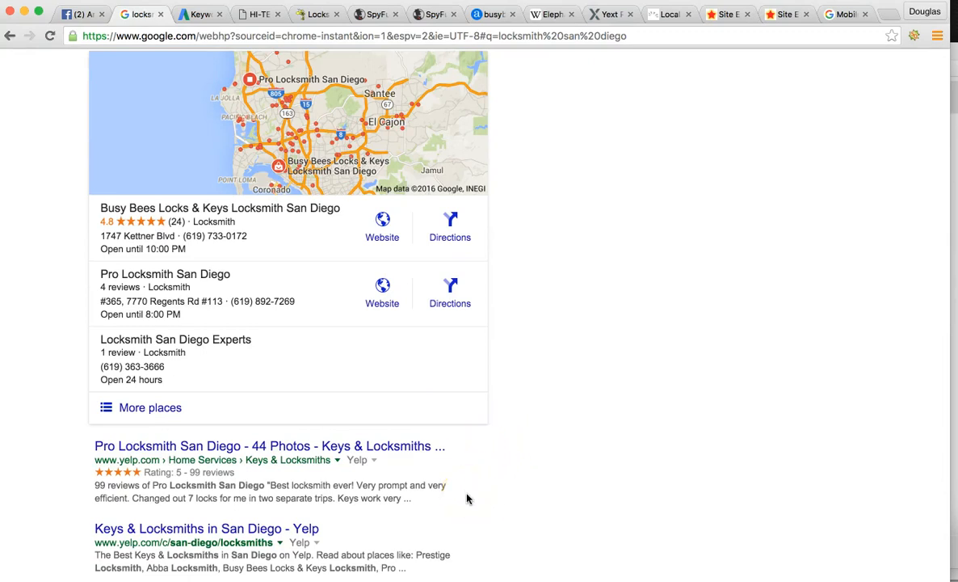
mouse_move(359, 519)
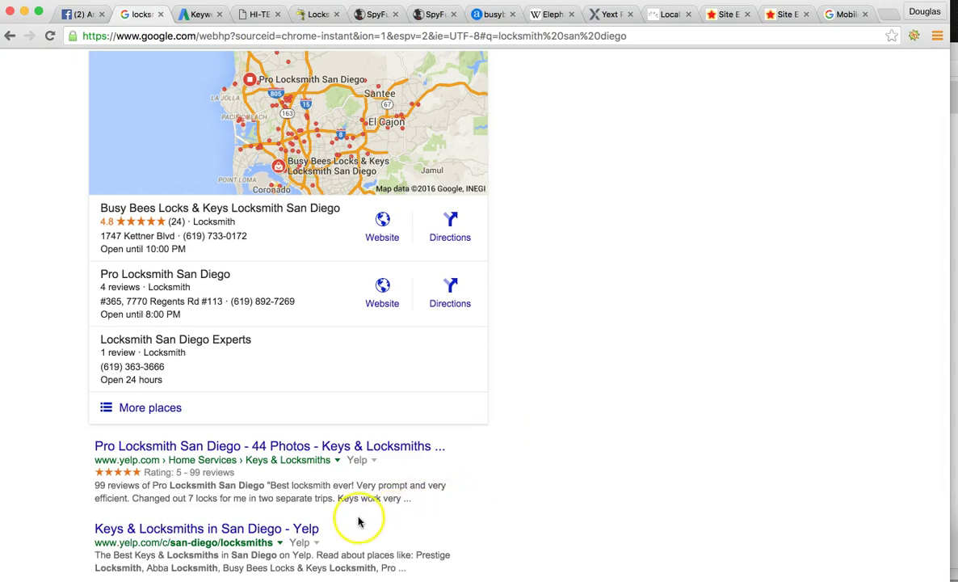
mouse_move(360, 519)
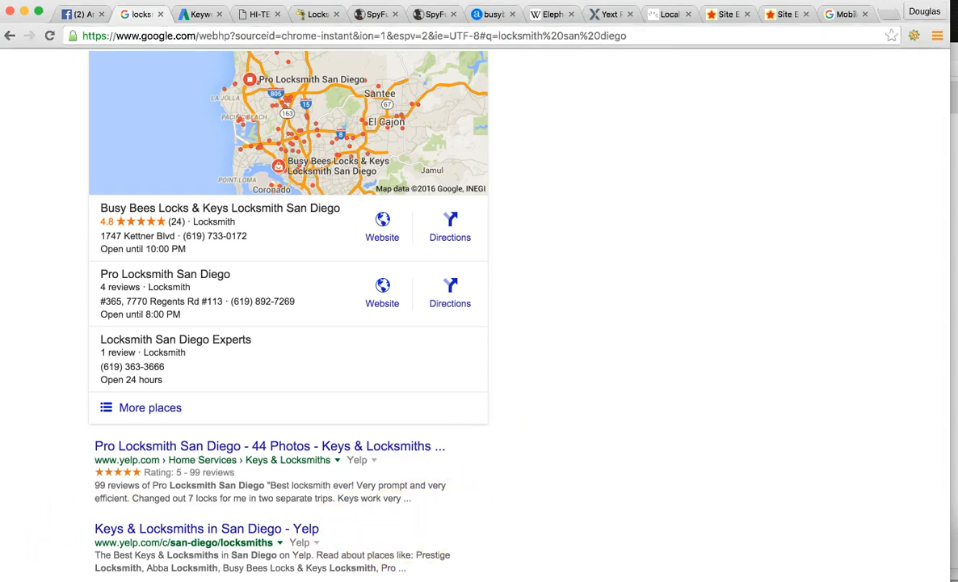